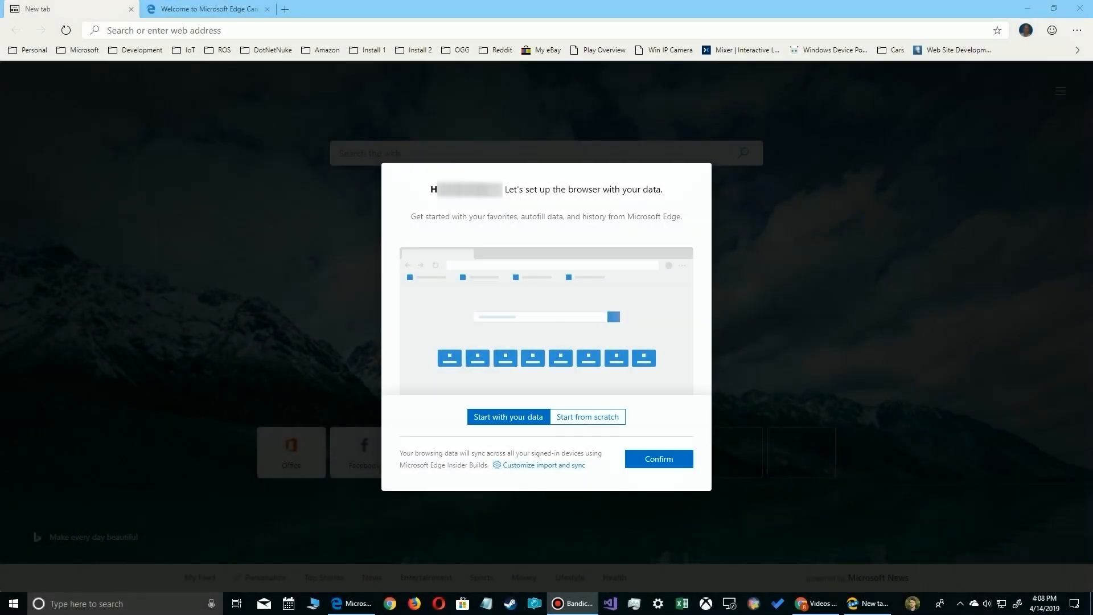
mouse_move(574, 443)
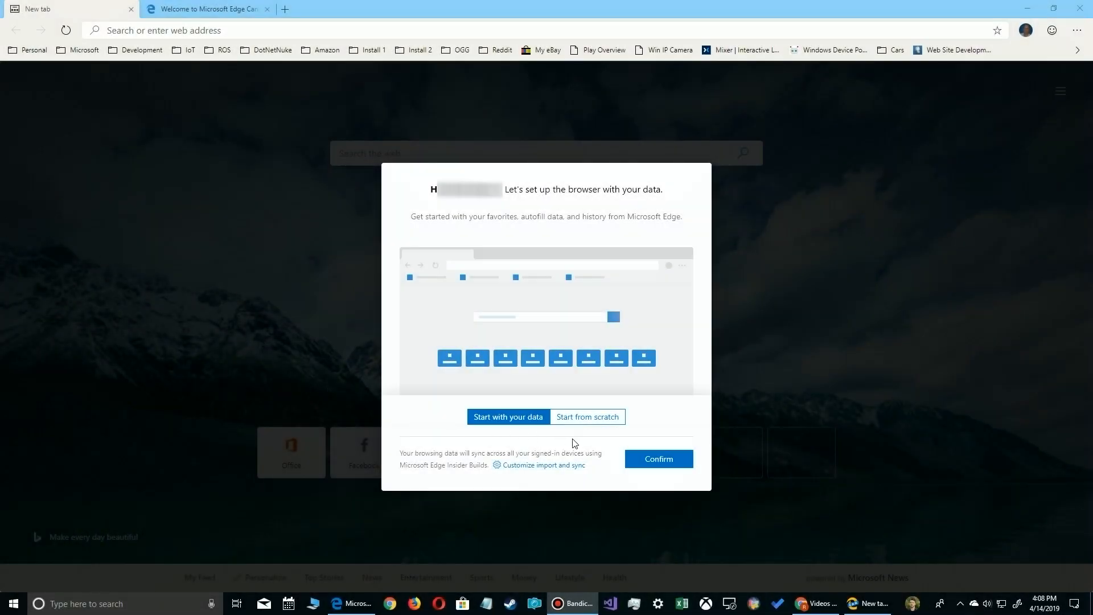
mouse_move(545, 238)
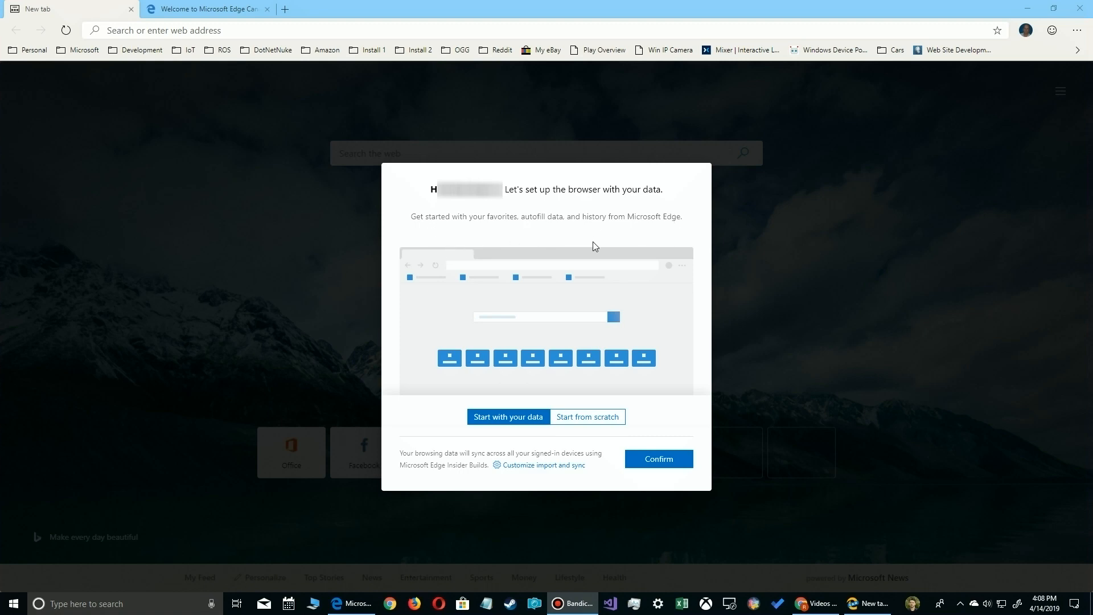
mouse_move(517, 462)
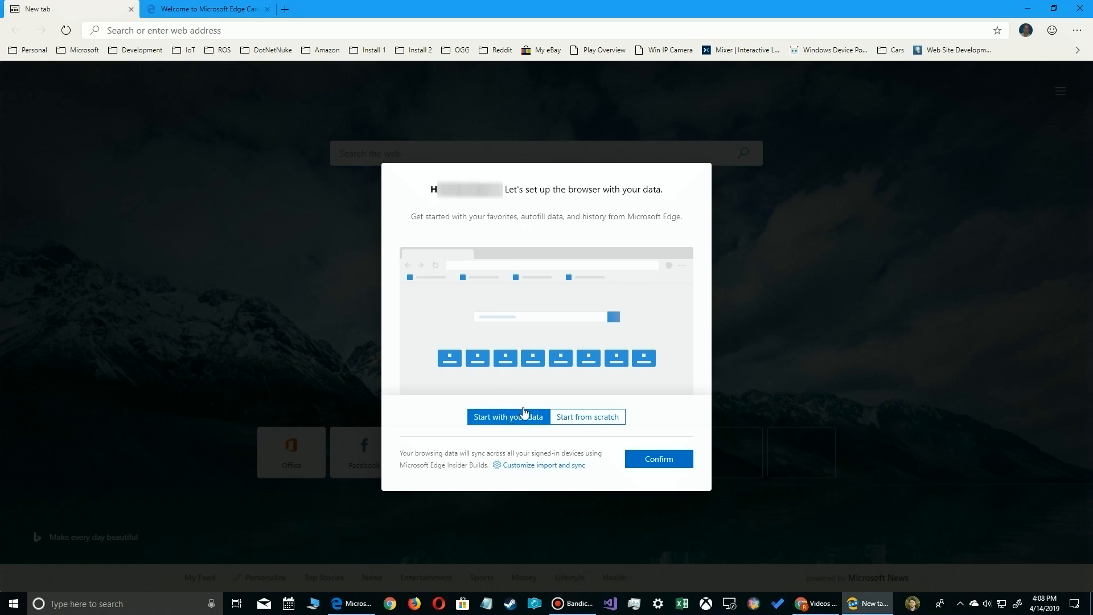
mouse_move(611, 405)
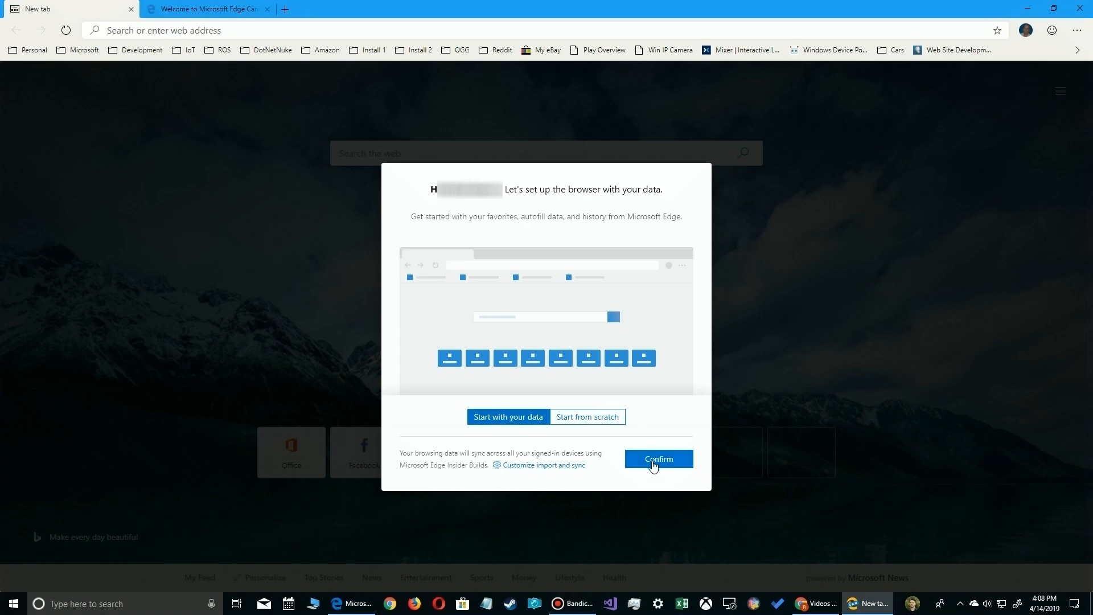
Confirm 'Start with your data' and keep the Inspirational look to finish setup.
click(658, 459)
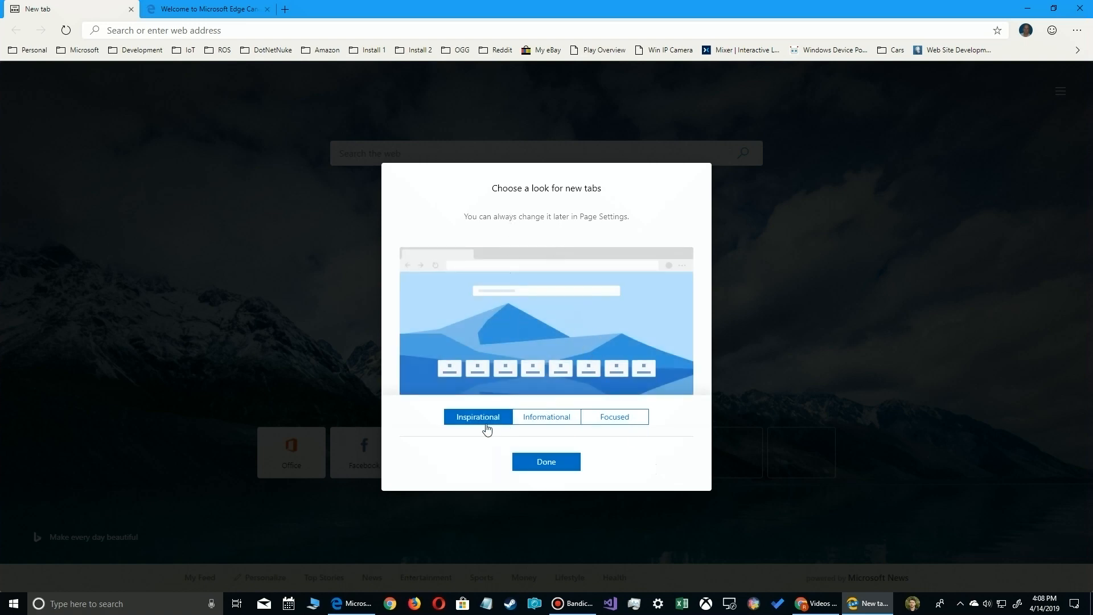
click(547, 463)
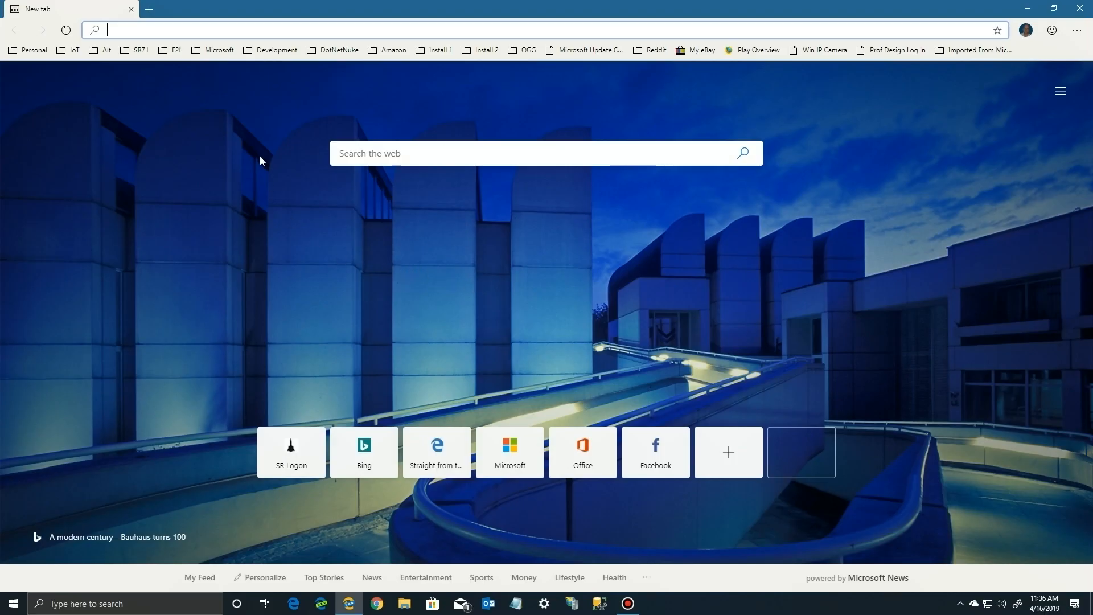
mouse_move(385, 109)
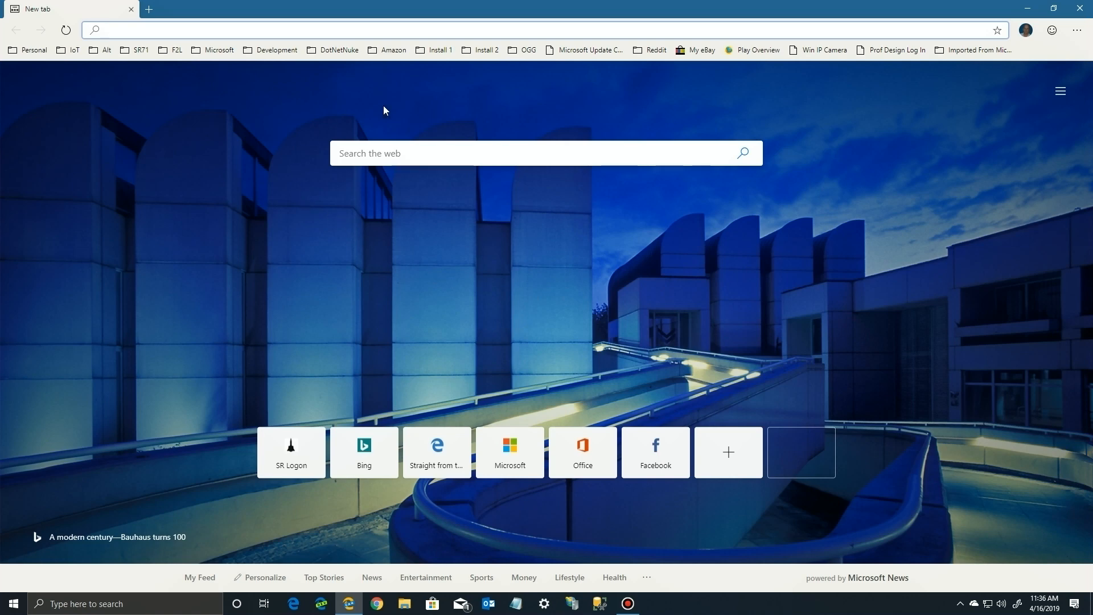
mouse_move(336, 257)
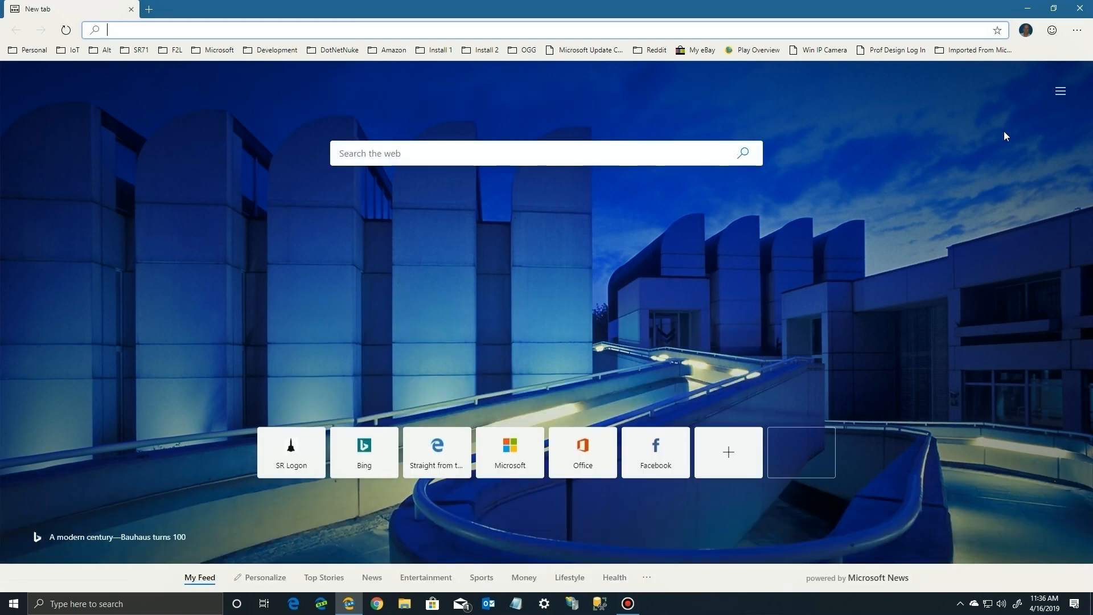
Preview the Focused and Inspirational layouts, then settle on Informational and scroll its news feed.
click(1060, 91)
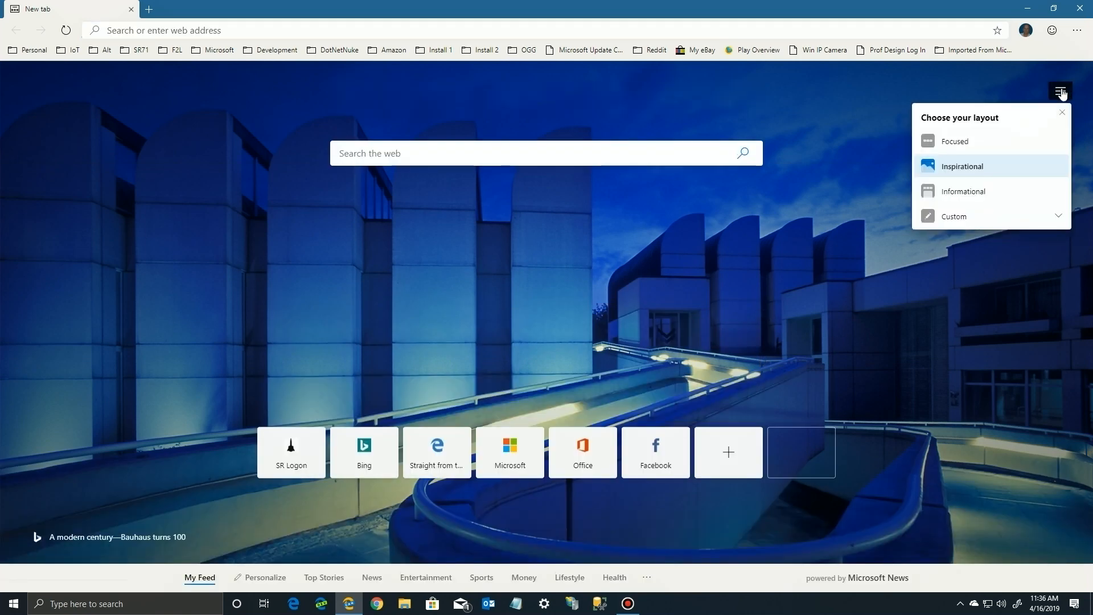
mouse_move(977, 149)
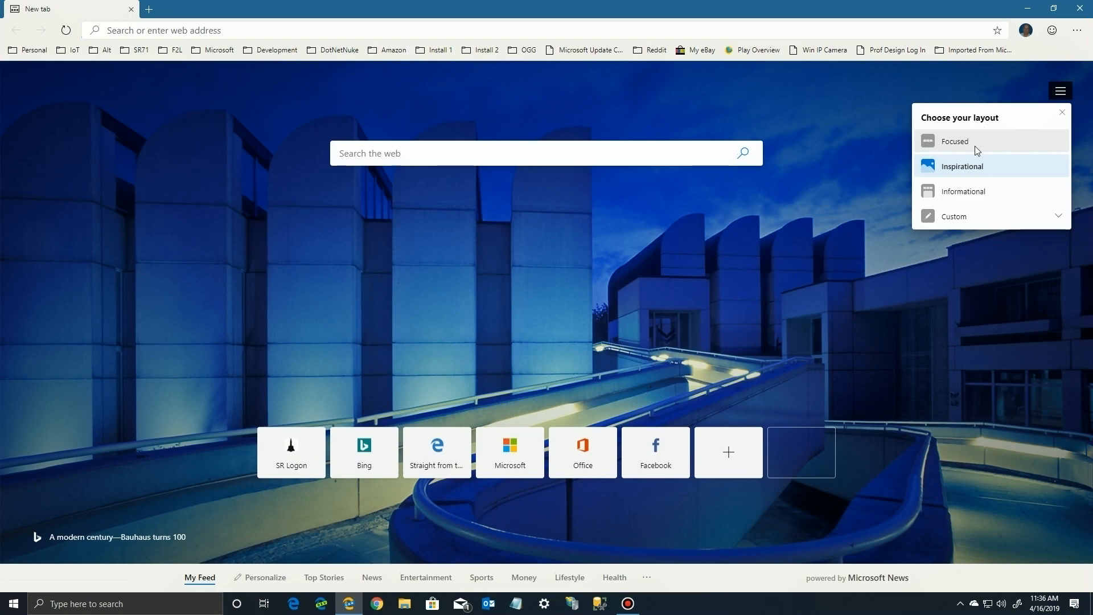
click(956, 141)
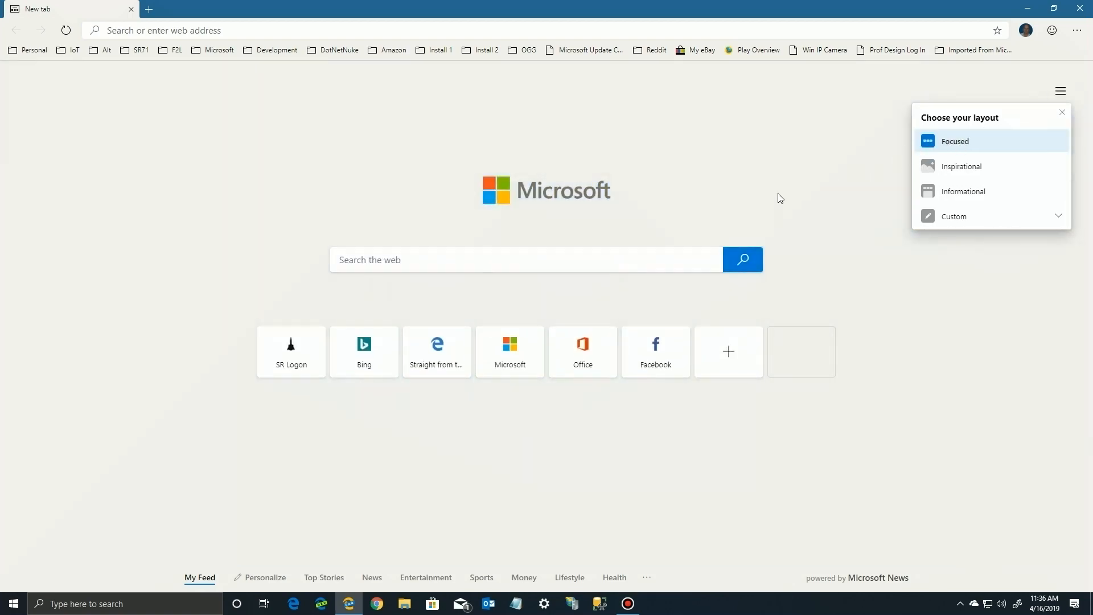
mouse_move(745, 269)
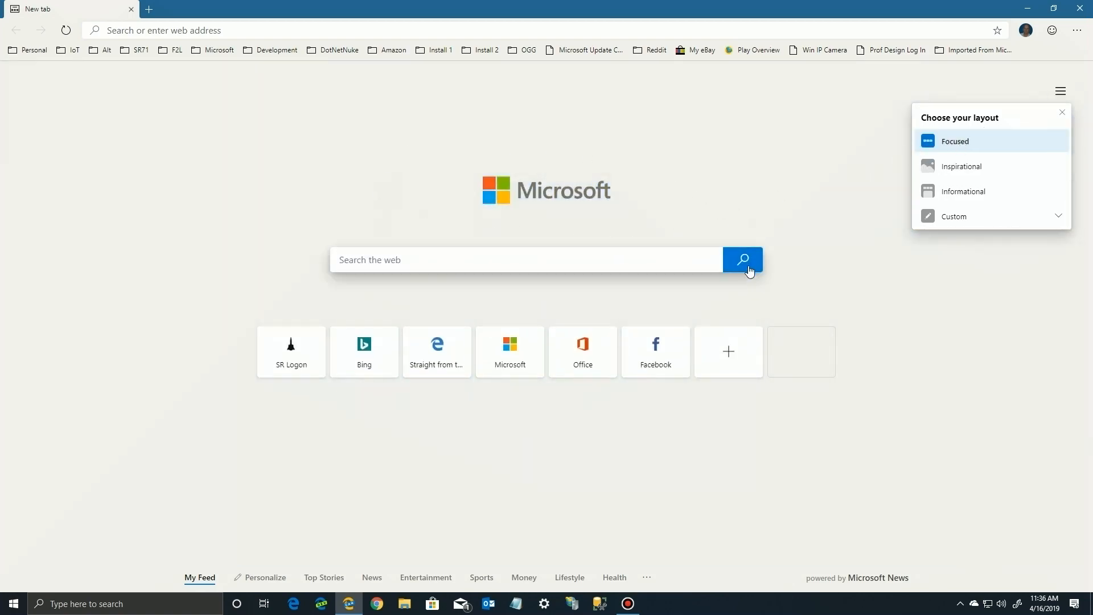
mouse_move(925, 177)
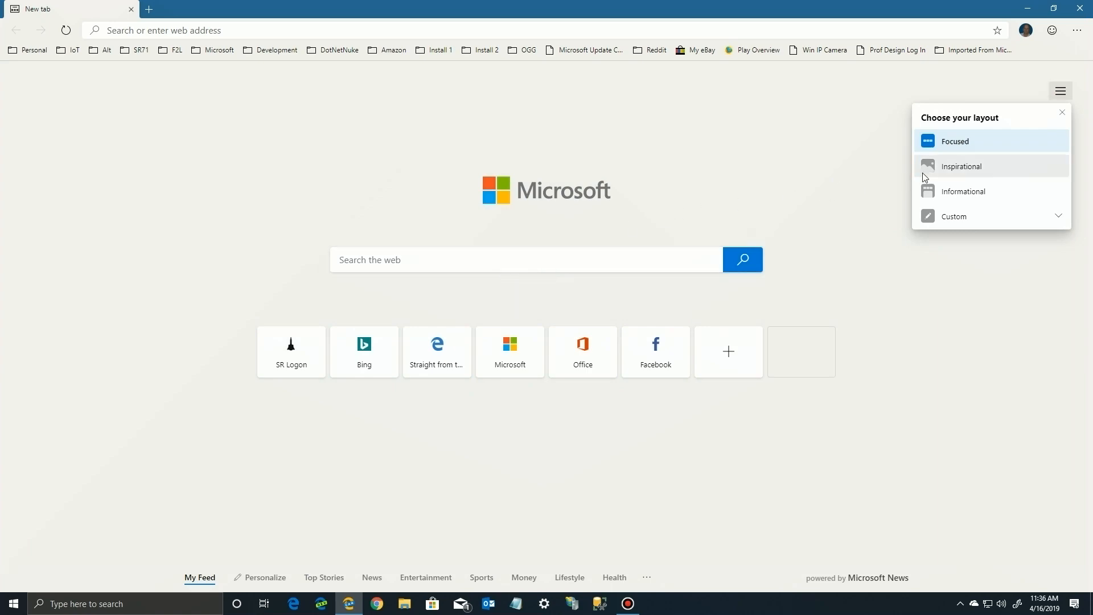
click(962, 166)
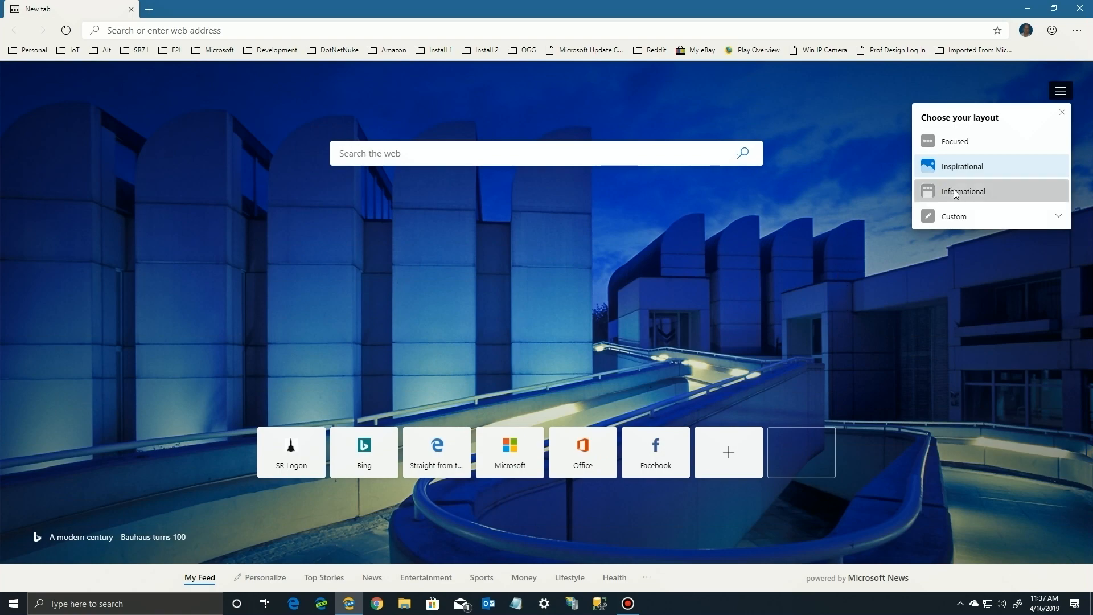
click(963, 191)
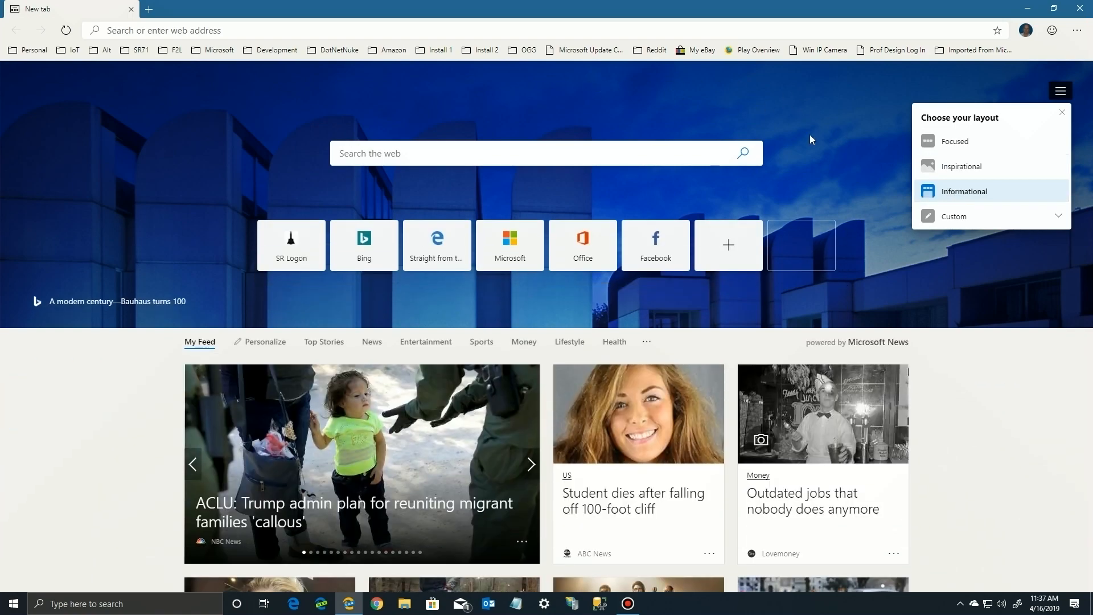
scroll(down, 3)
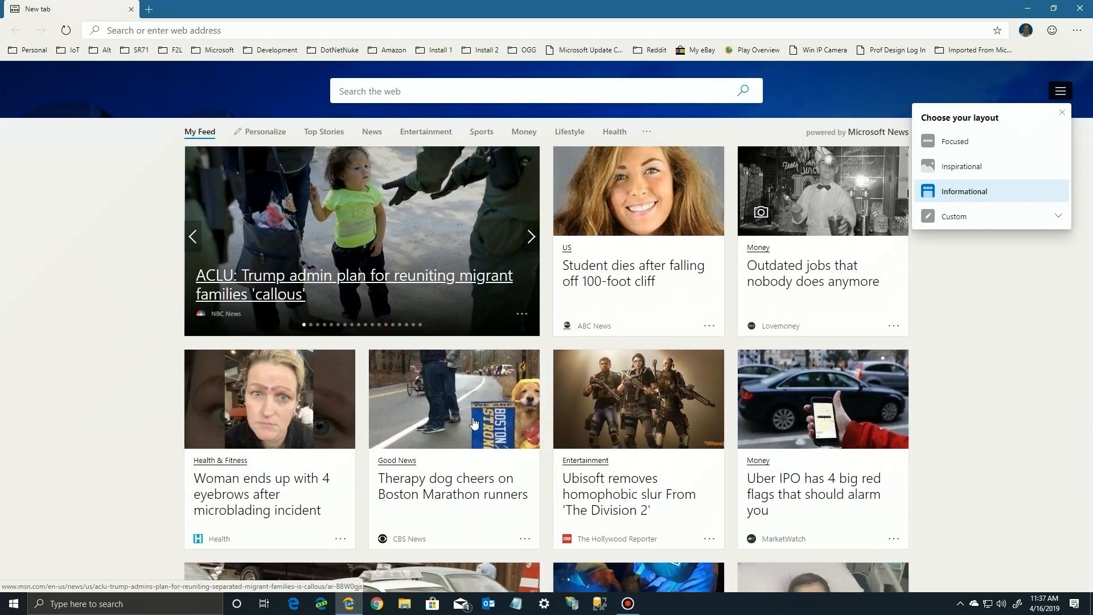
scroll(down, 3)
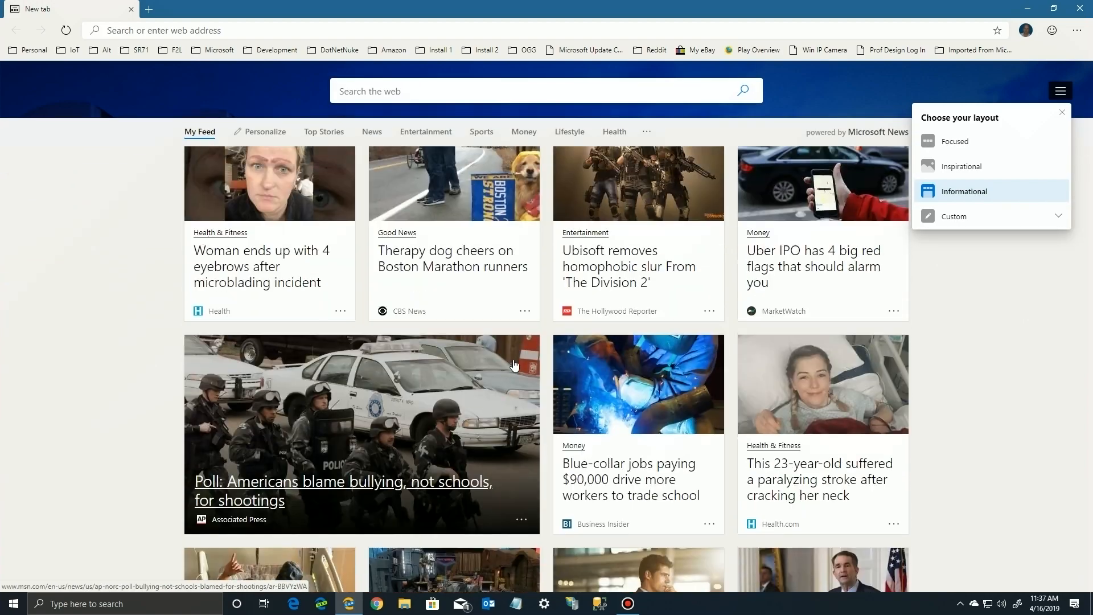
Under Custom layout, turn off most visited sites, image of the day and news feeds.
click(955, 216)
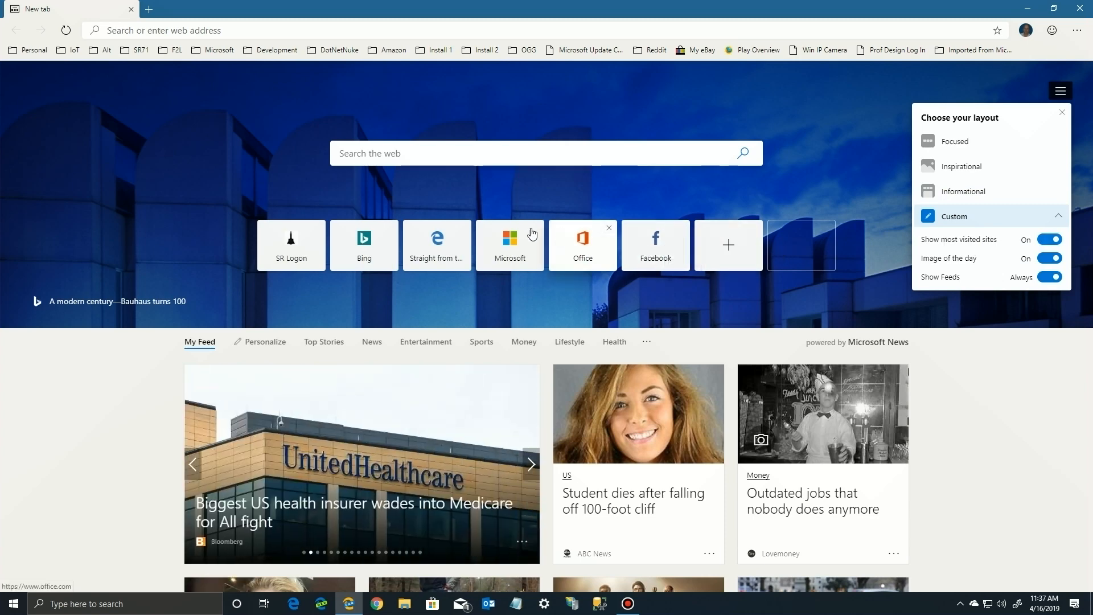
click(1049, 239)
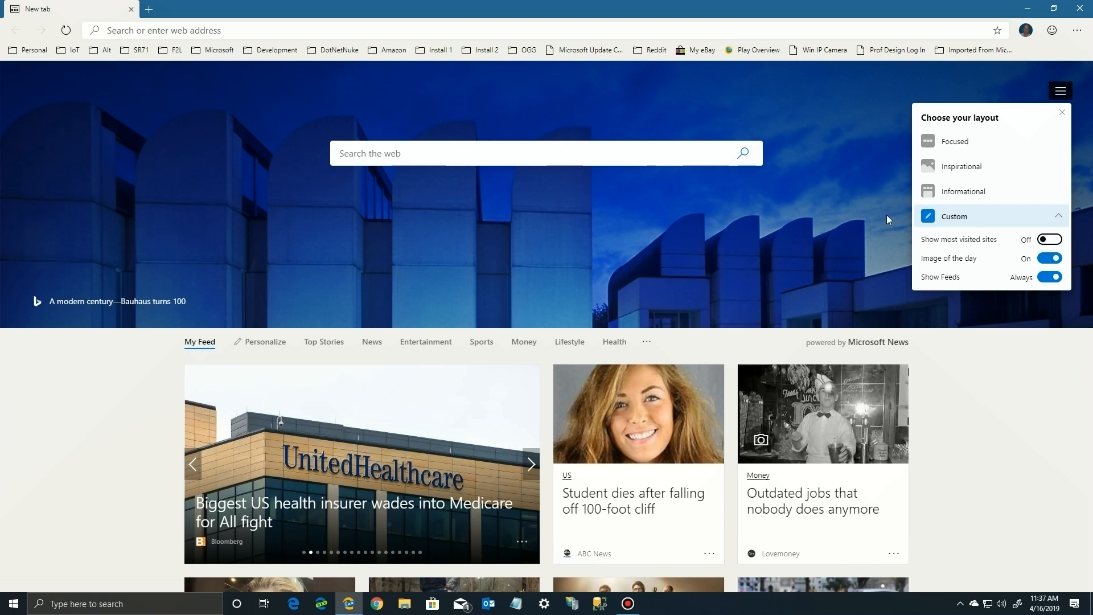
click(1050, 257)
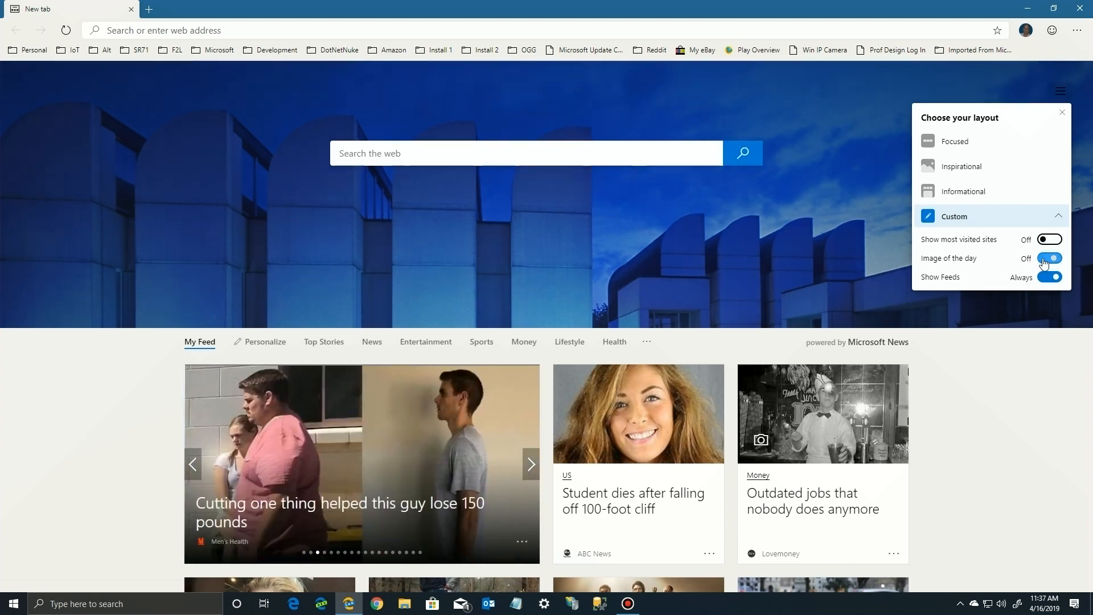
click(1050, 257)
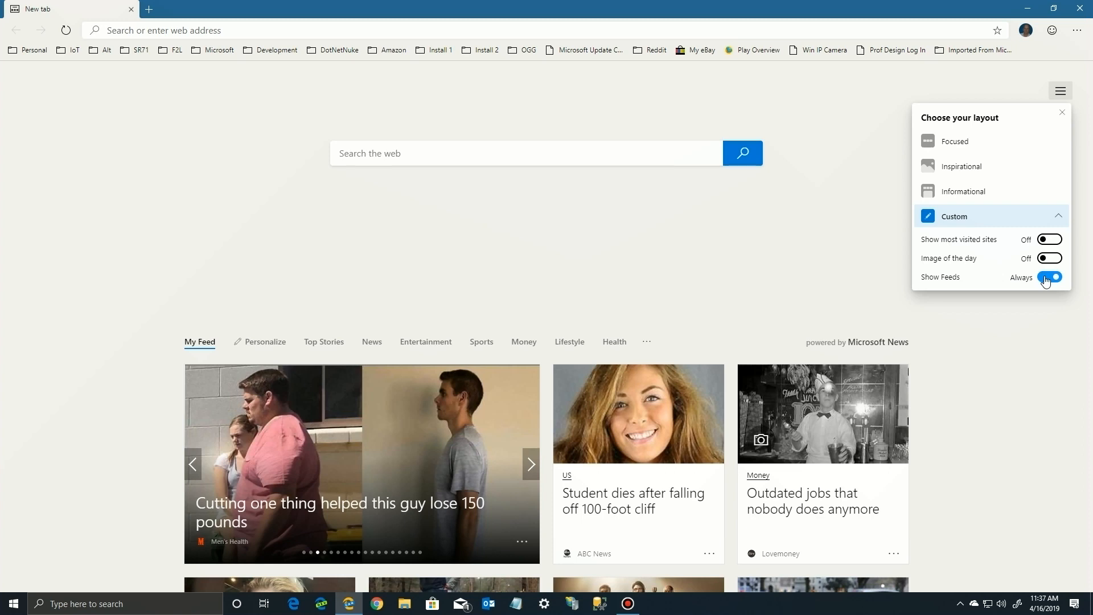
click(1048, 277)
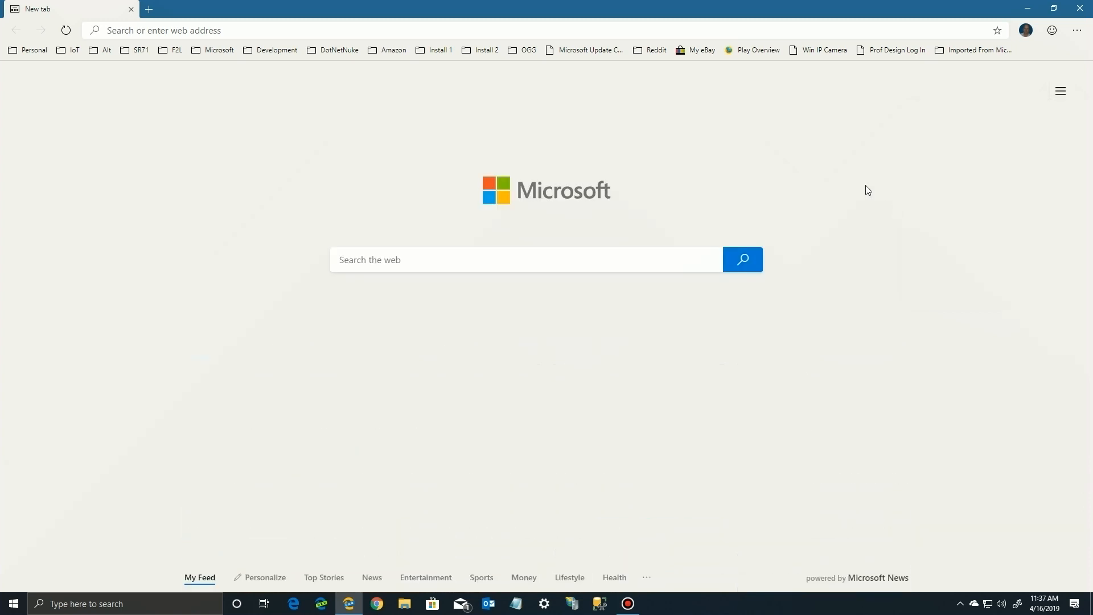
mouse_move(861, 219)
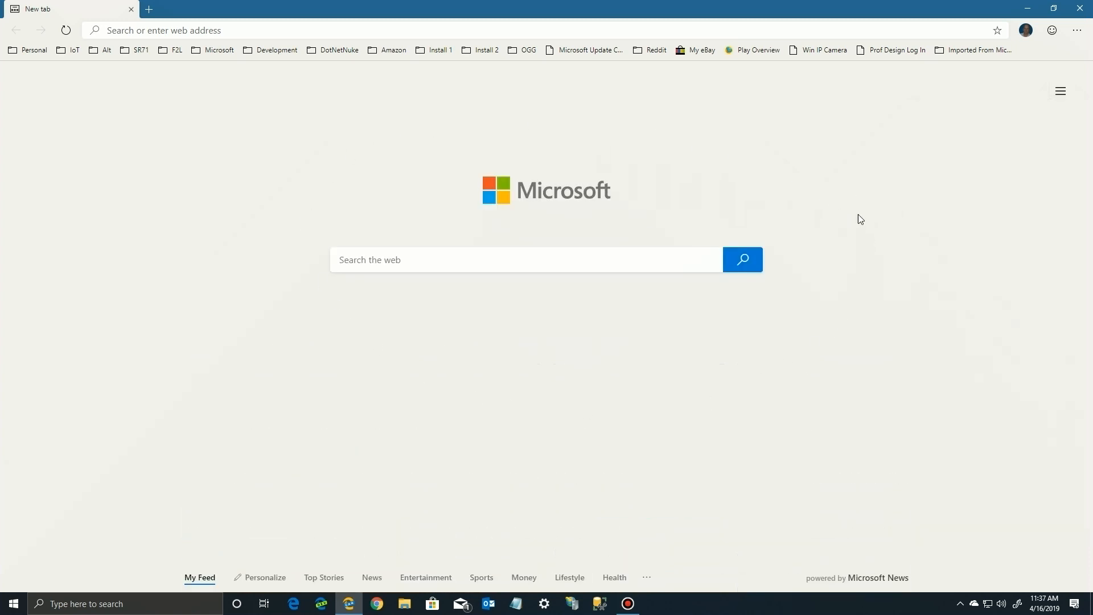
mouse_move(962, 155)
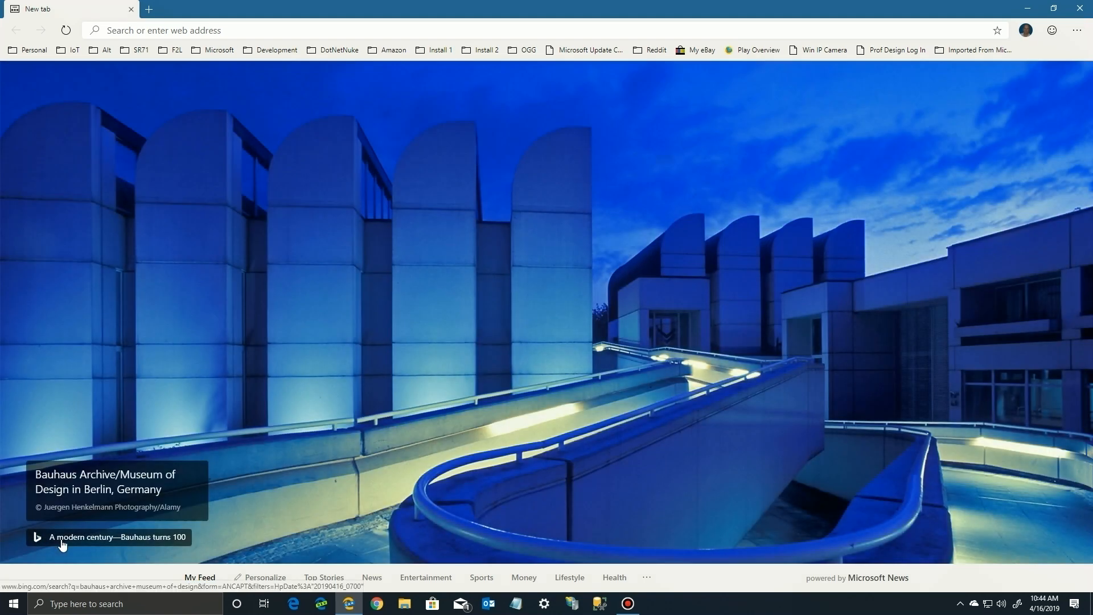
mouse_move(105, 544)
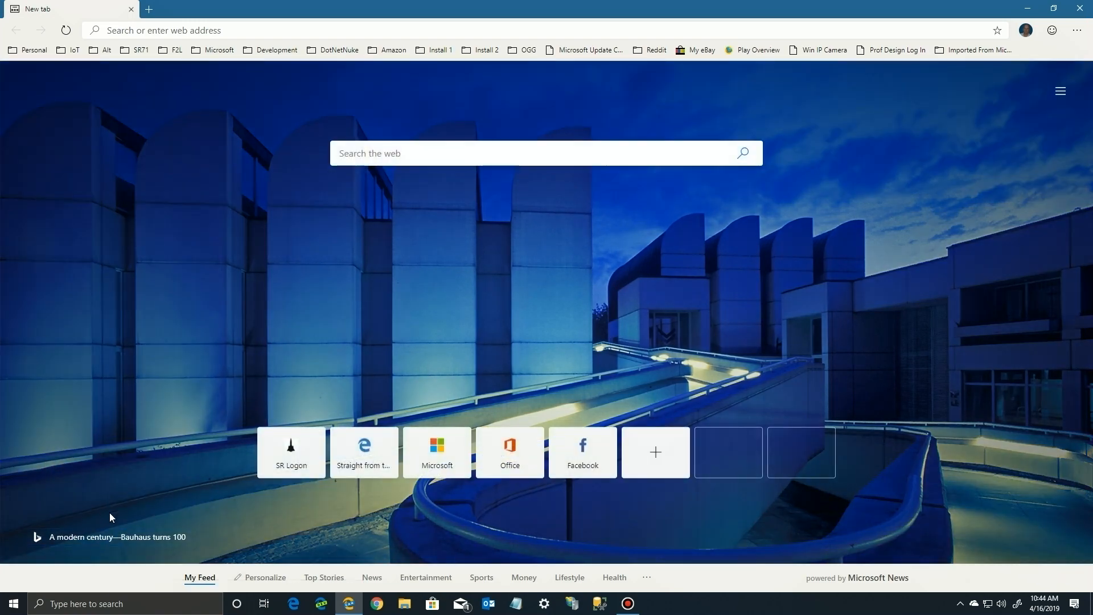
Follow the 'A modern century—Bauhaus turns 100' caption to its Bing search results.
click(113, 538)
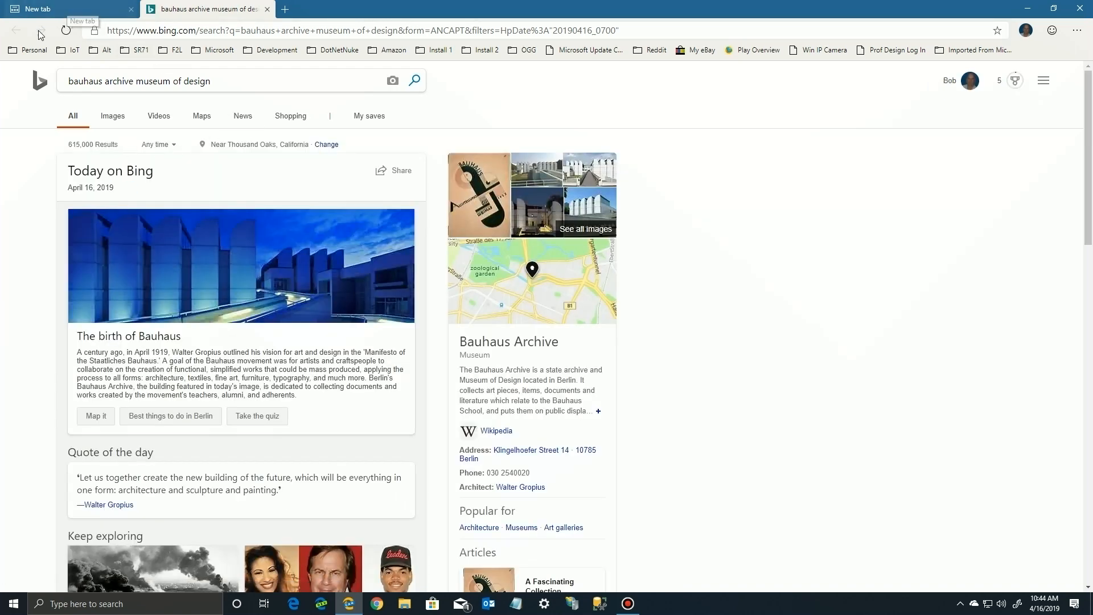
mouse_move(533, 282)
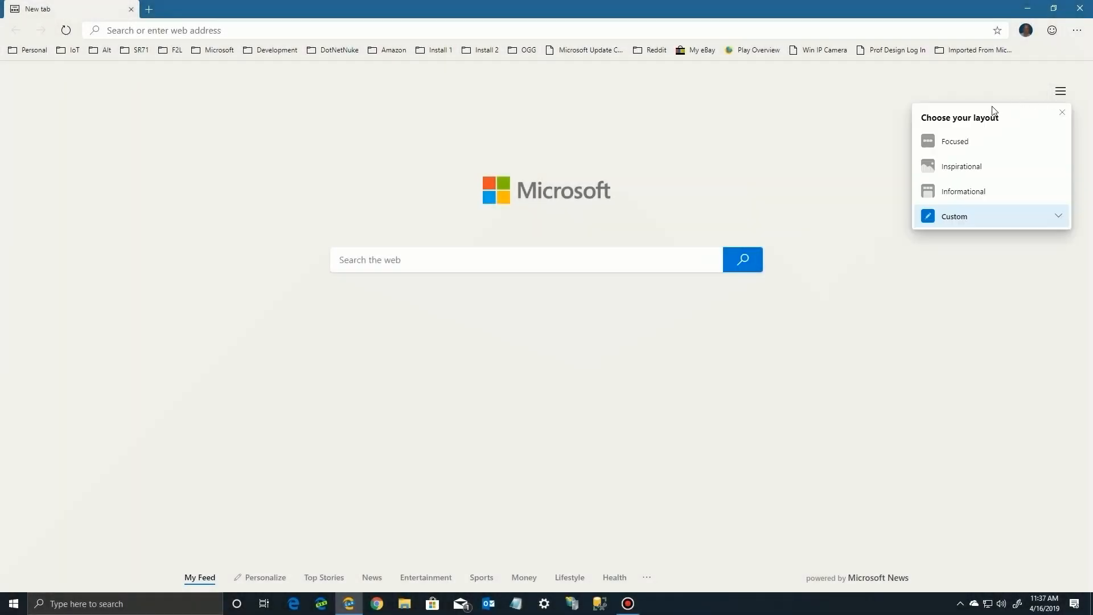
mouse_move(955, 186)
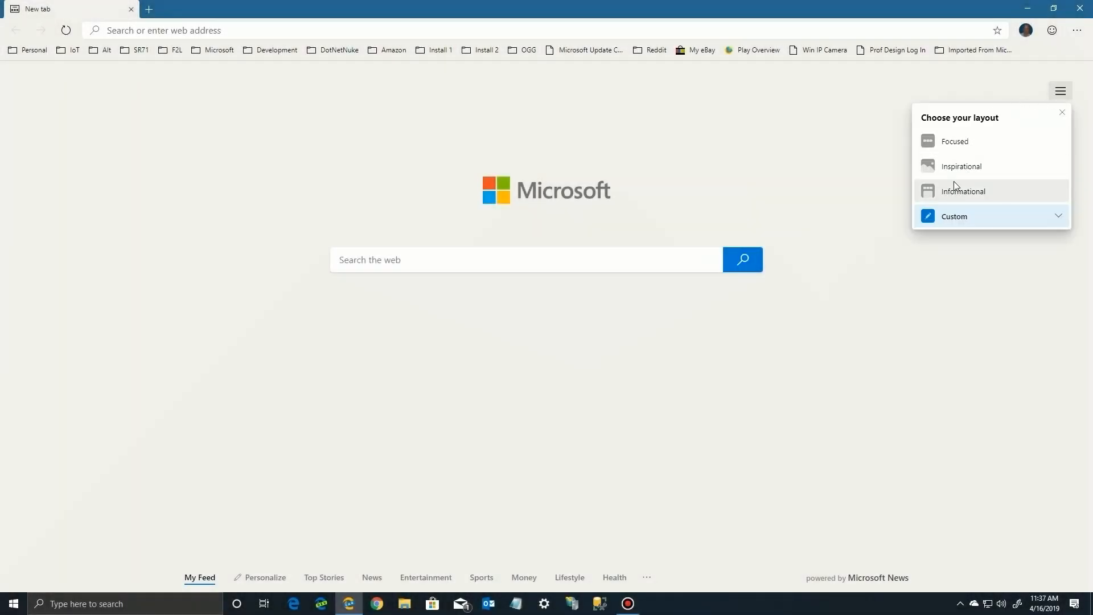
Return to the Inspirational layout and remove the Office and Facebook quick links.
click(963, 166)
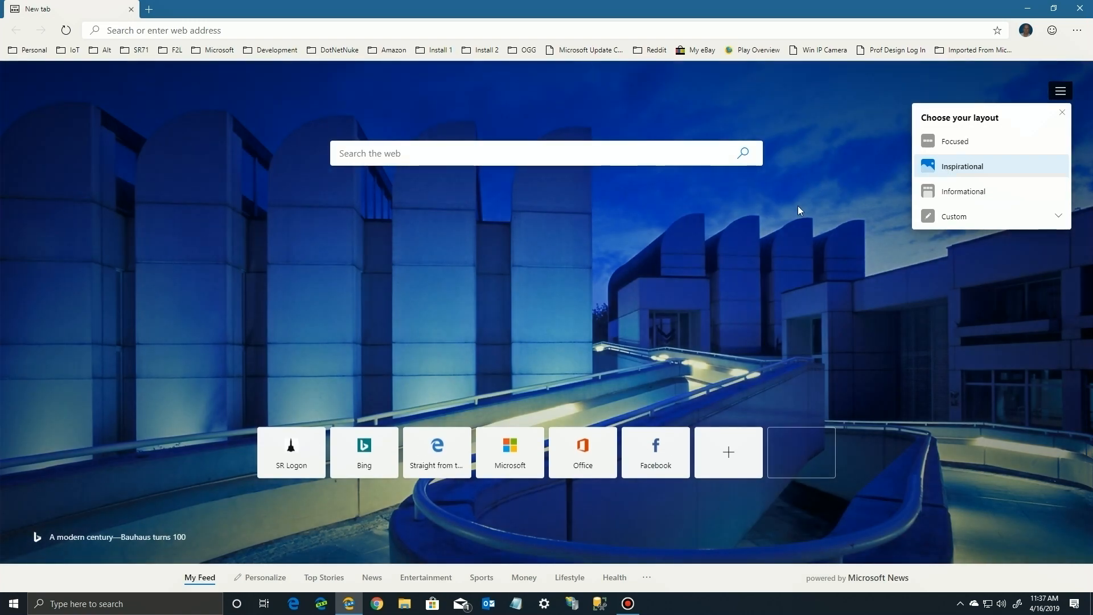
mouse_move(524, 350)
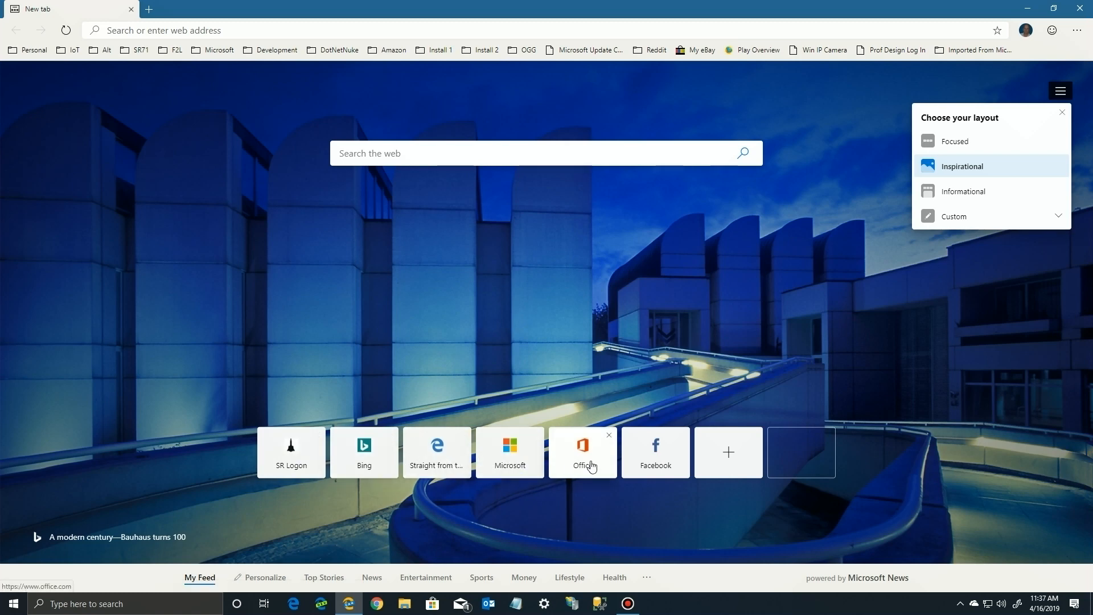
mouse_move(608, 438)
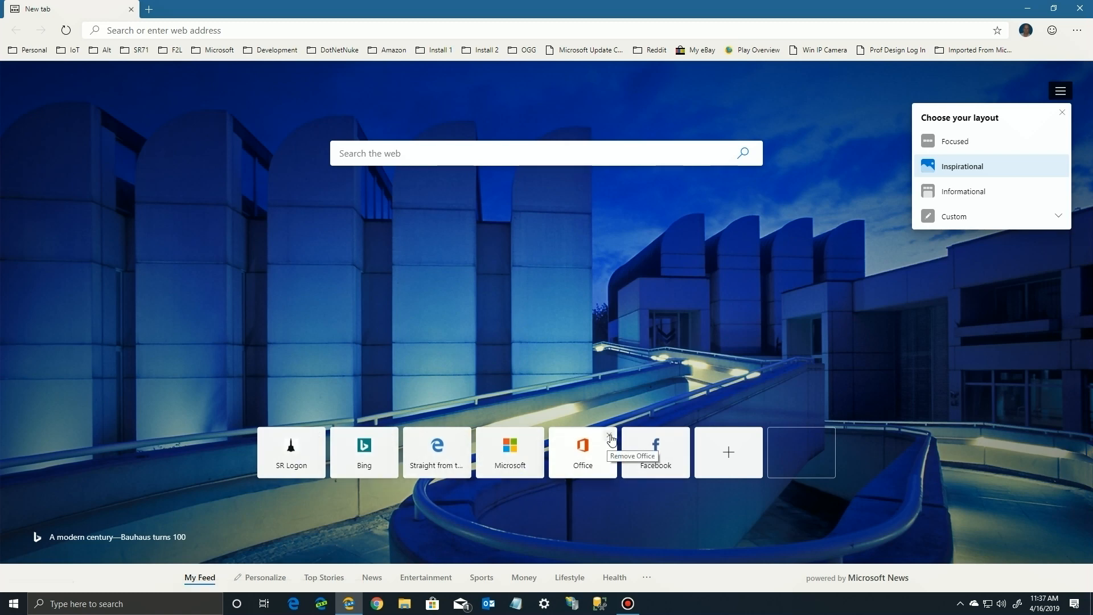
click(609, 439)
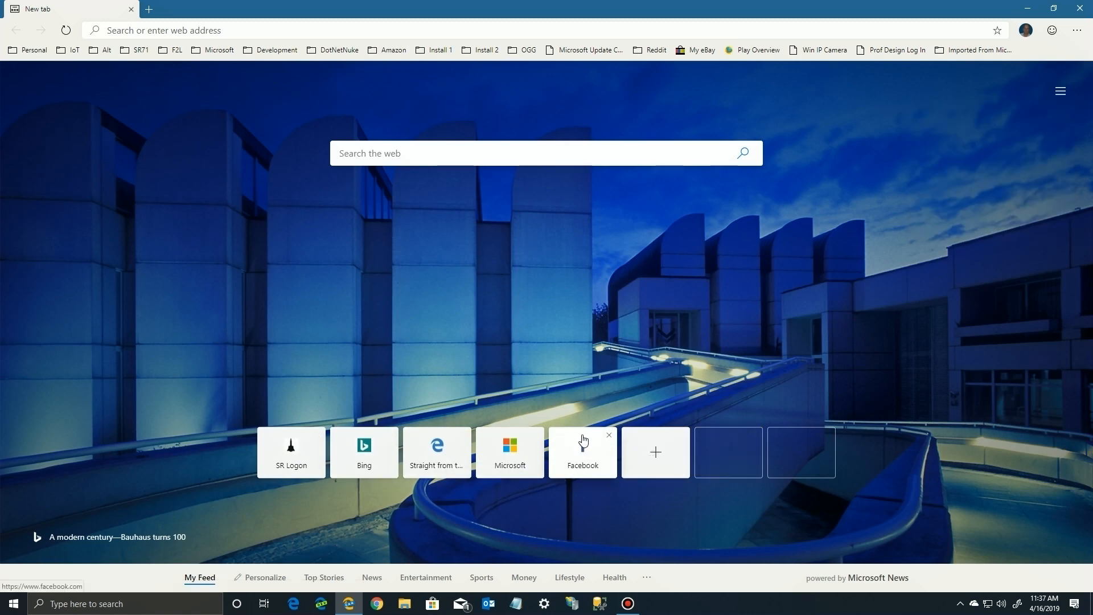
mouse_move(608, 437)
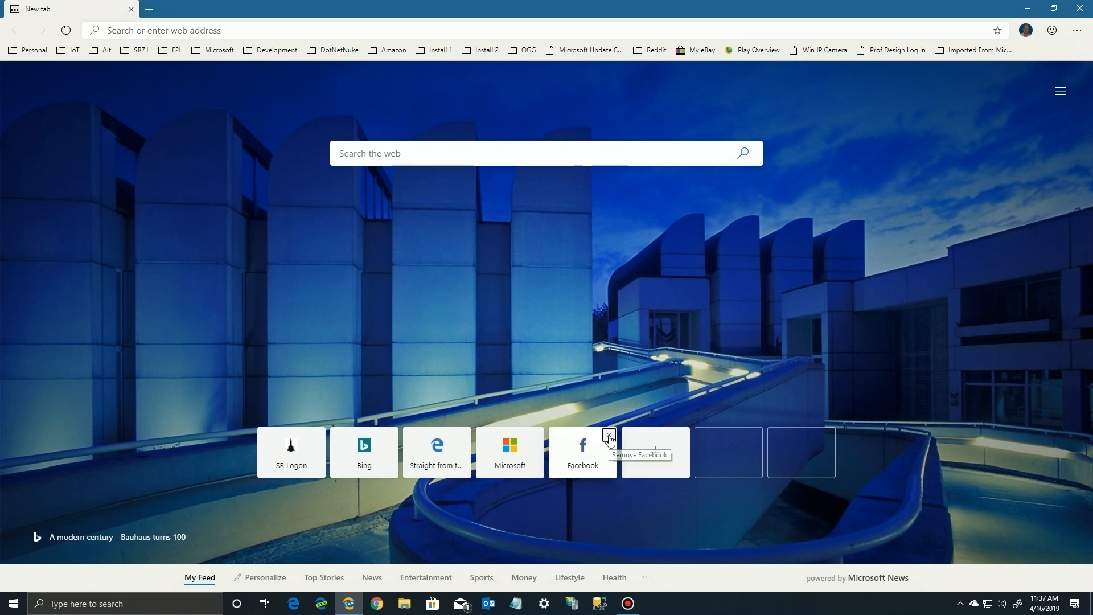
click(608, 437)
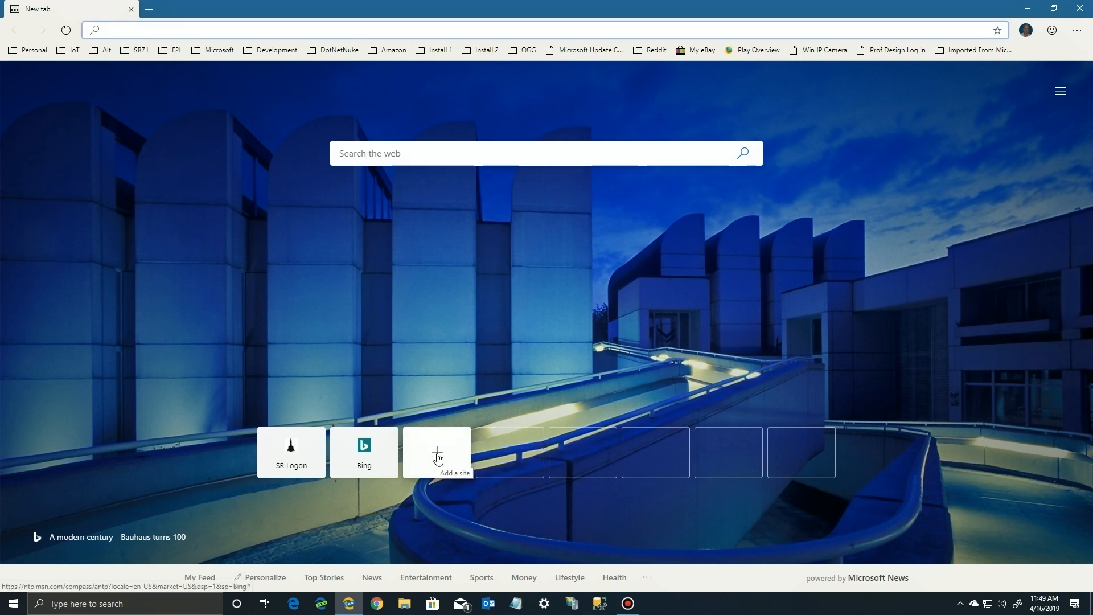
click(437, 453)
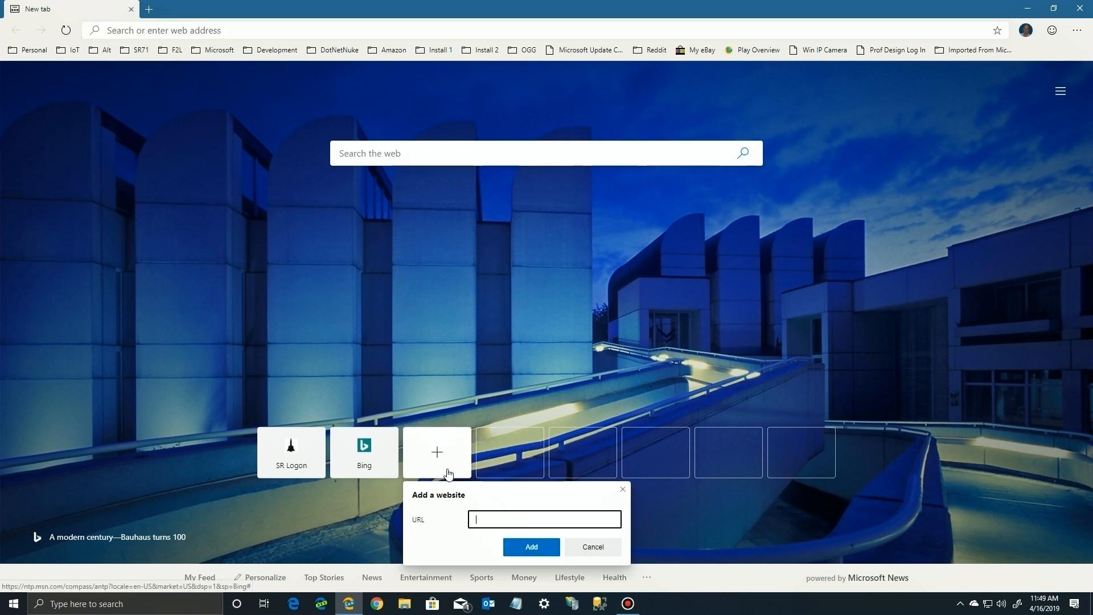
text(www)
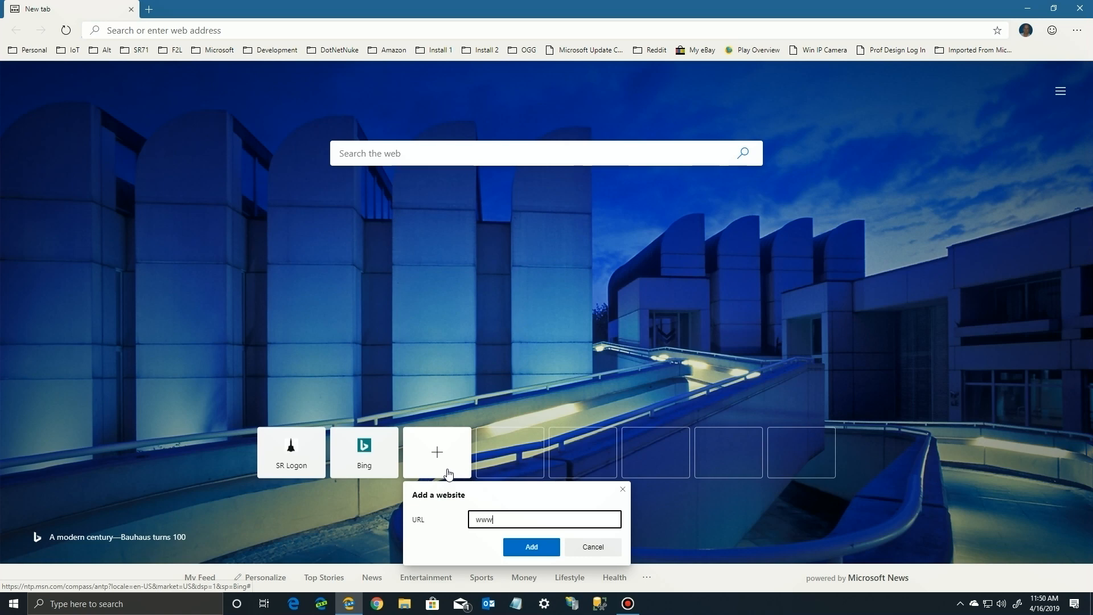
text(.olod)
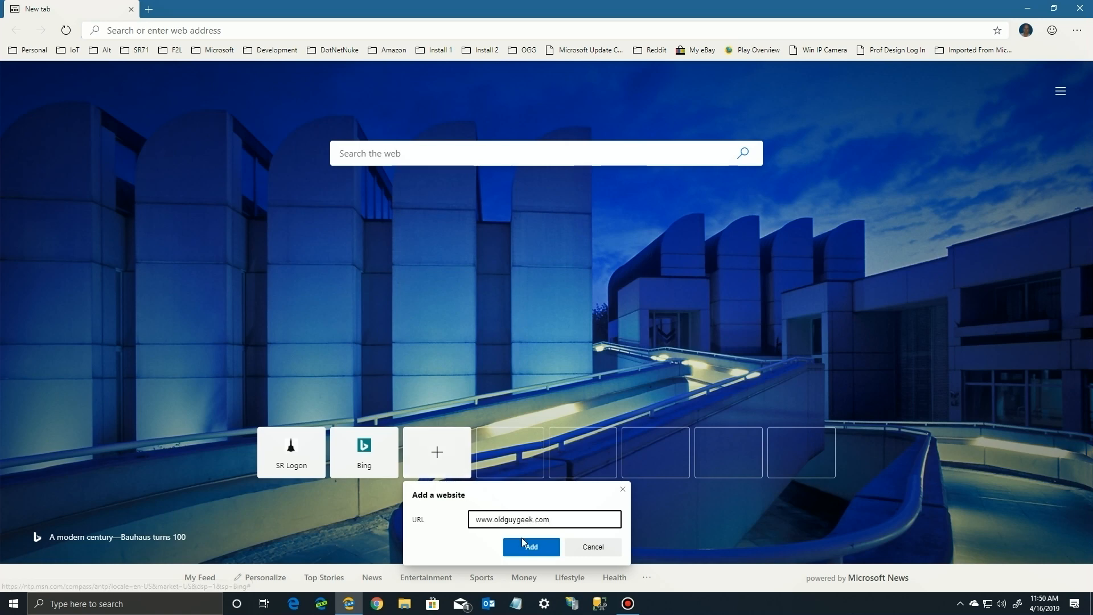
click(531, 546)
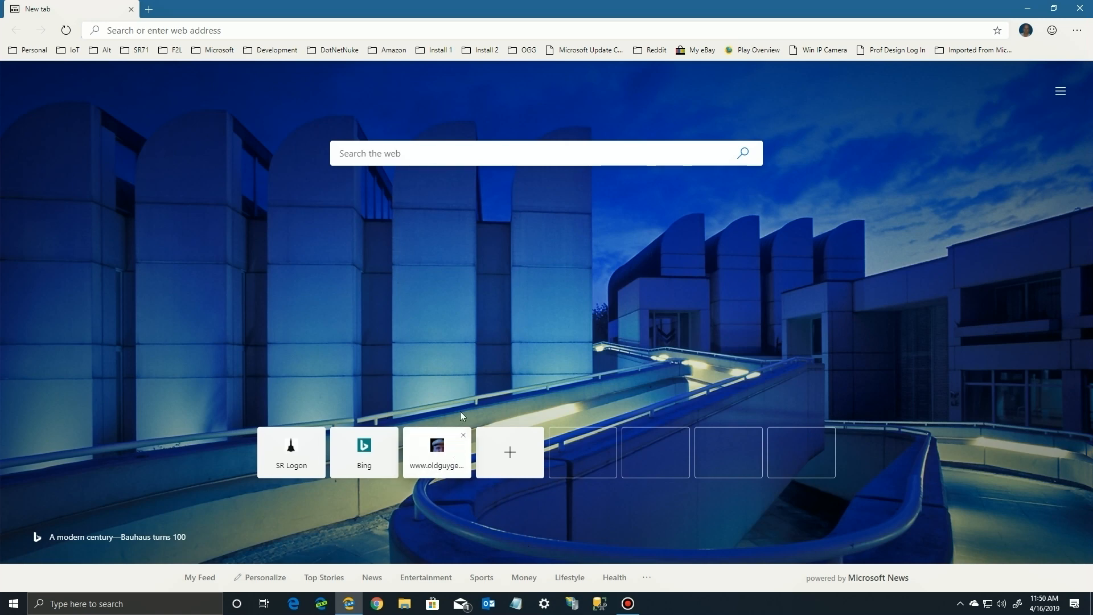
mouse_move(437, 460)
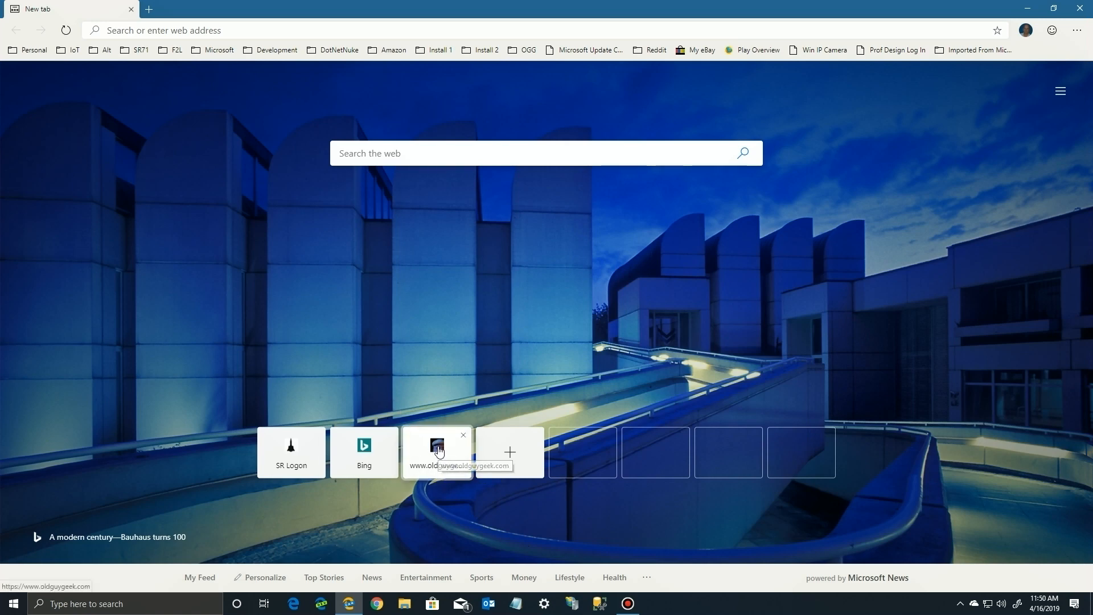
Choose the Informational layout for the new tab page.
click(436, 449)
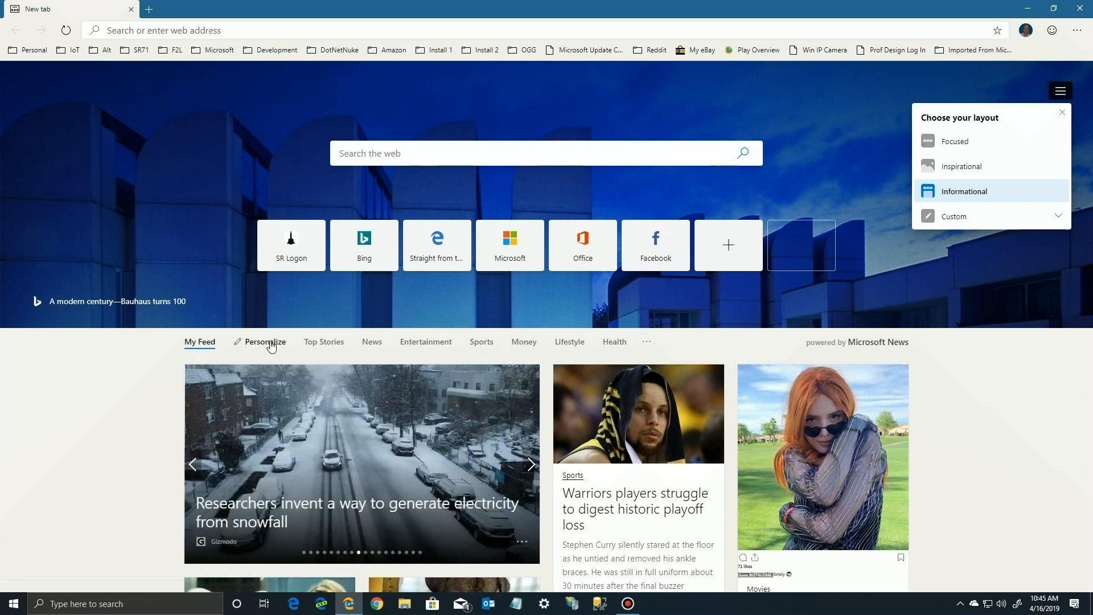
In Personalize, scroll the news topics and follow Gaming.
click(266, 342)
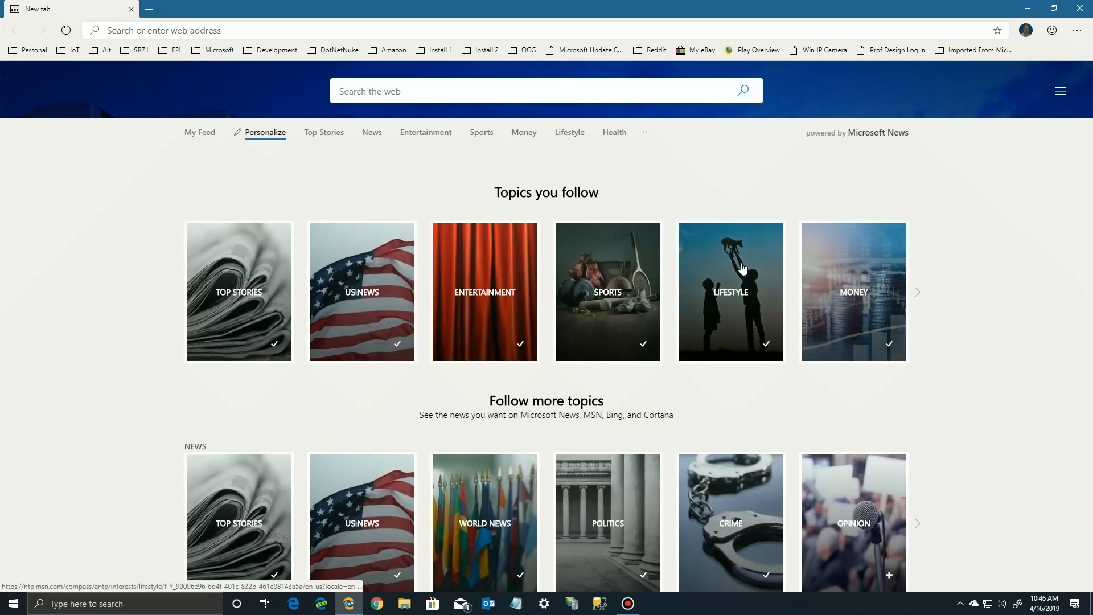
mouse_move(444, 306)
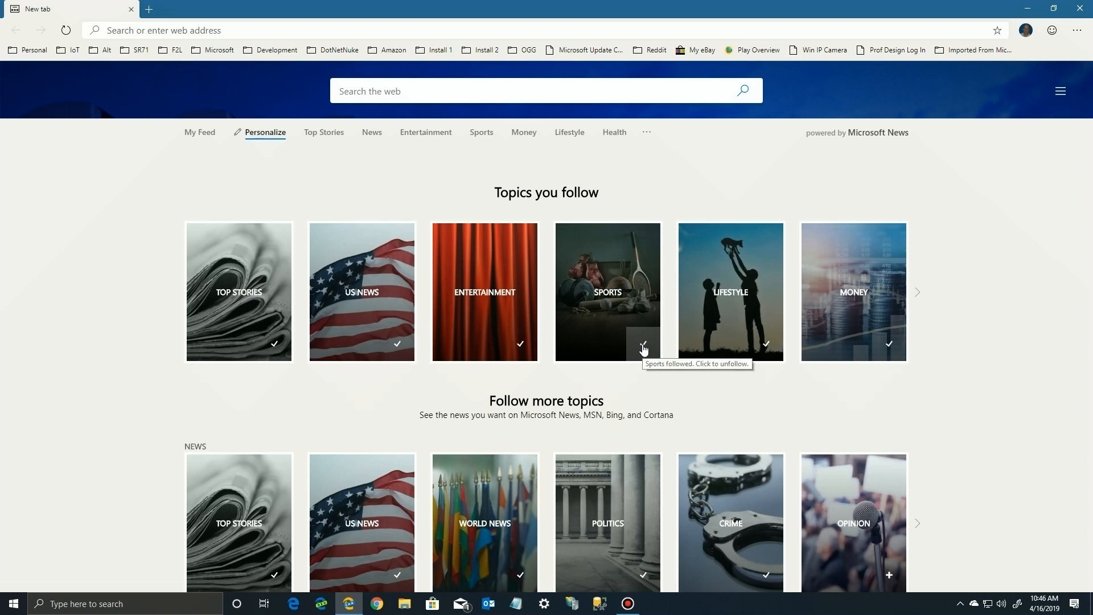
scroll(down, 3)
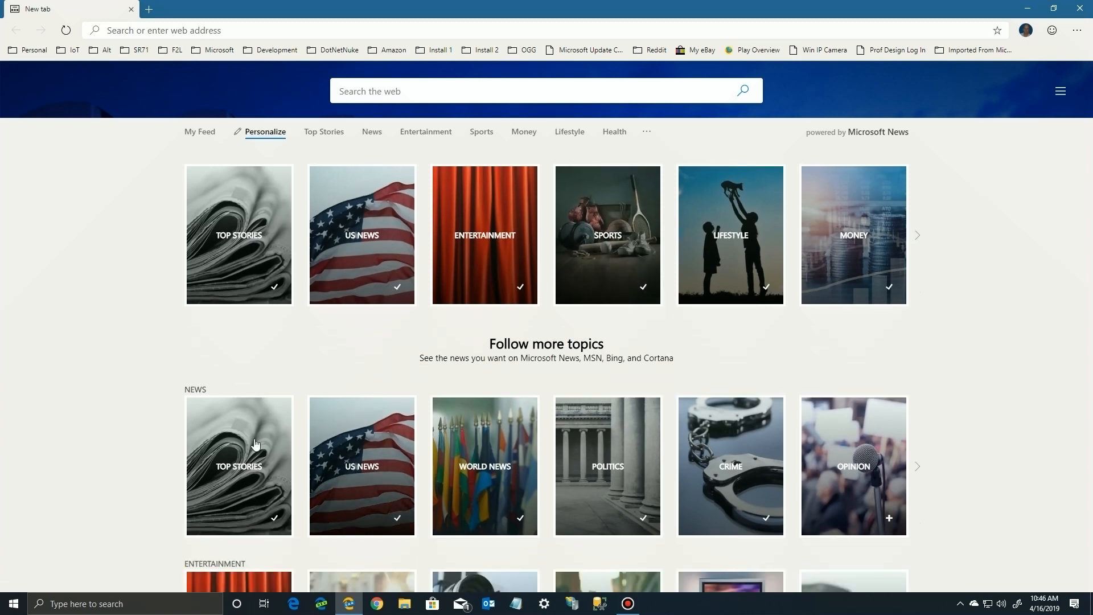
mouse_move(490, 460)
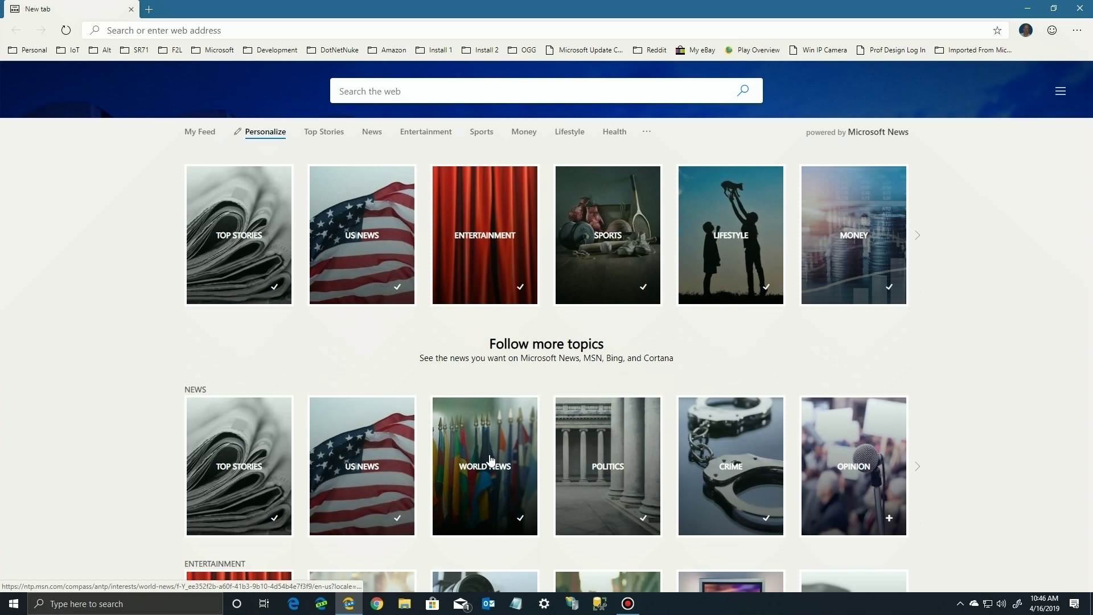
scroll(down, 3)
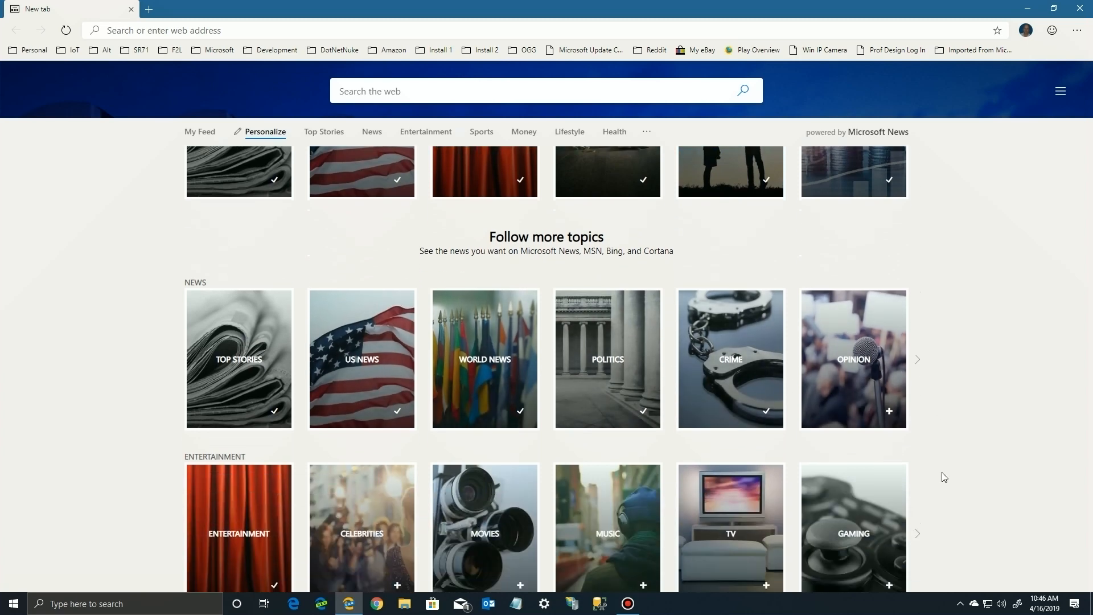
scroll(down, 3)
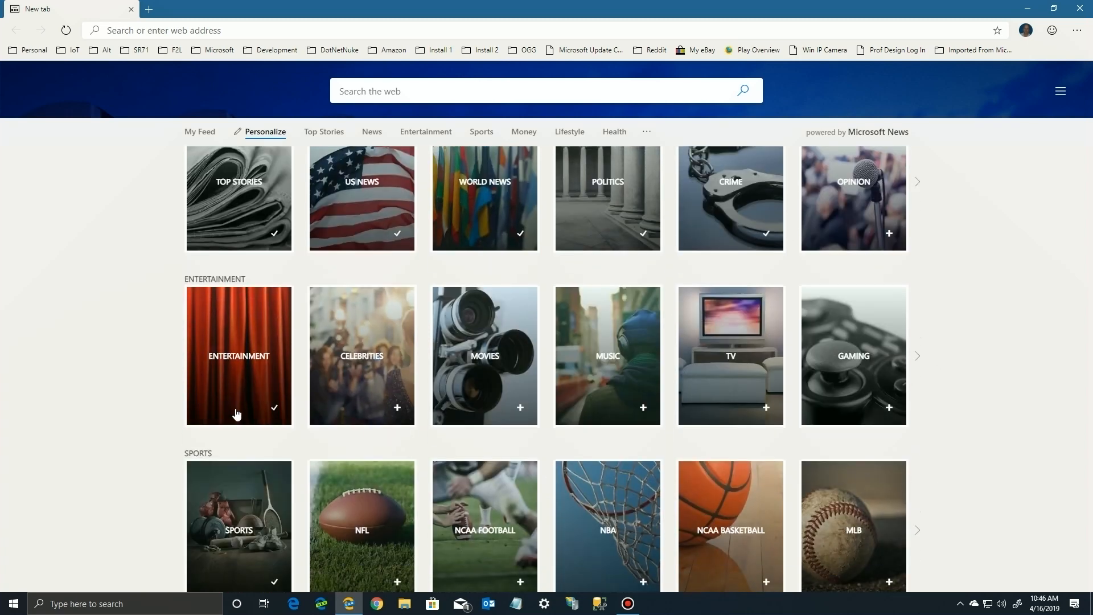
mouse_move(517, 406)
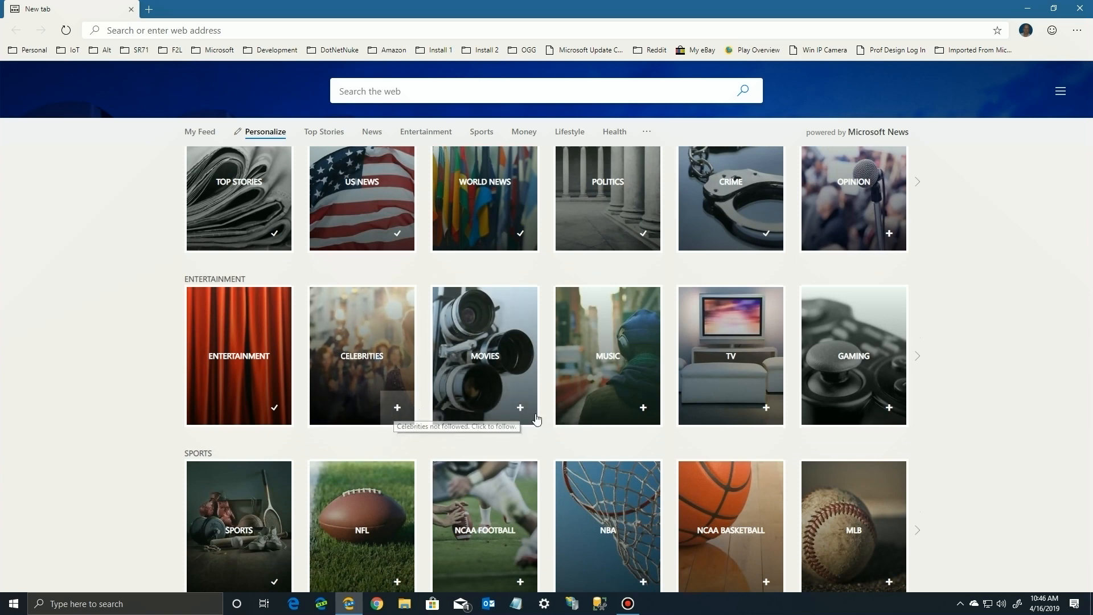
mouse_move(800, 419)
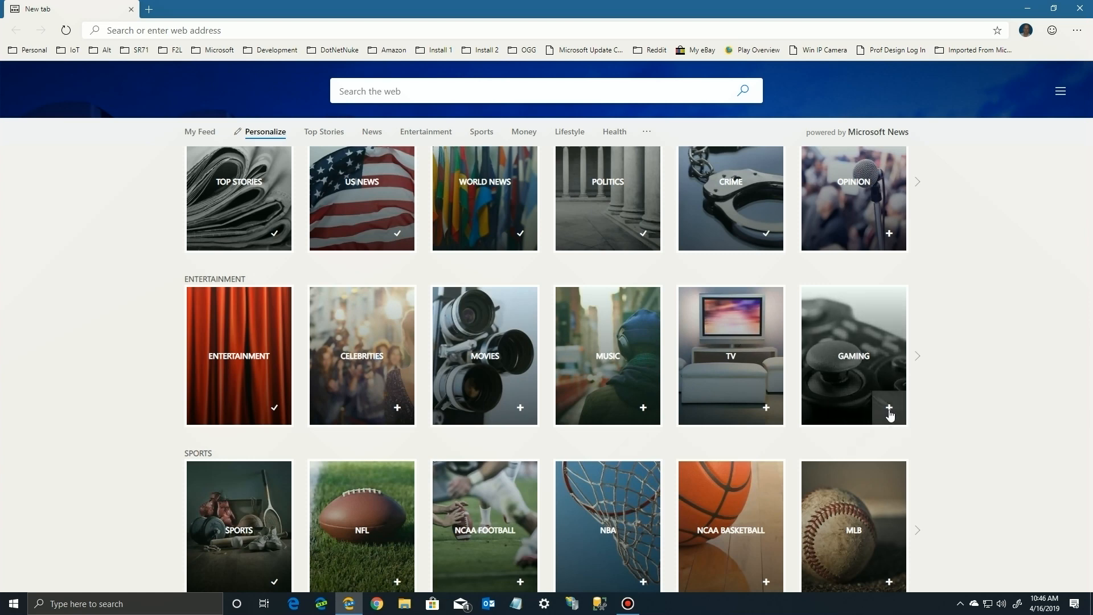
click(888, 406)
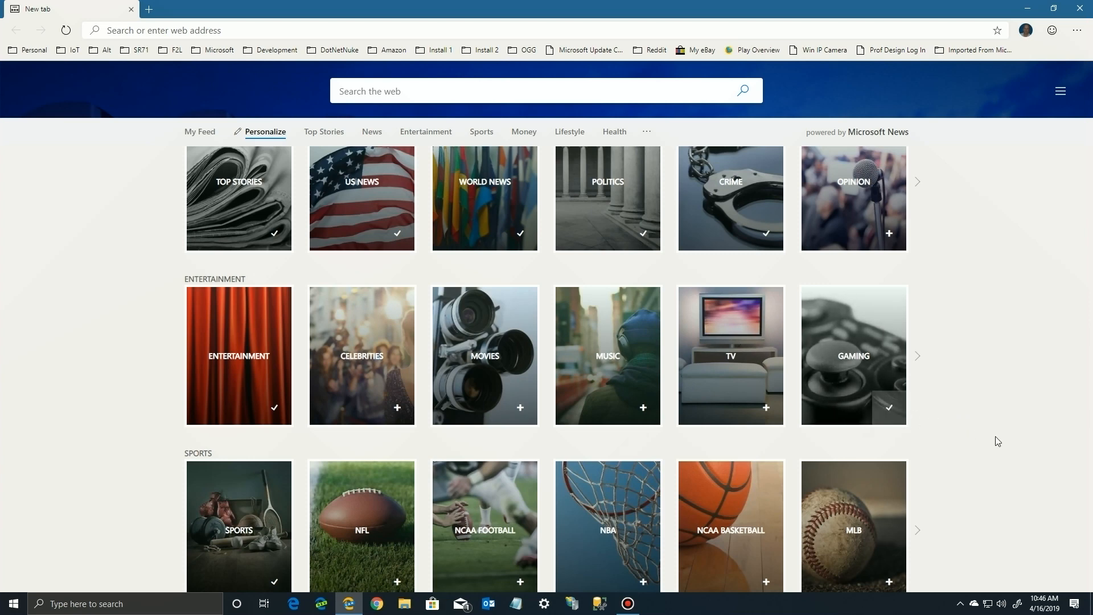
scroll(down, 3)
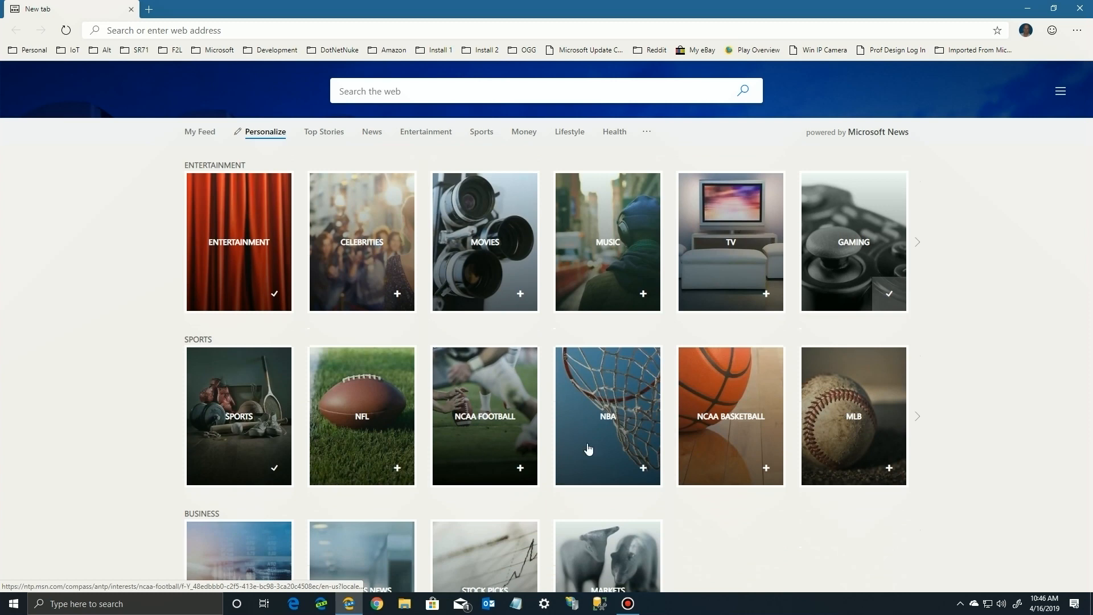
scroll(down, 3)
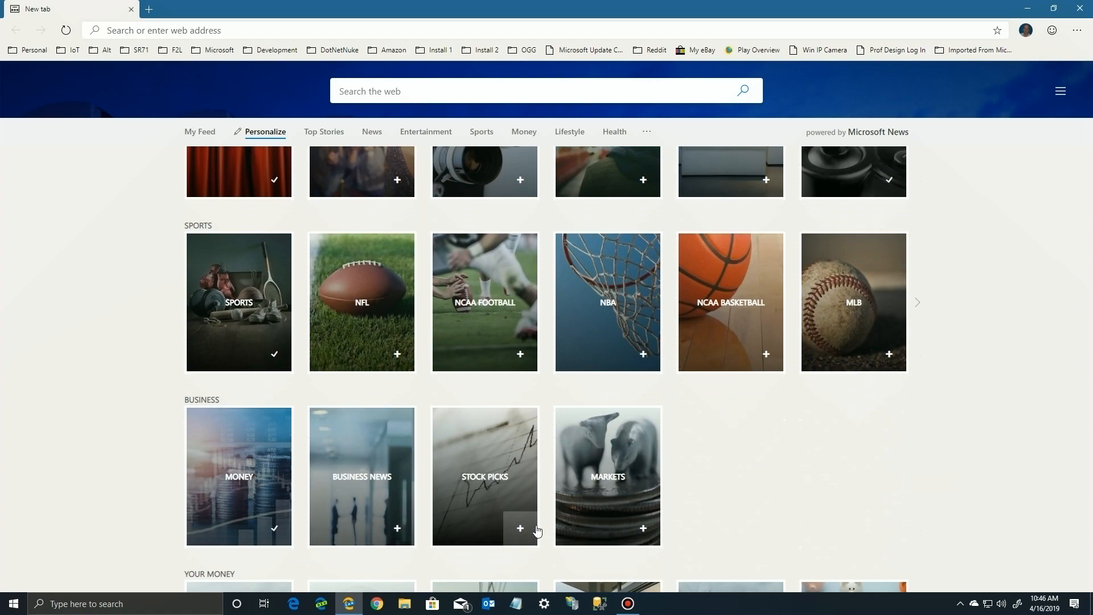
scroll(up, 3)
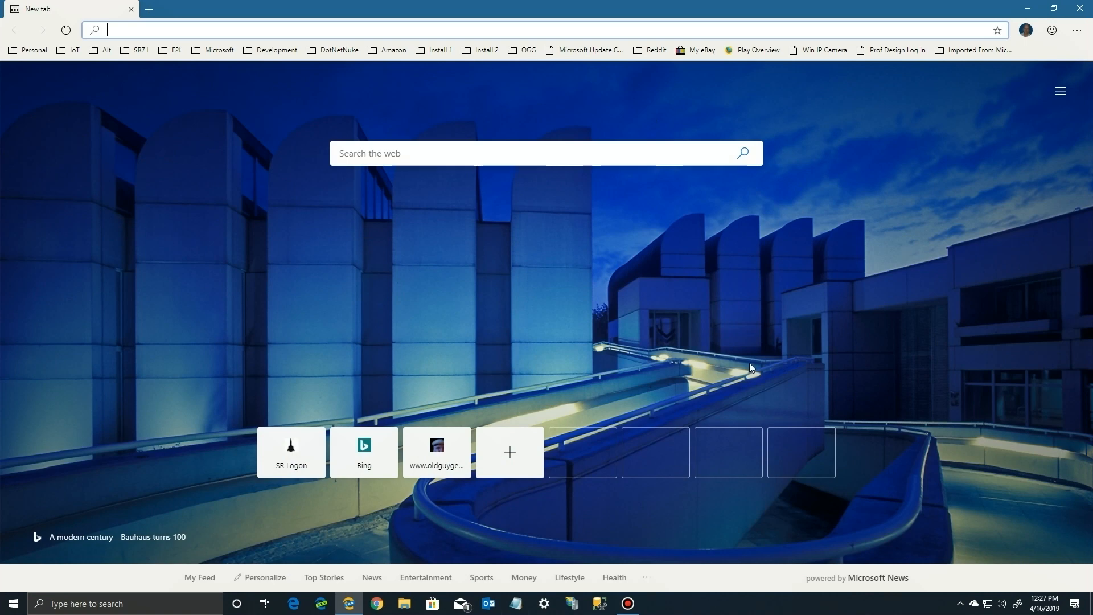
mouse_move(941, 210)
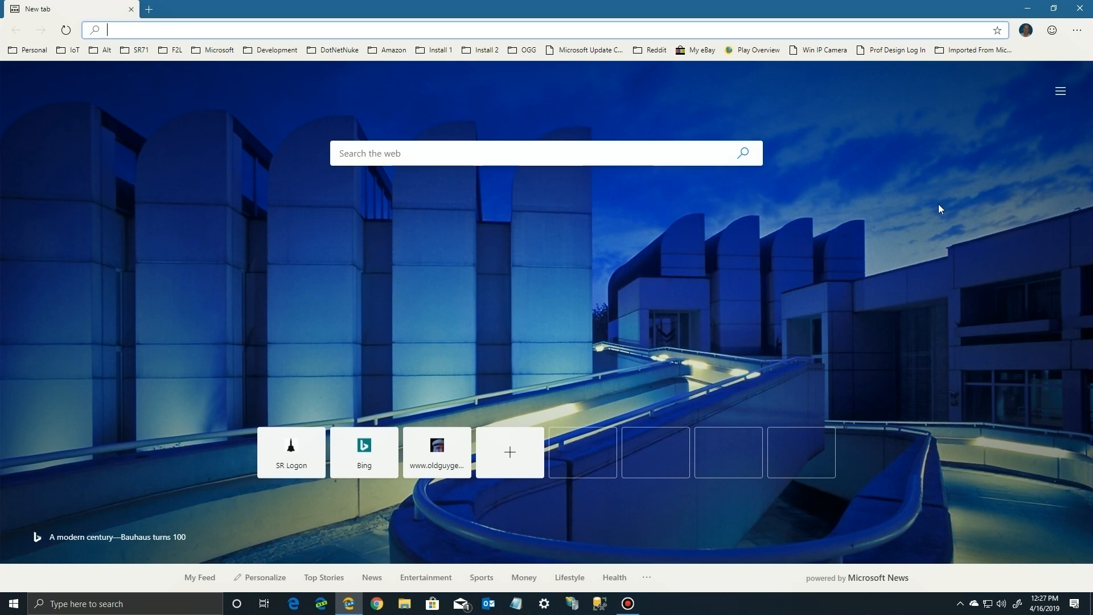
mouse_move(1078, 30)
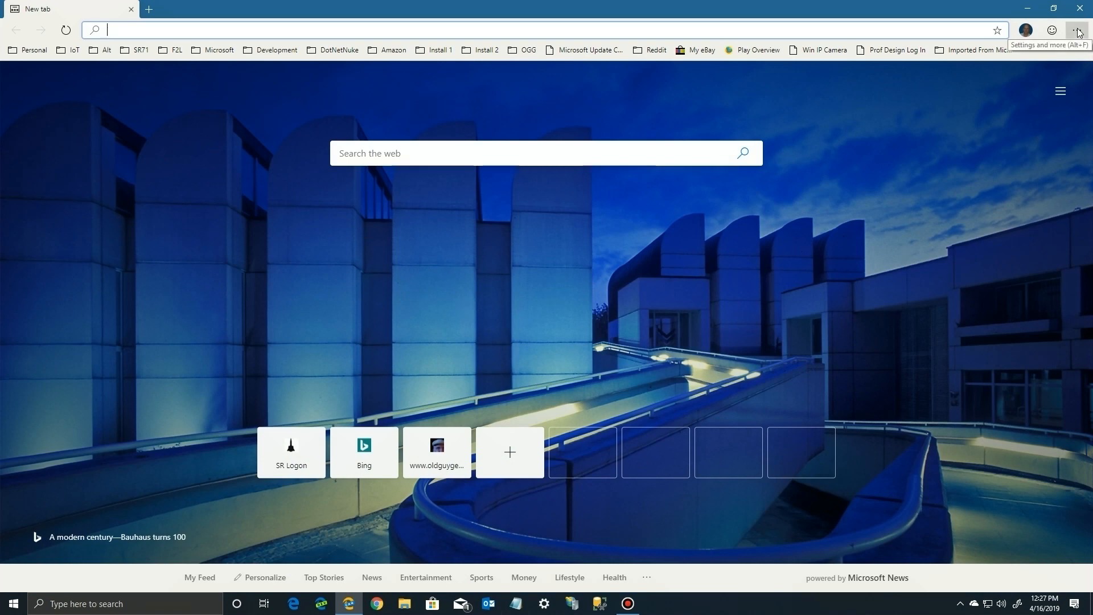
From the Settings and more menu, go to the browser Settings page.
click(1077, 29)
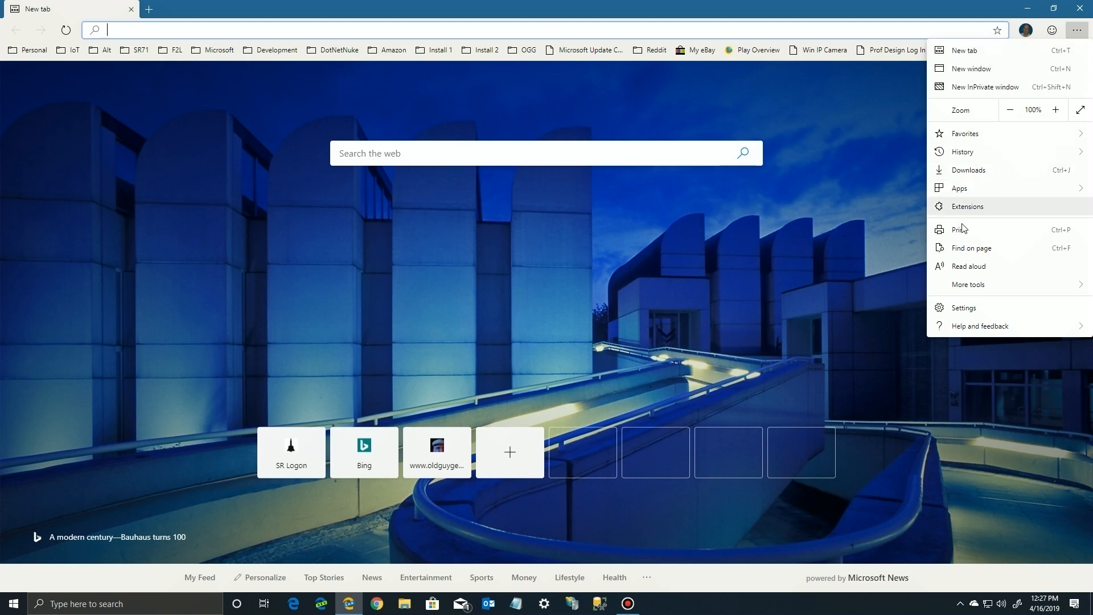
click(964, 307)
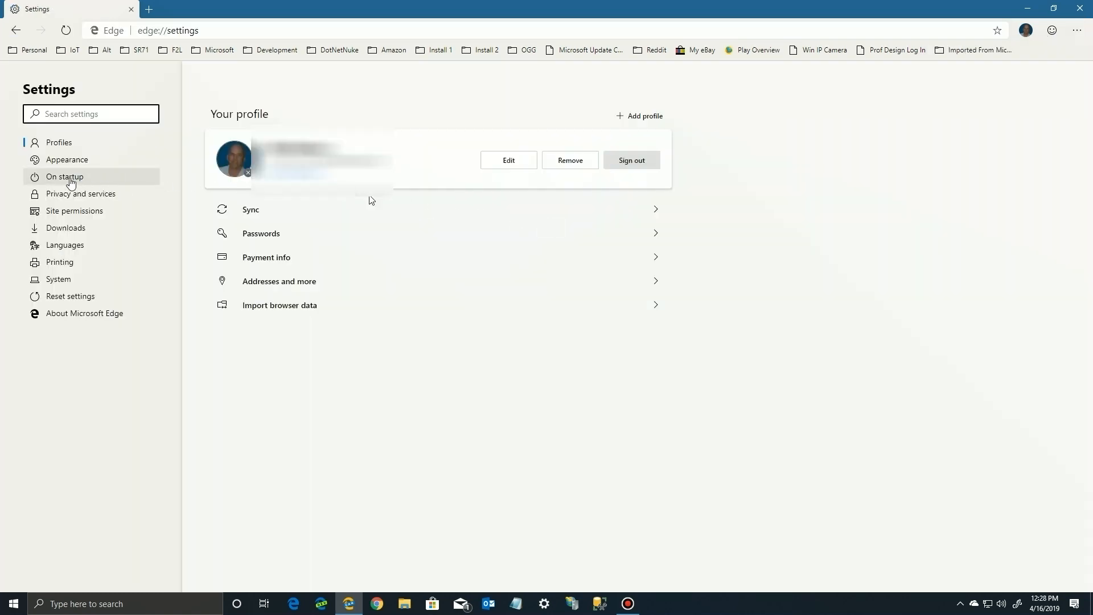
View the On startup settings, start adding a new page, then cancel it.
click(64, 177)
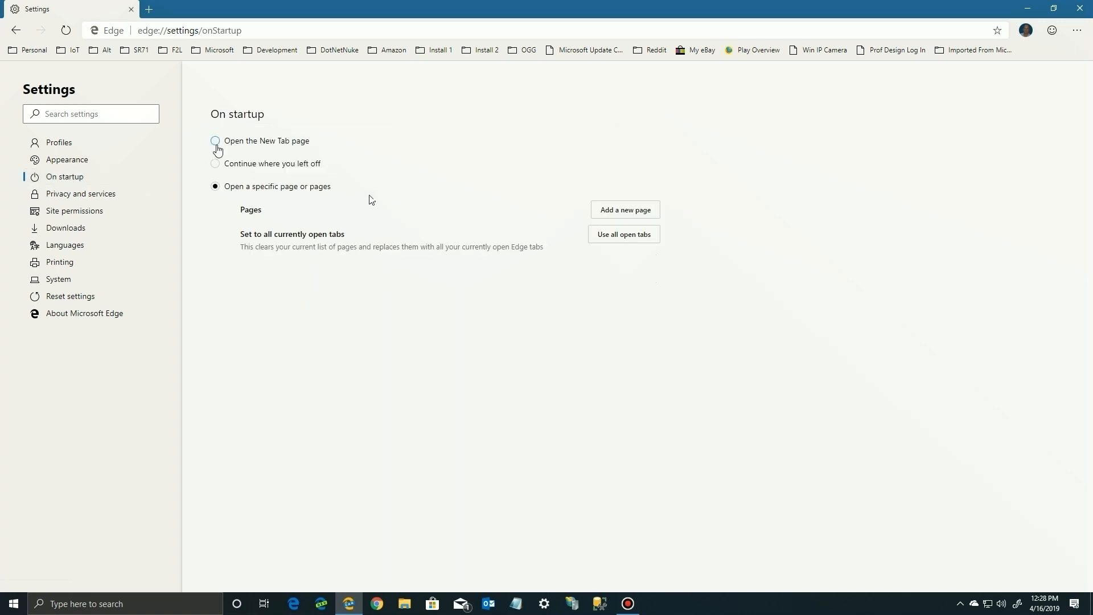
mouse_move(289, 150)
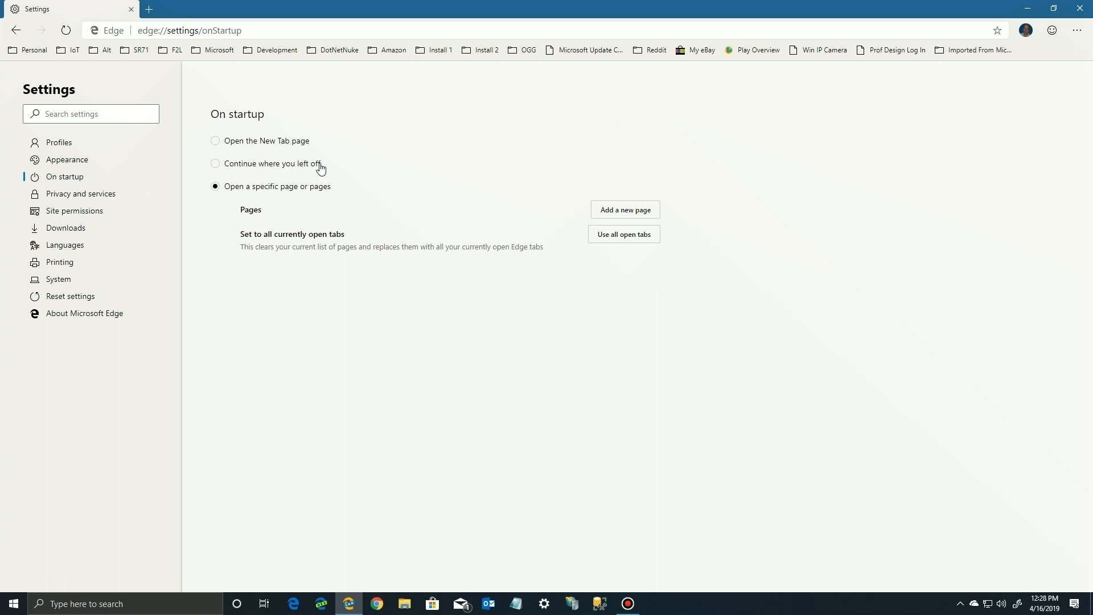
mouse_move(621, 207)
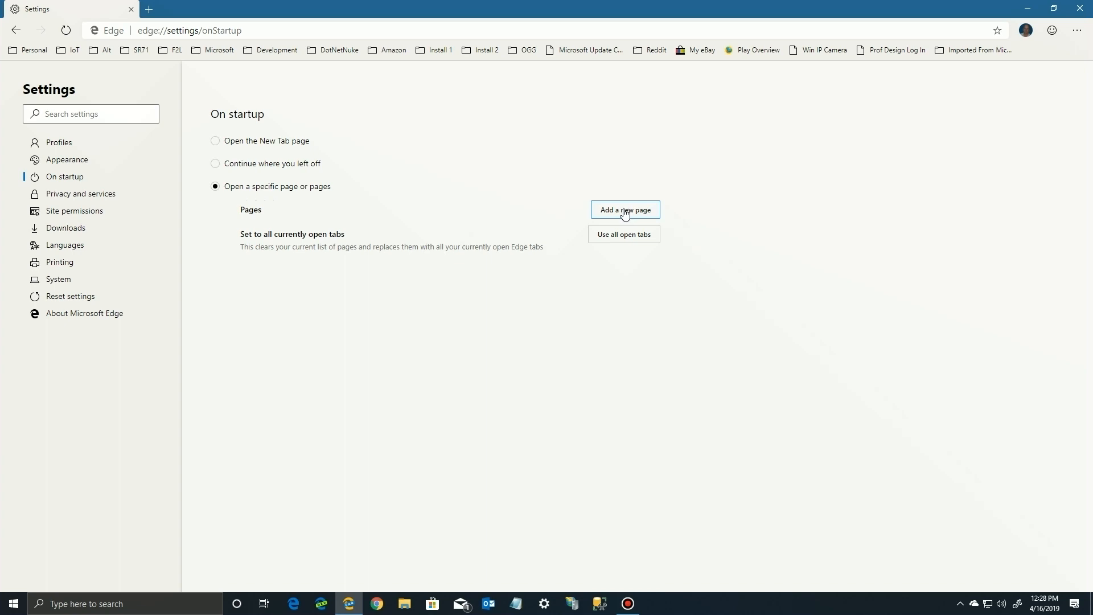
click(625, 210)
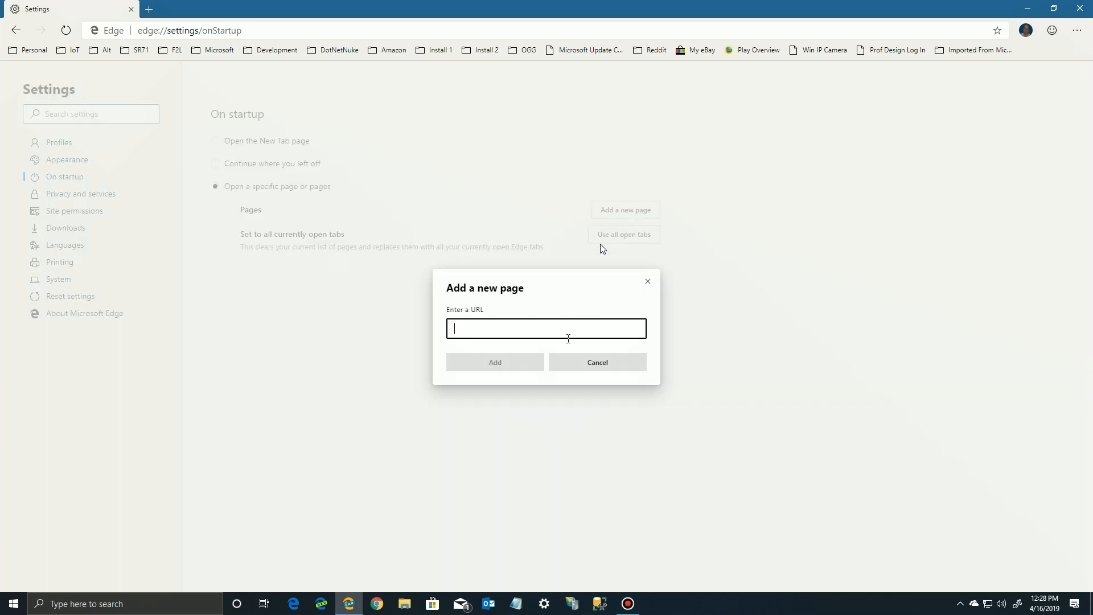
click(597, 362)
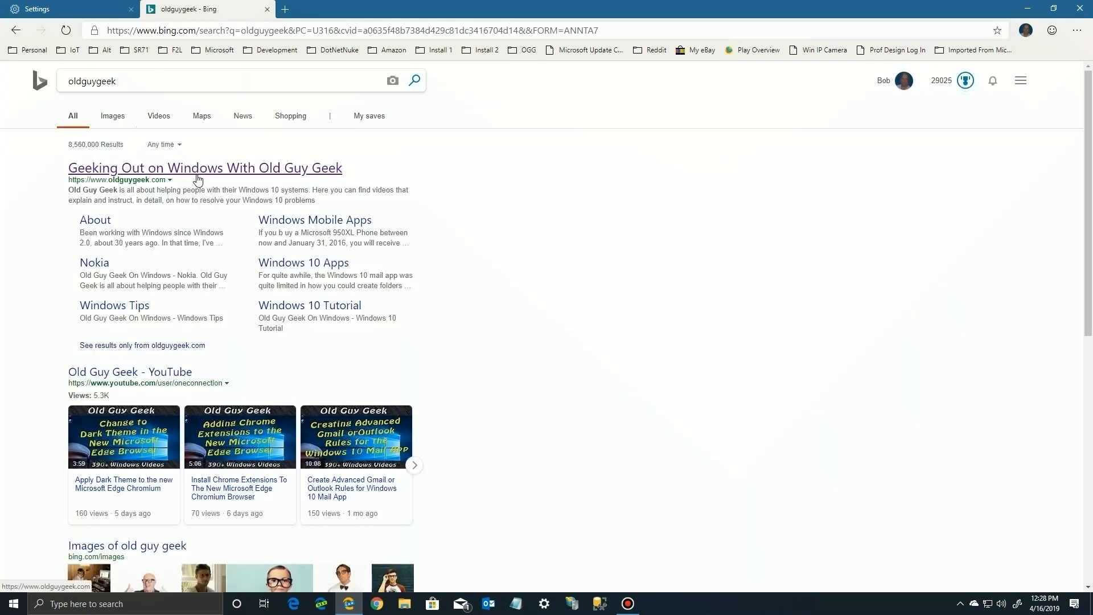
Open the Old Guy Geek site, xbox.com and the official ESPN site in separate tabs, then return to Settings.
click(205, 167)
text(x)
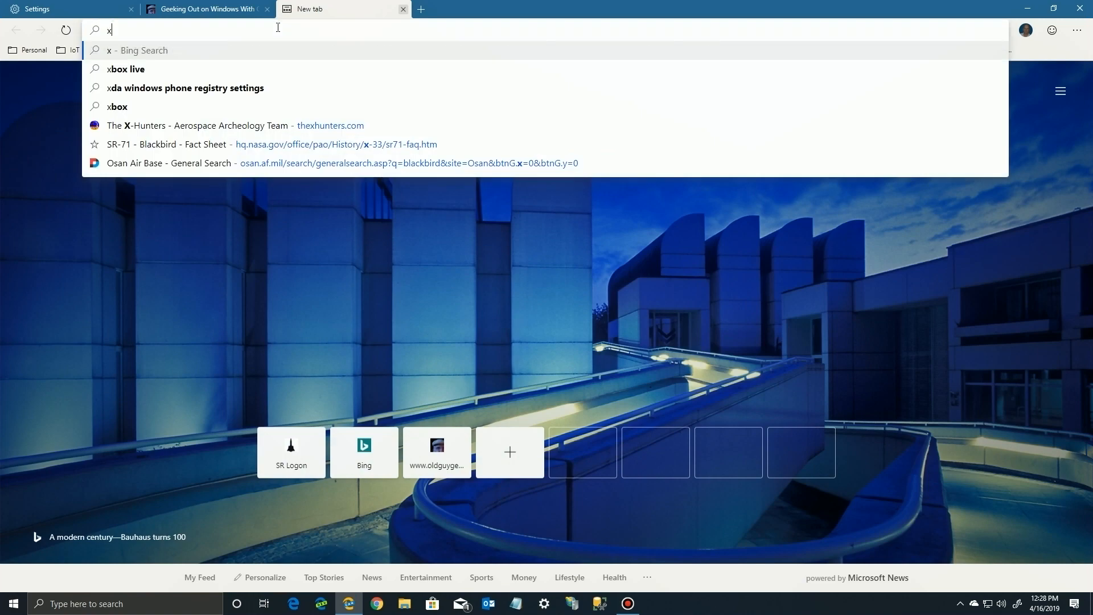
text(box.com/en-US/)
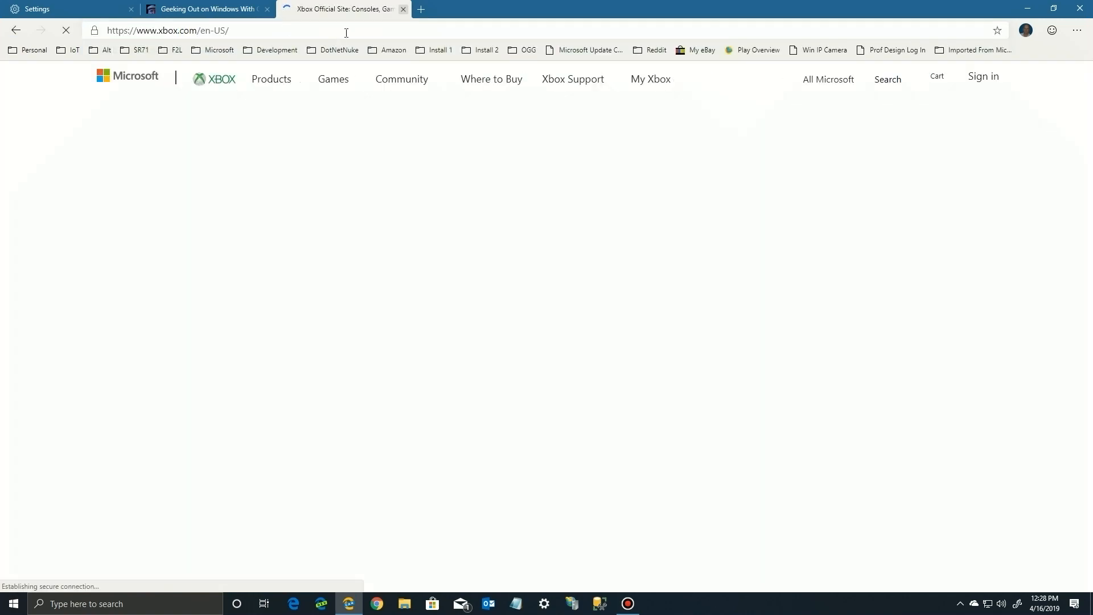
click(422, 9)
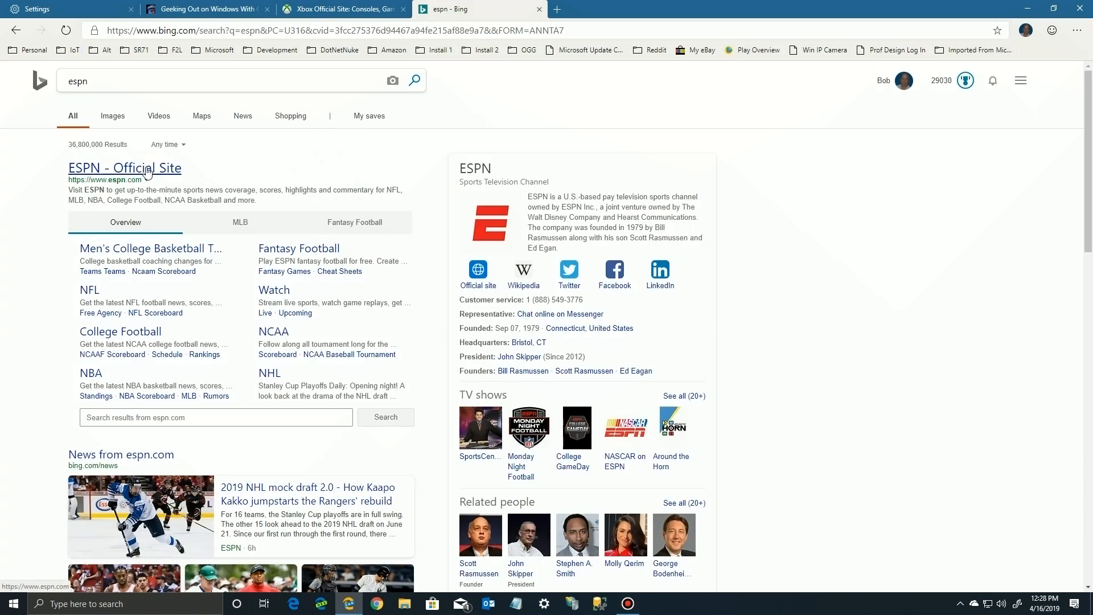
click(124, 169)
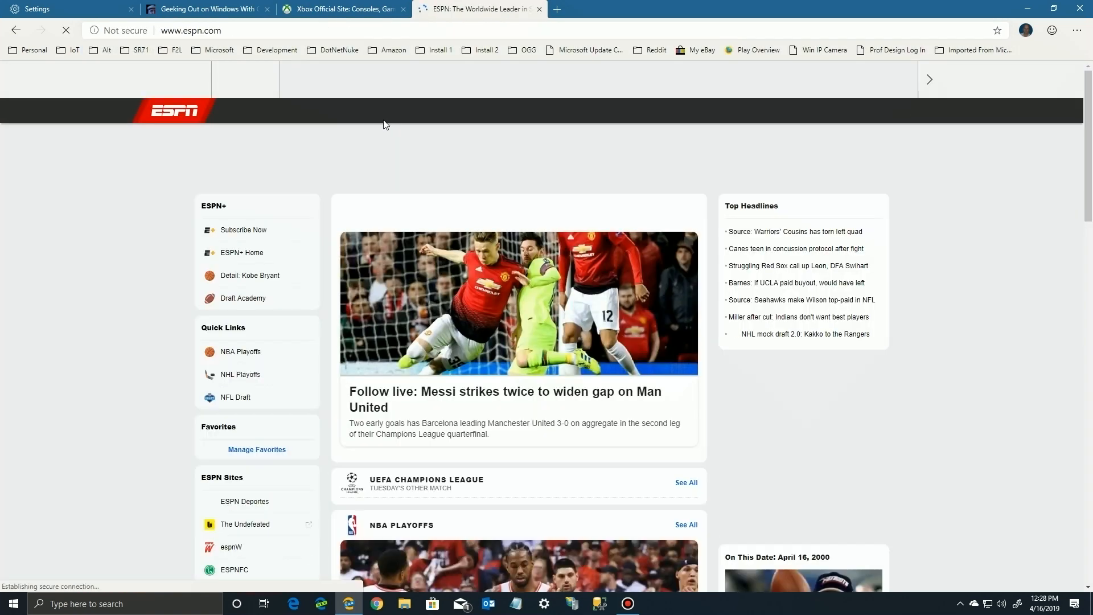
click(46, 10)
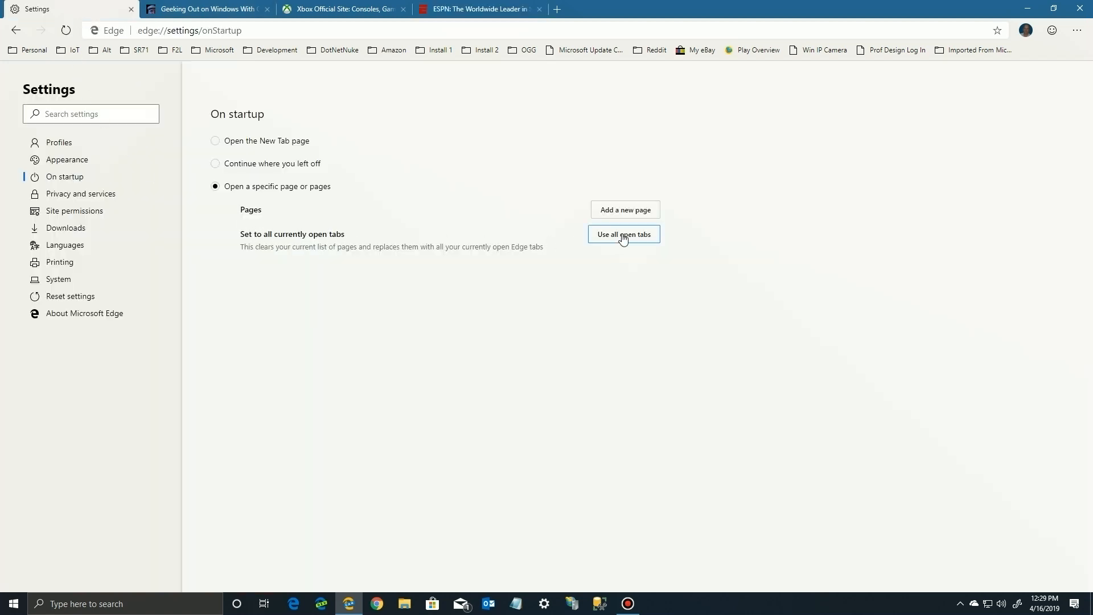
Use all open tabs as the startup pages and close Edge to test them.
click(624, 234)
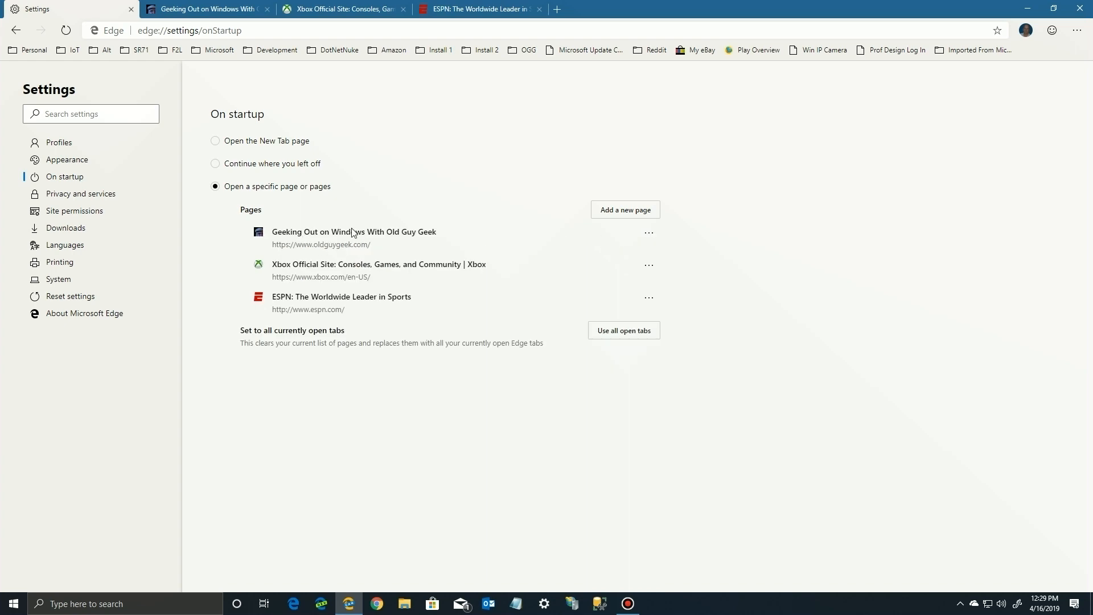
mouse_move(332, 307)
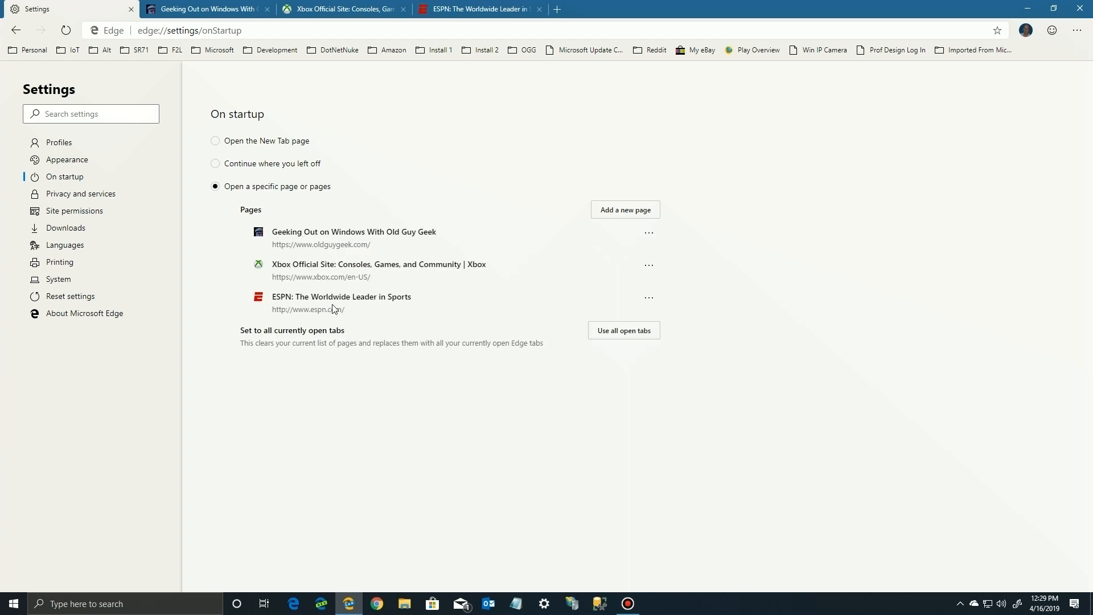
mouse_move(56, 28)
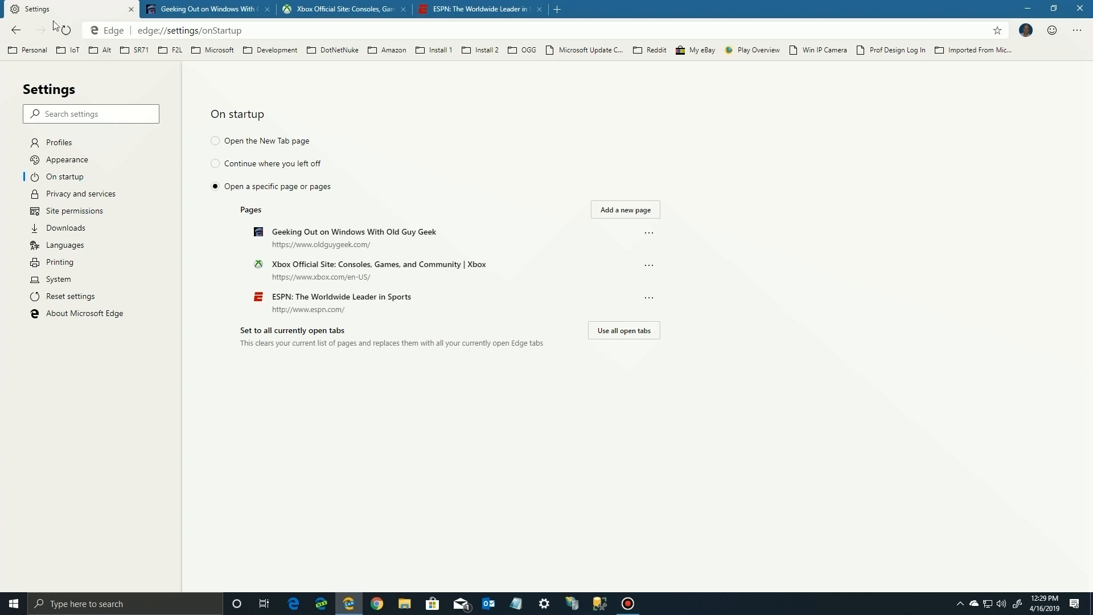
mouse_move(1082, 8)
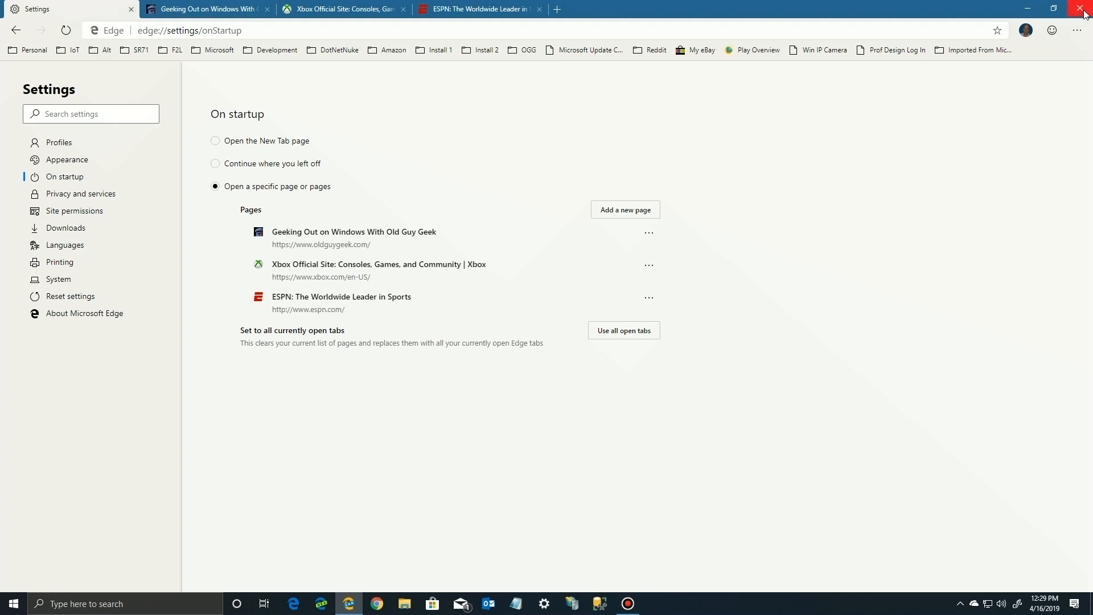
click(1078, 9)
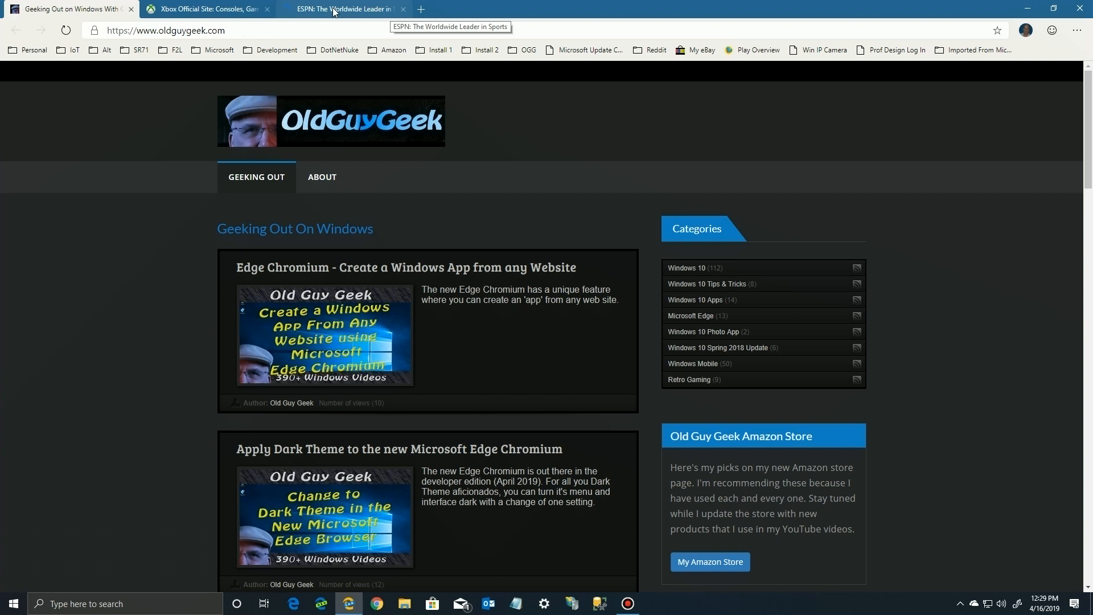
After Edge reopens with the startup pages, go to Settings > Appearance from the ... menu.
click(1076, 30)
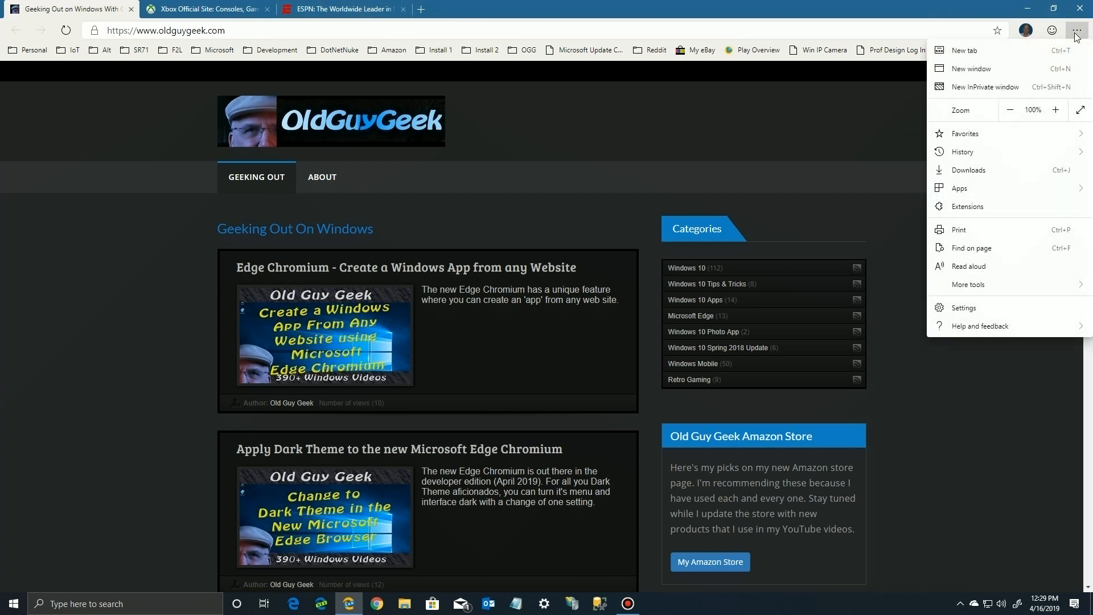
click(963, 308)
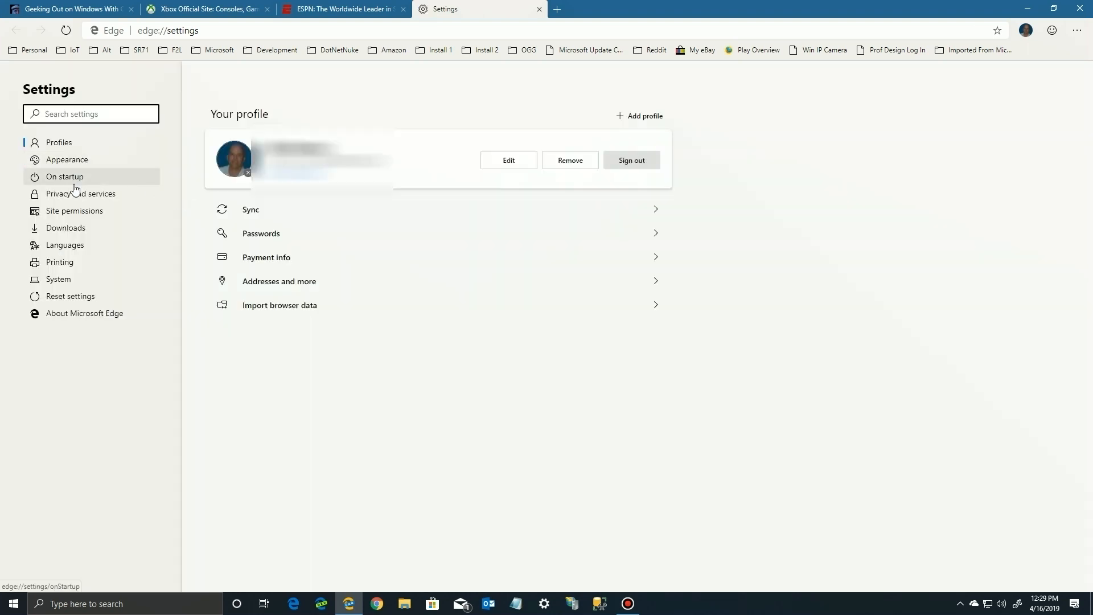
click(66, 160)
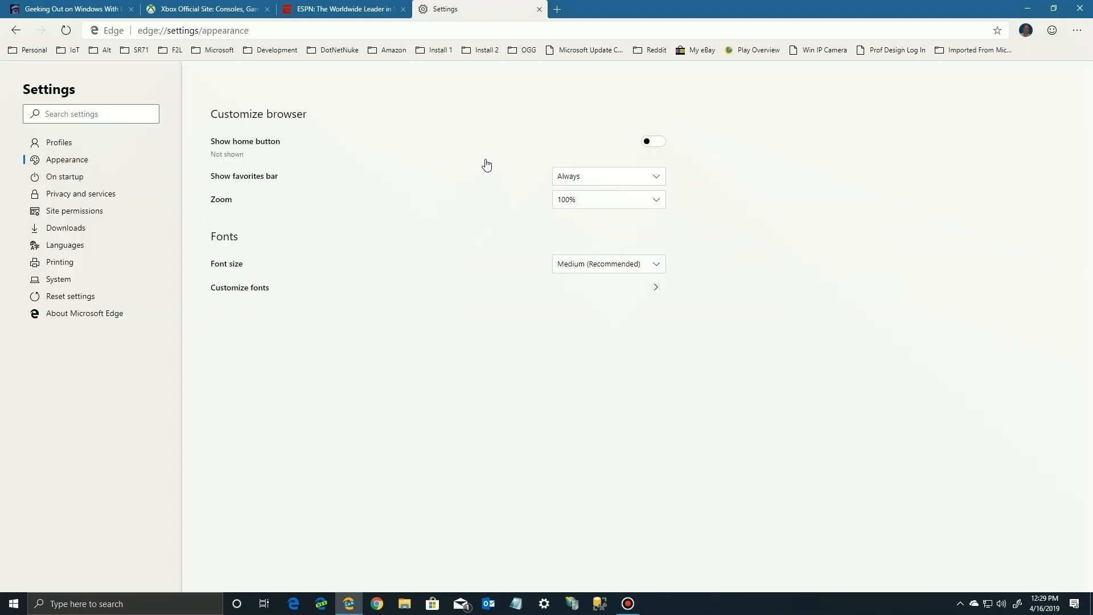
mouse_move(1026, 59)
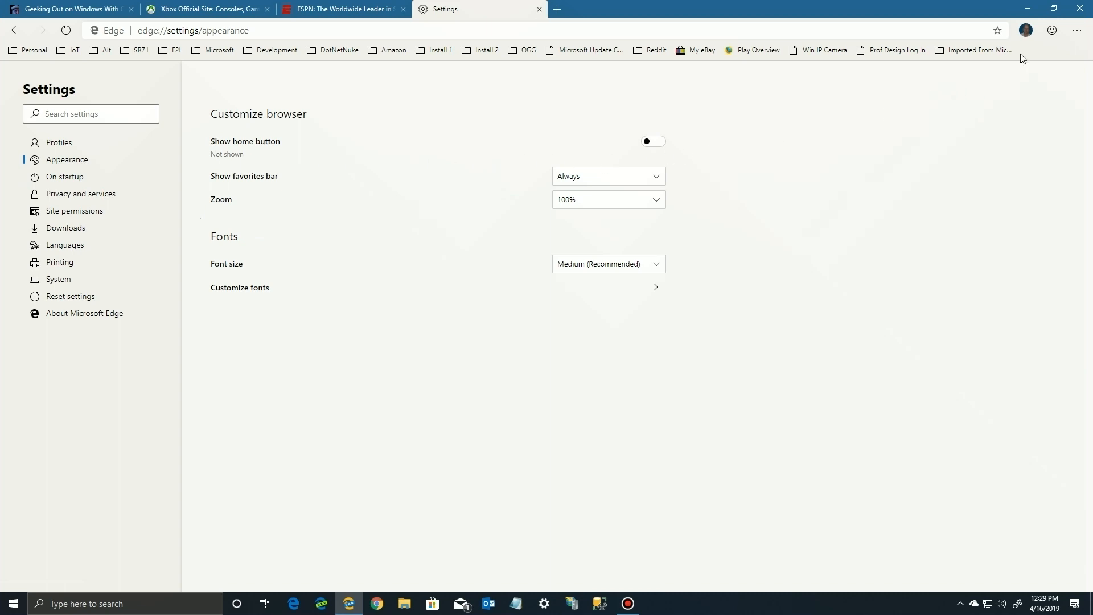
mouse_move(667, 142)
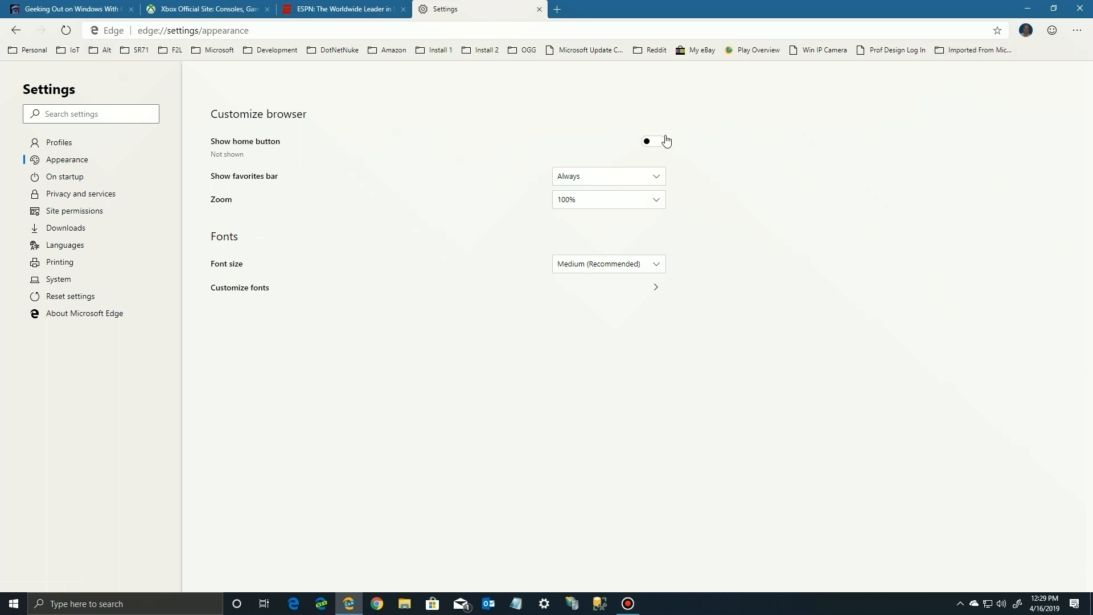
Turn on the Show home button toggle, leaving it set to the New Tab page.
click(654, 141)
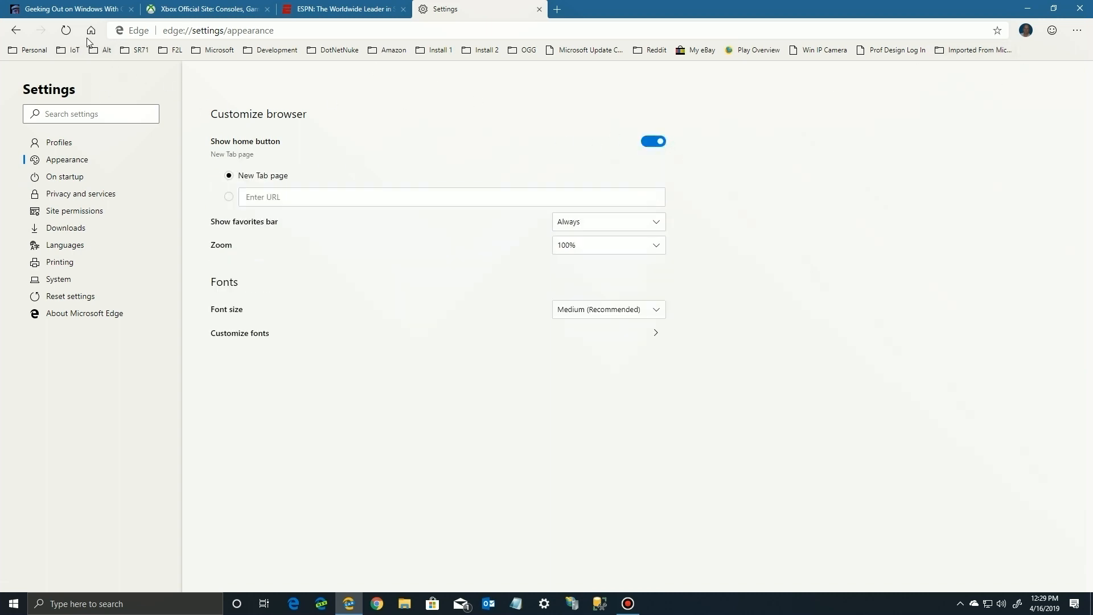
mouse_move(196, 180)
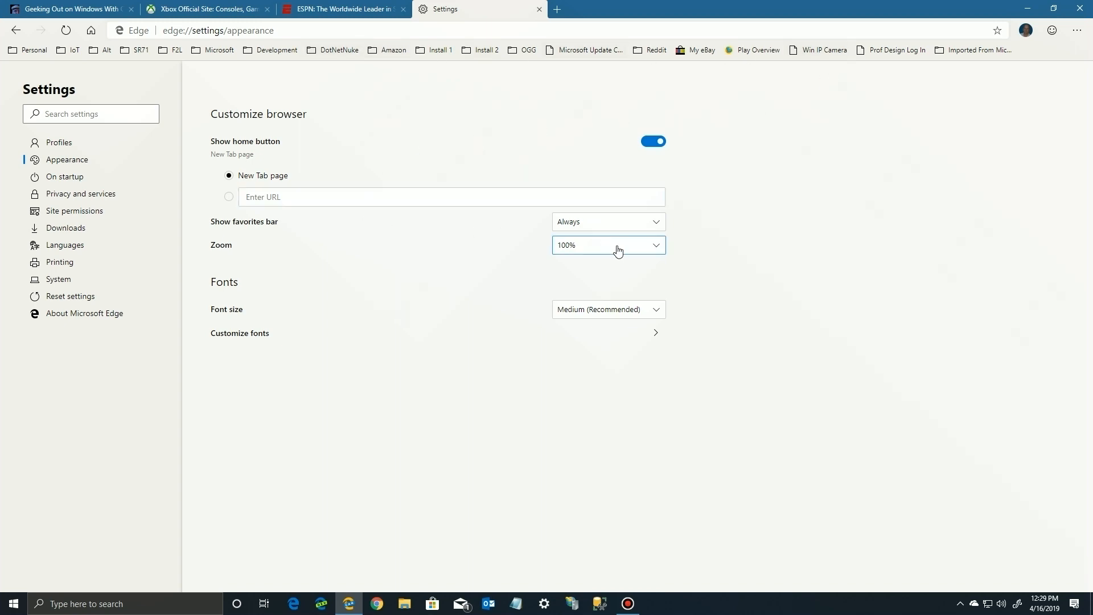
click(655, 334)
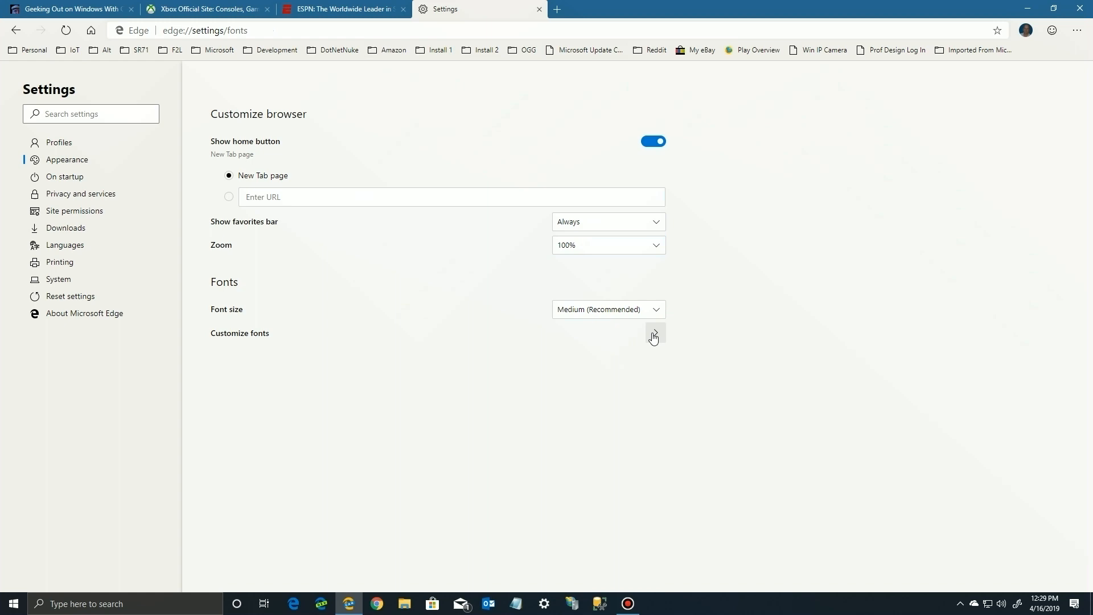
In Customize fonts, nudge the minimum font size slider up slightly and back.
click(655, 335)
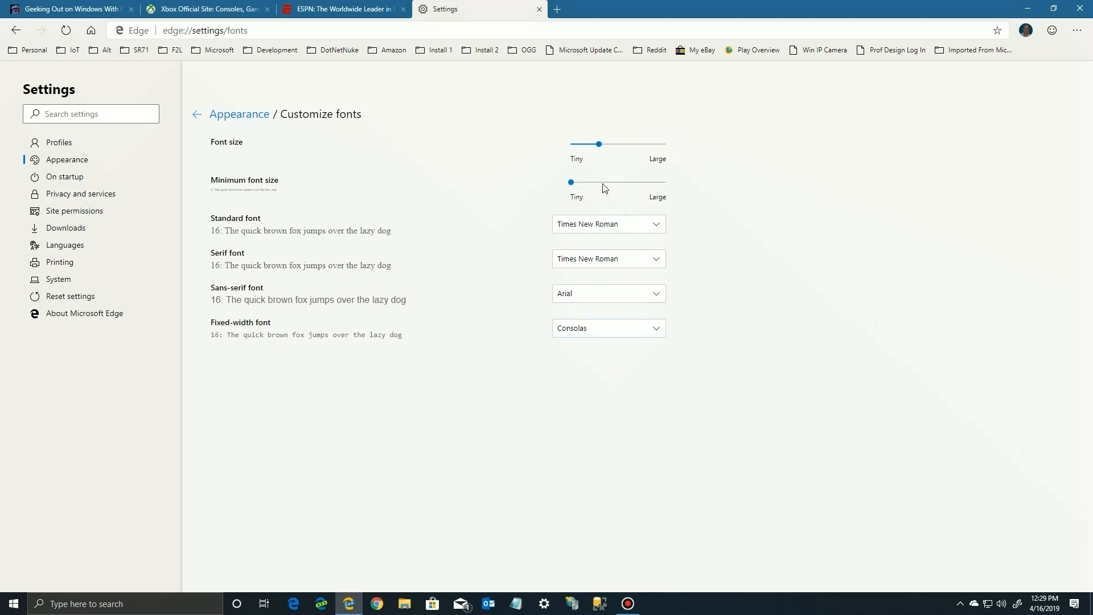
drag(571, 182, 584, 182)
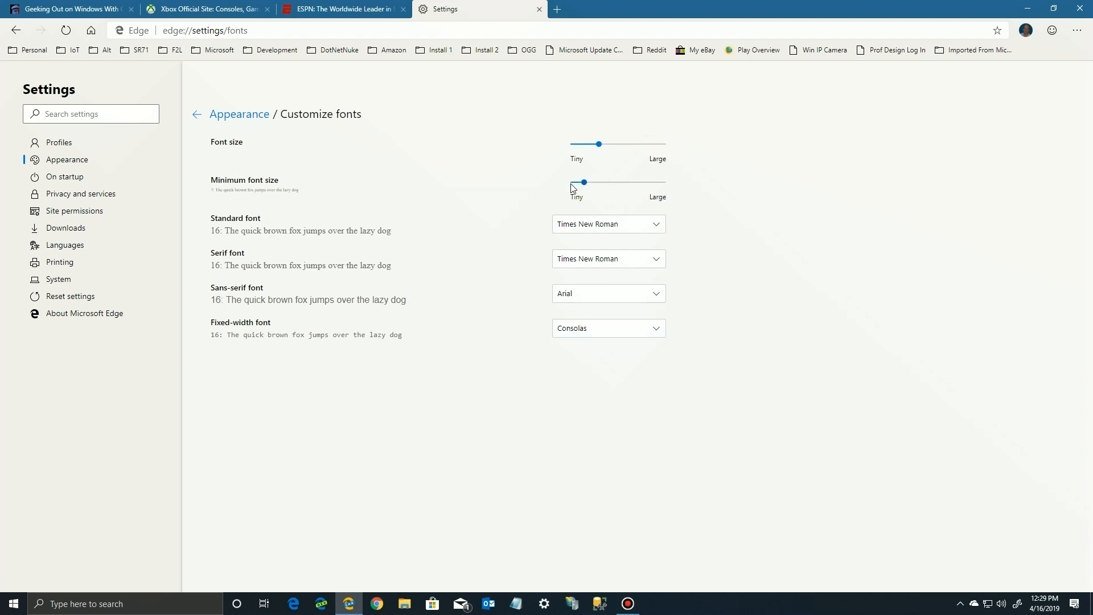
drag(583, 182, 571, 182)
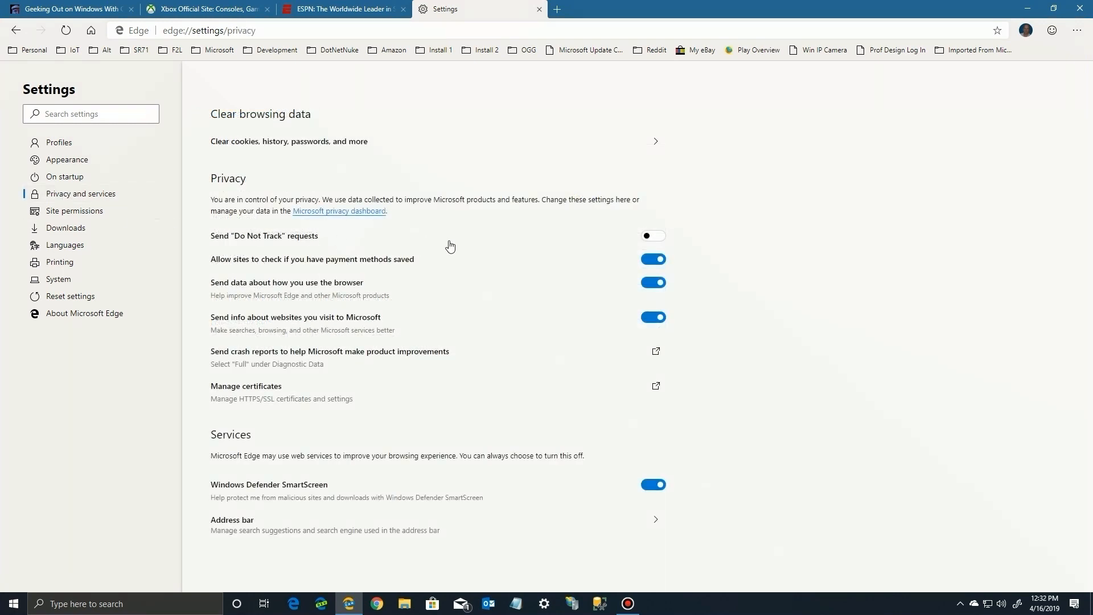
mouse_move(261, 263)
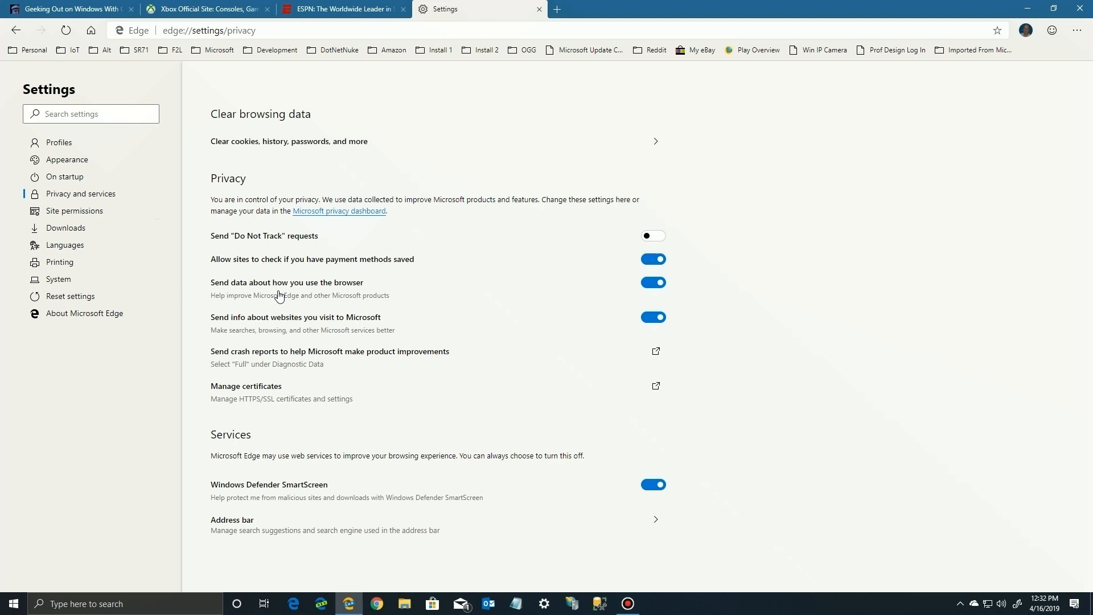
mouse_move(442, 354)
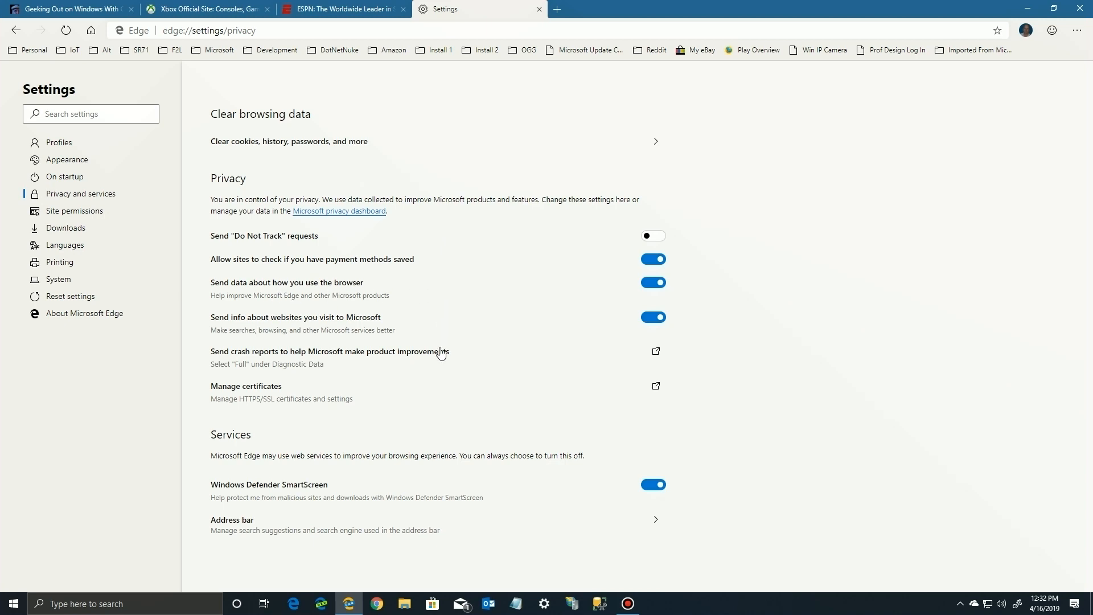
mouse_move(298, 428)
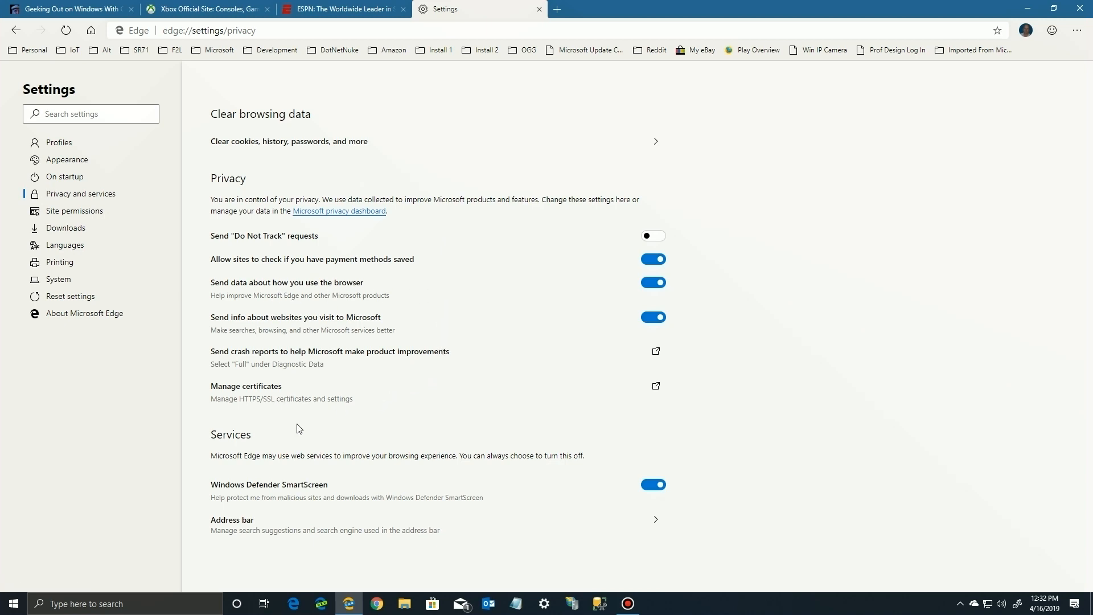
mouse_move(424, 467)
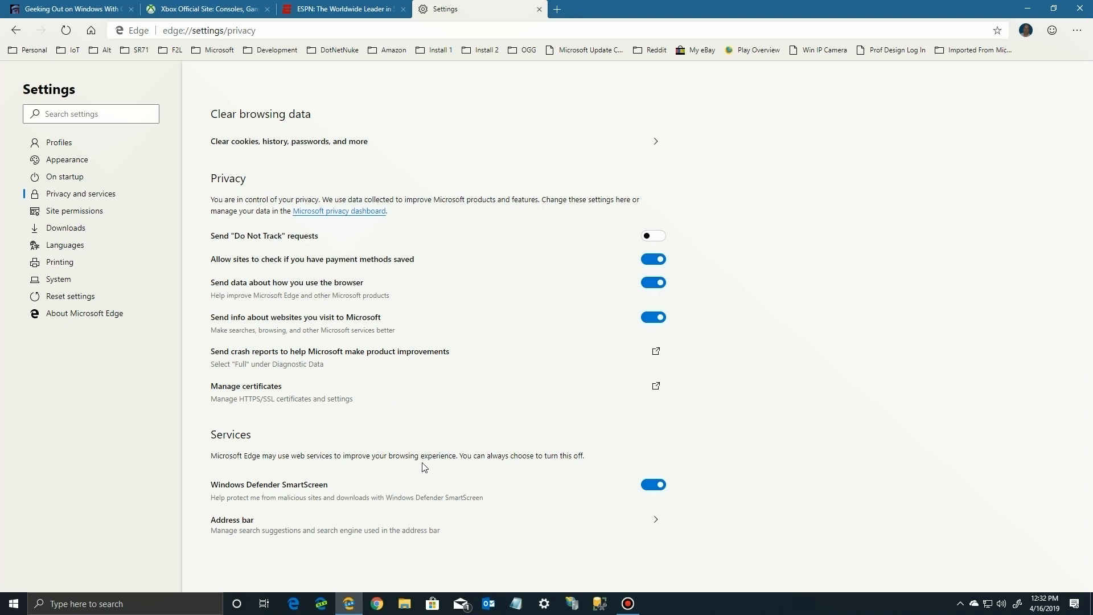
mouse_move(355, 509)
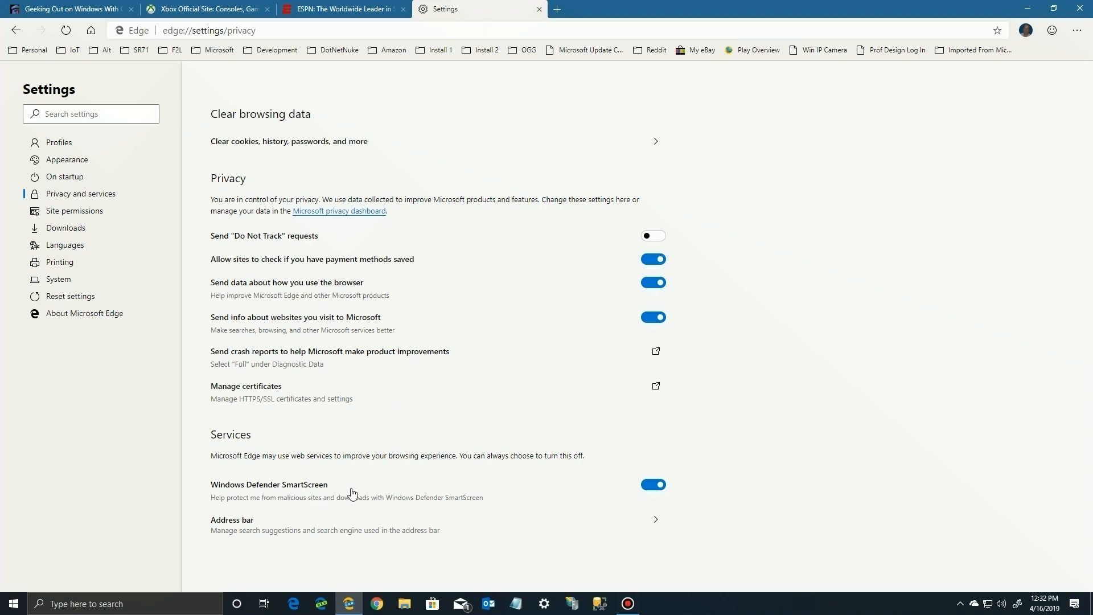
mouse_move(291, 536)
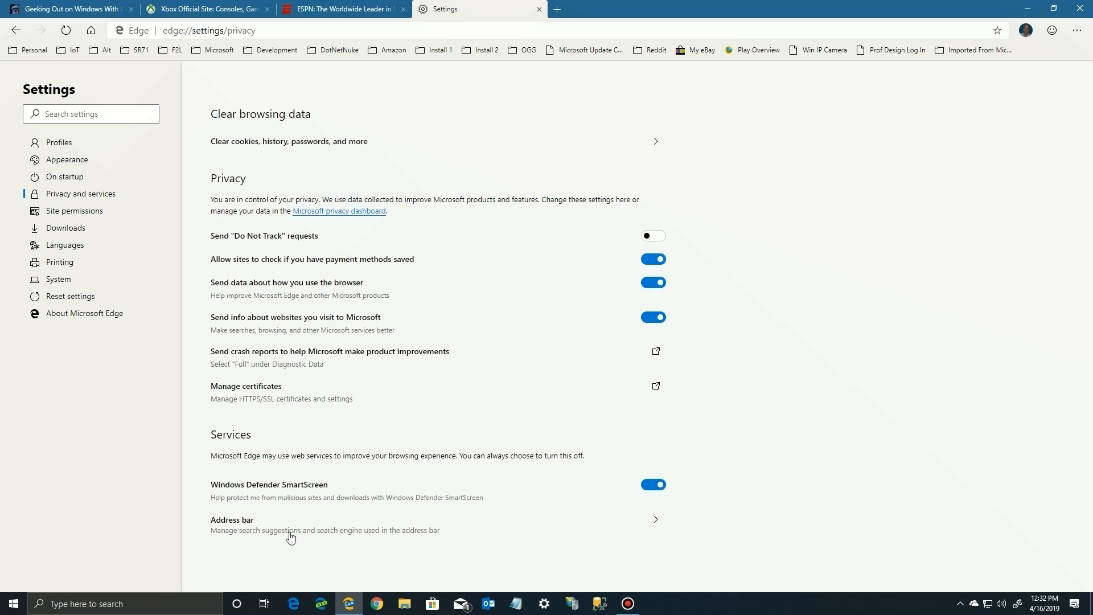
mouse_move(539, 527)
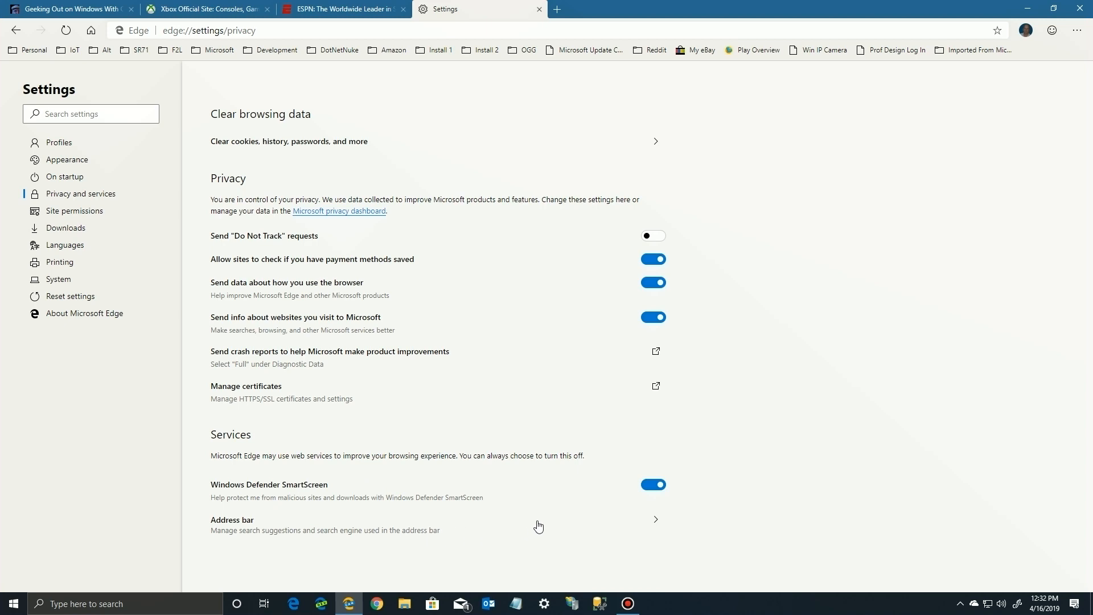
mouse_move(770, 520)
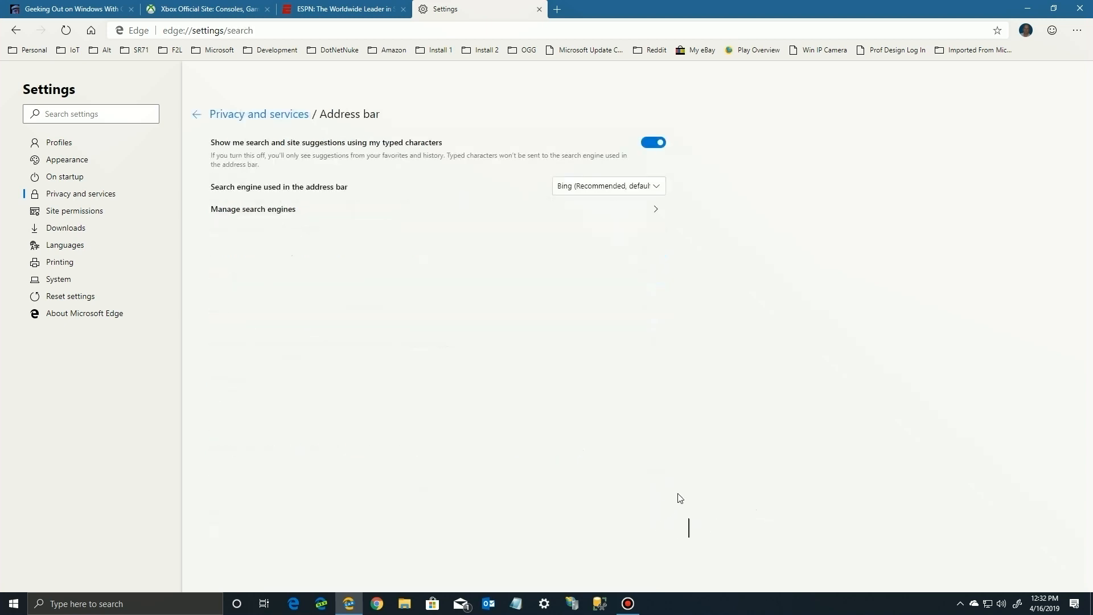
mouse_move(512, 210)
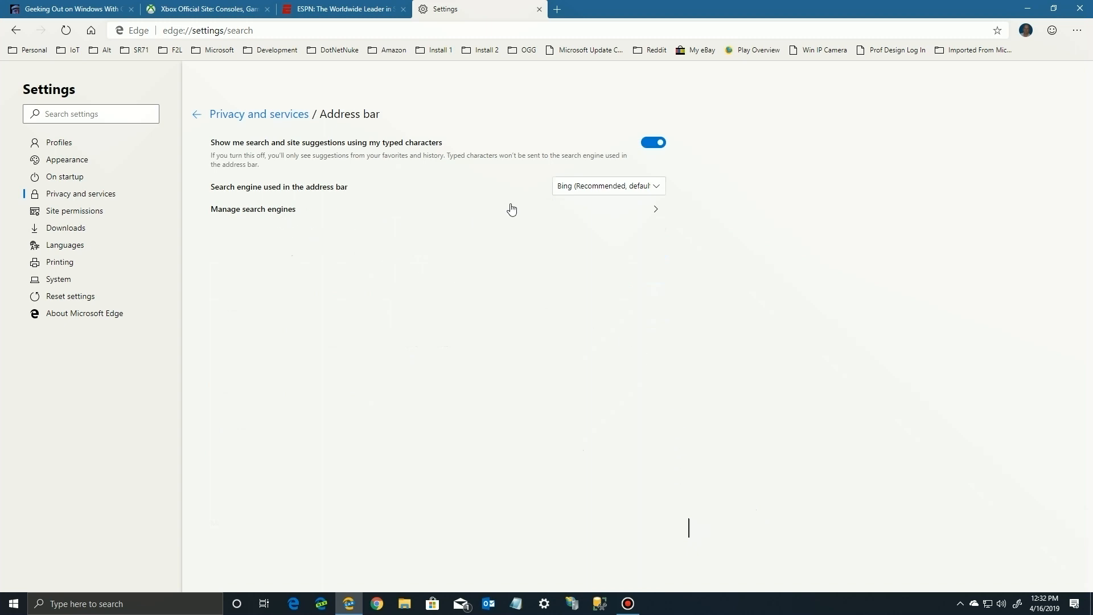
Review the address bar search engine choices, keep Bing, and move to Site permissions.
click(608, 185)
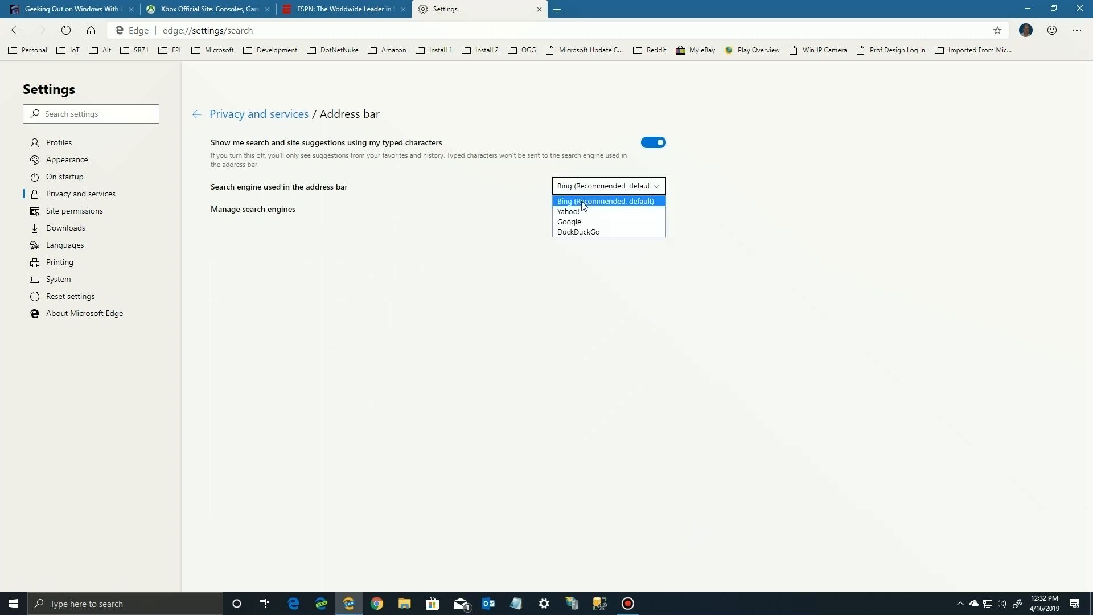
mouse_move(569, 221)
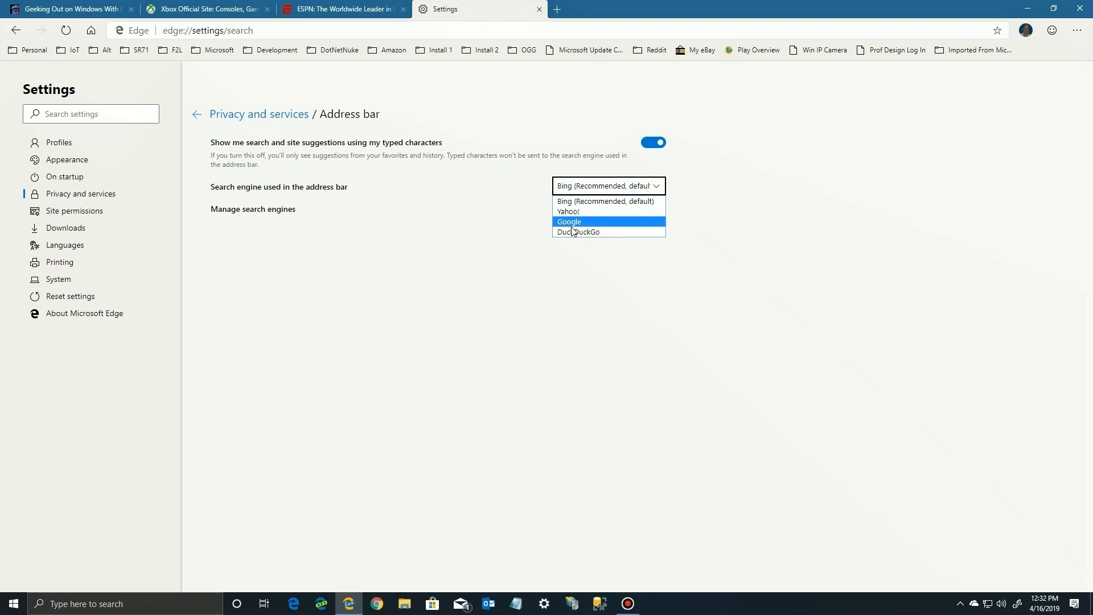
mouse_move(567, 223)
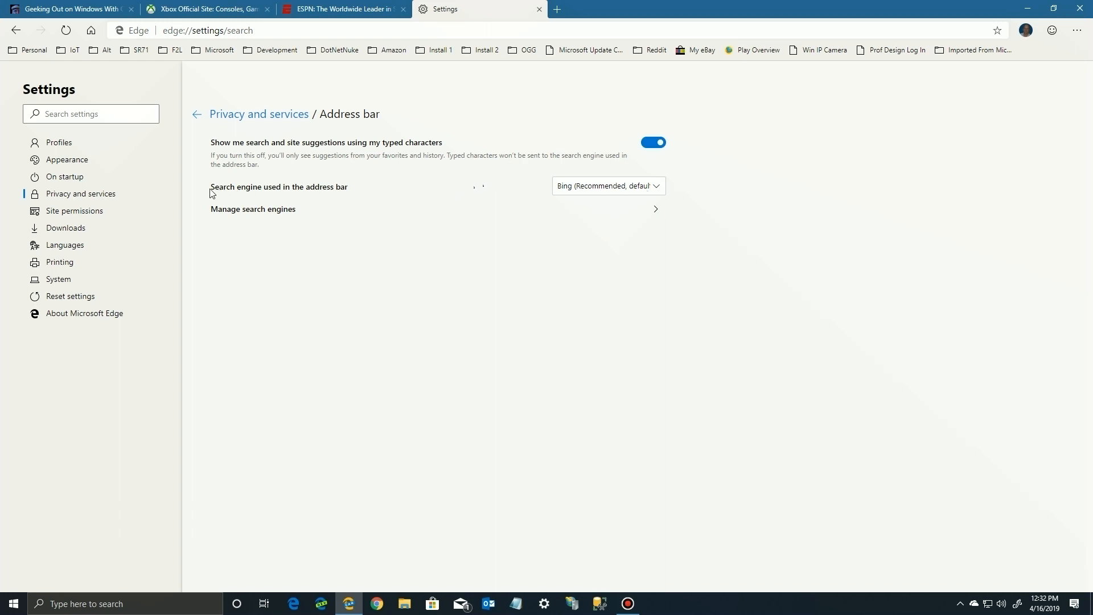
click(74, 211)
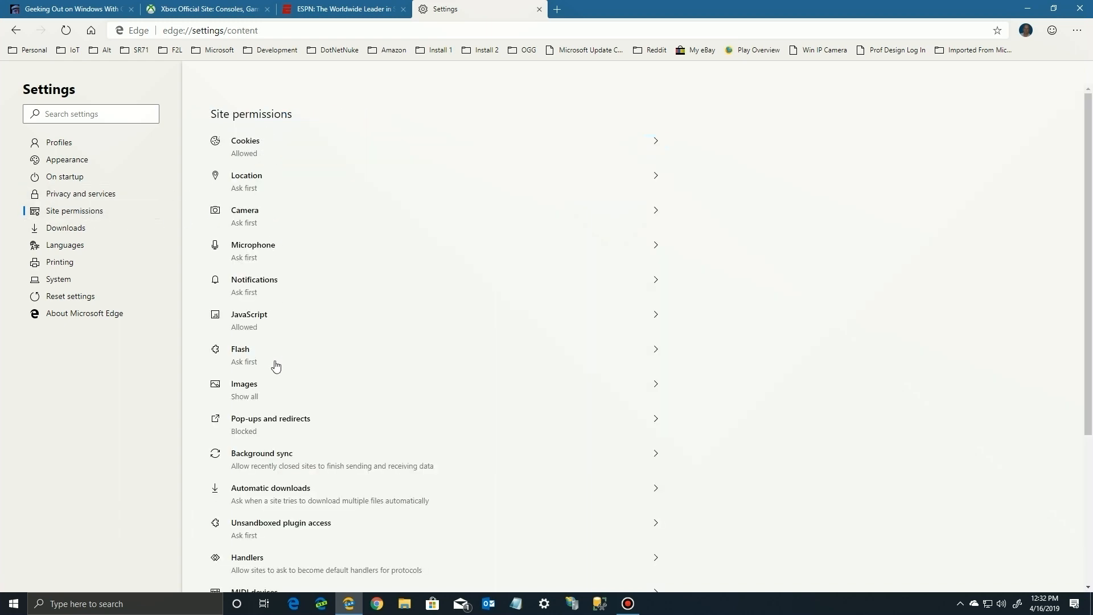
Look through the Site permissions list, then move on to the Downloads settings.
scroll(down, 3)
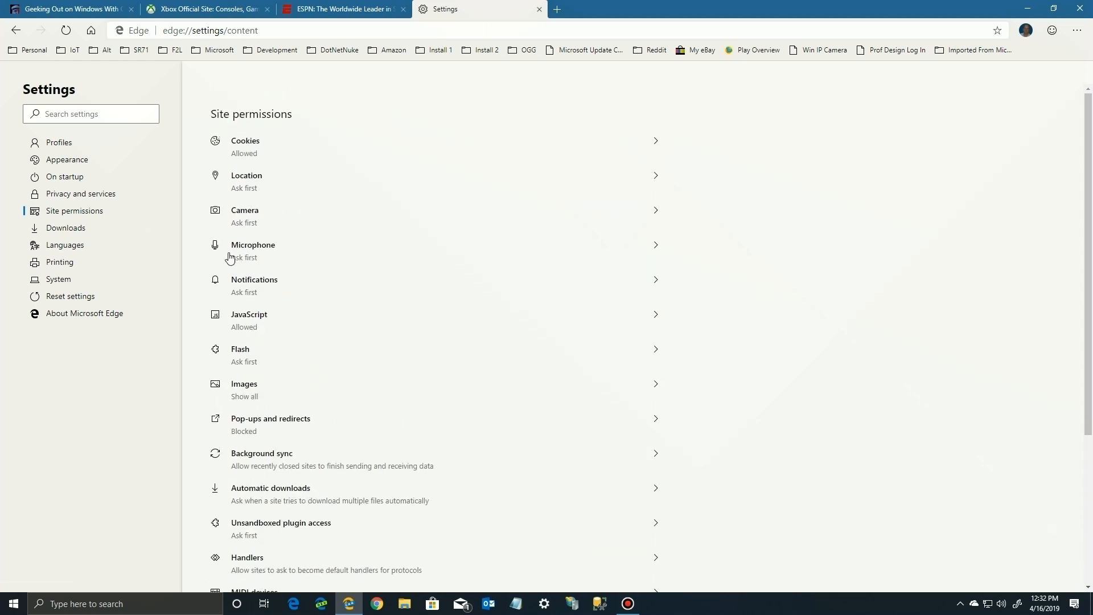
mouse_move(250, 146)
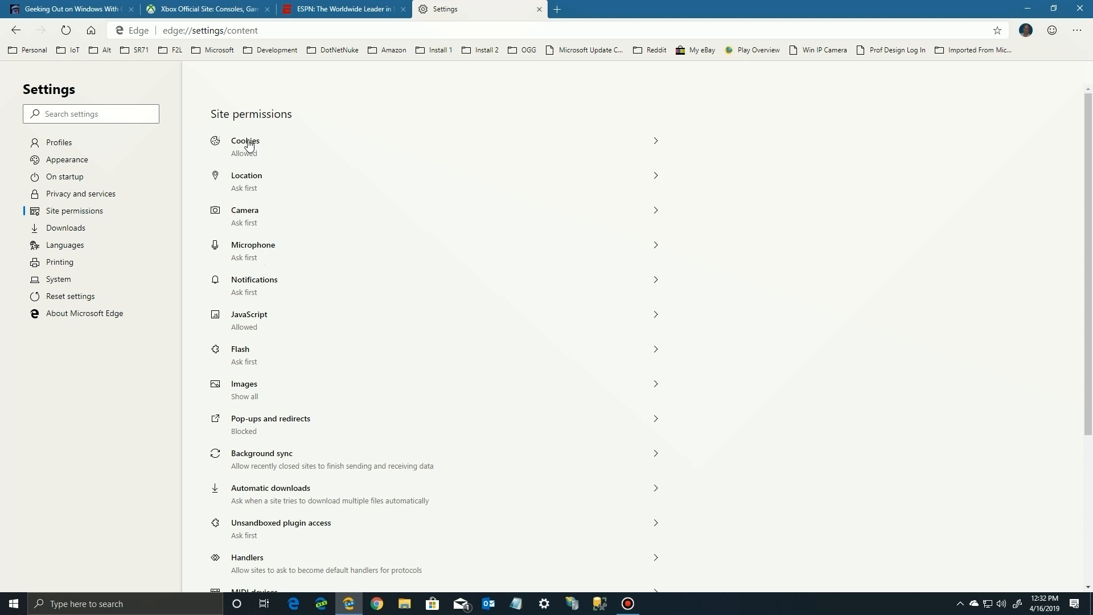
mouse_move(253, 369)
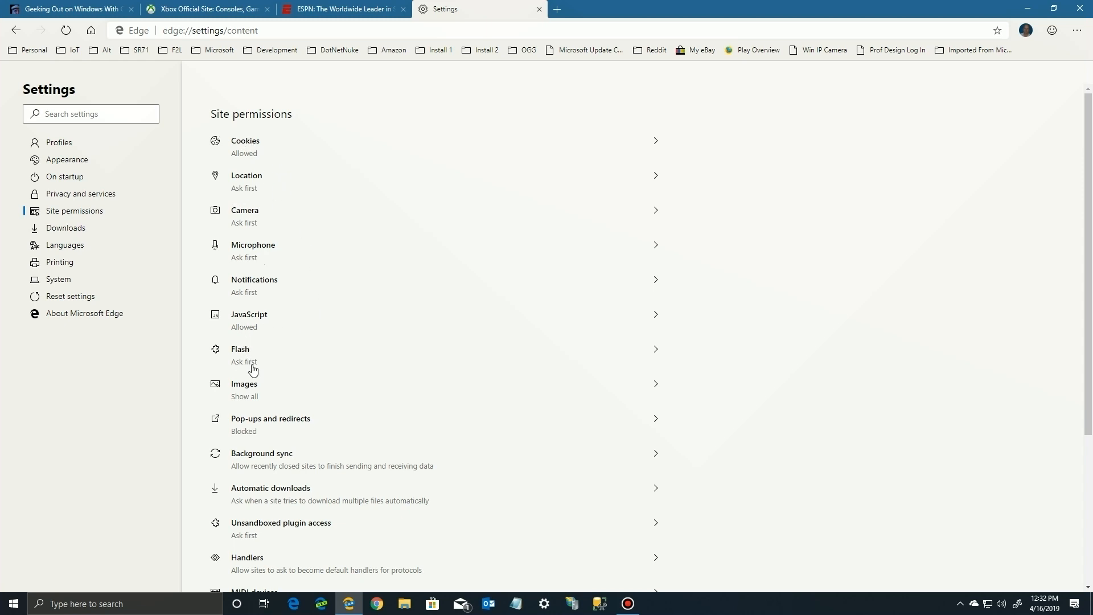
mouse_move(118, 276)
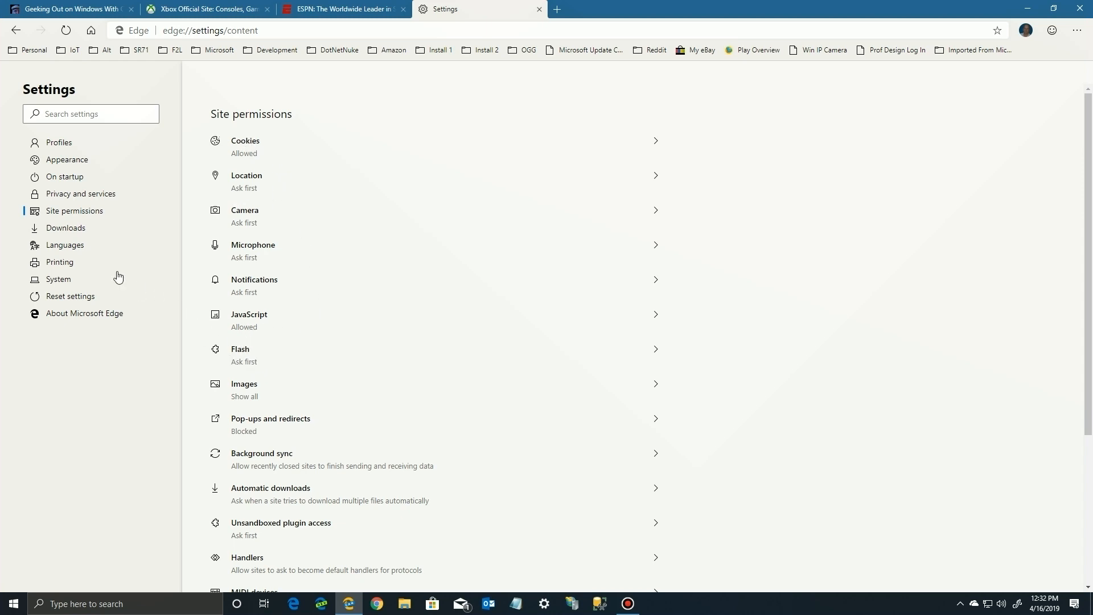
click(64, 228)
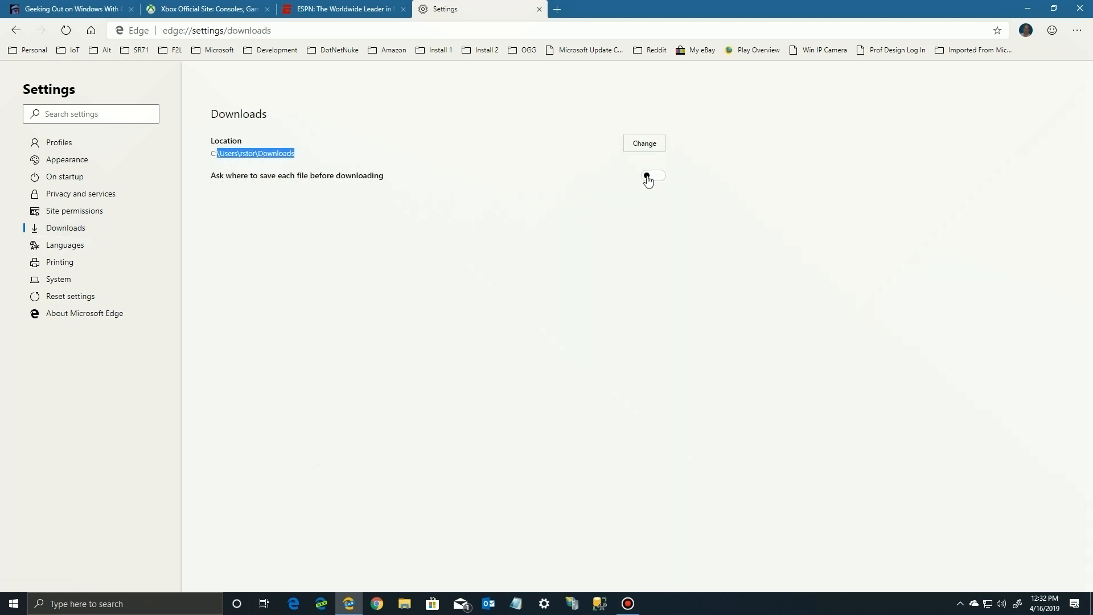
Switch on 'Ask where to save each file before downloading'.
click(652, 175)
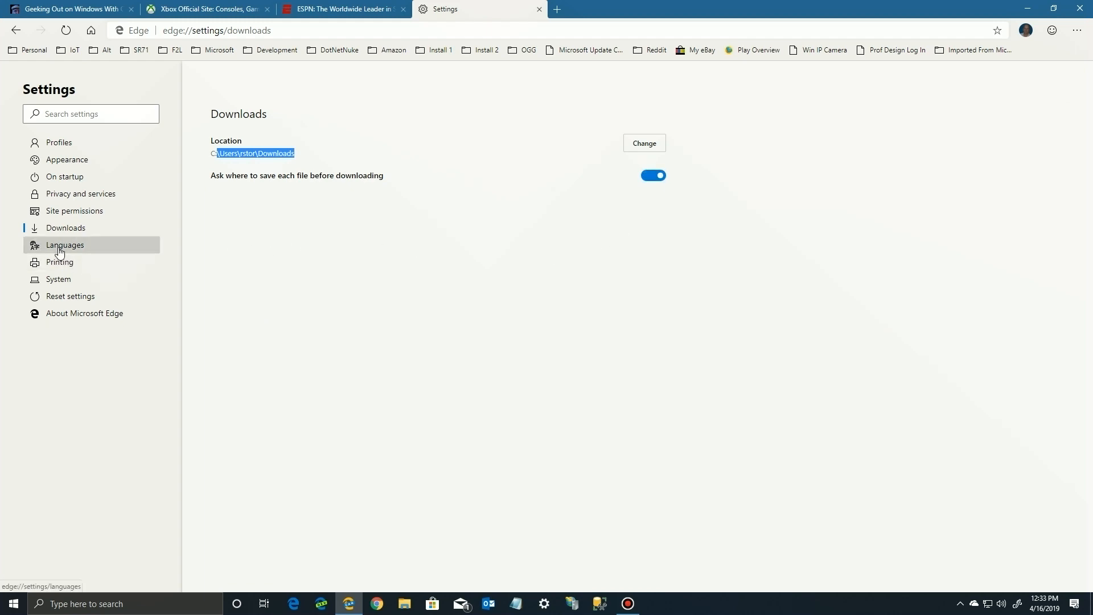
Glance at Languages, then in Printing view the Manage printers list and close it.
click(65, 245)
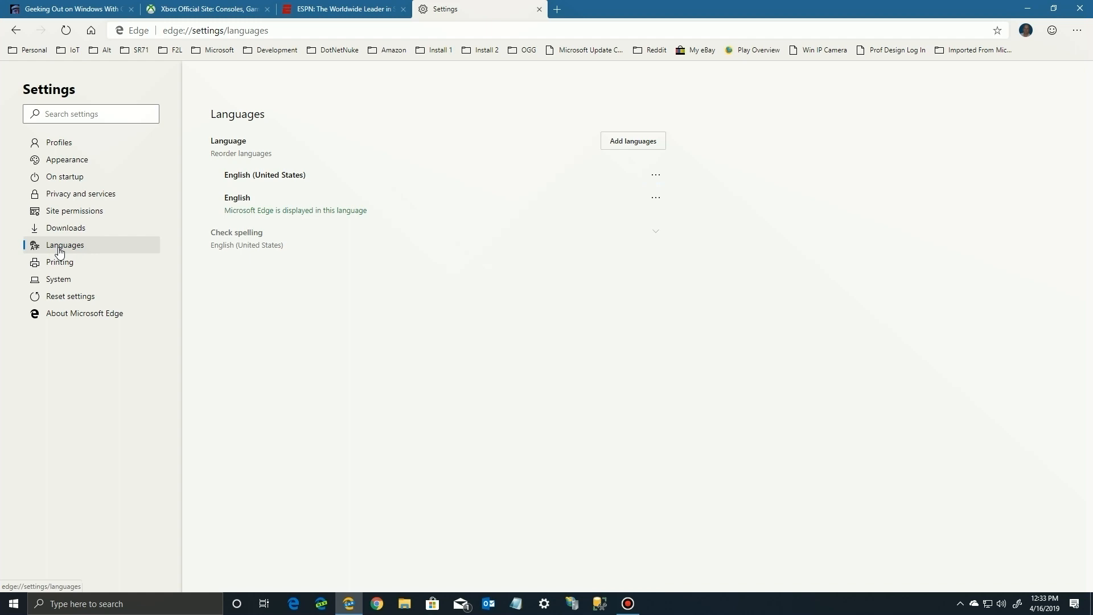
click(59, 262)
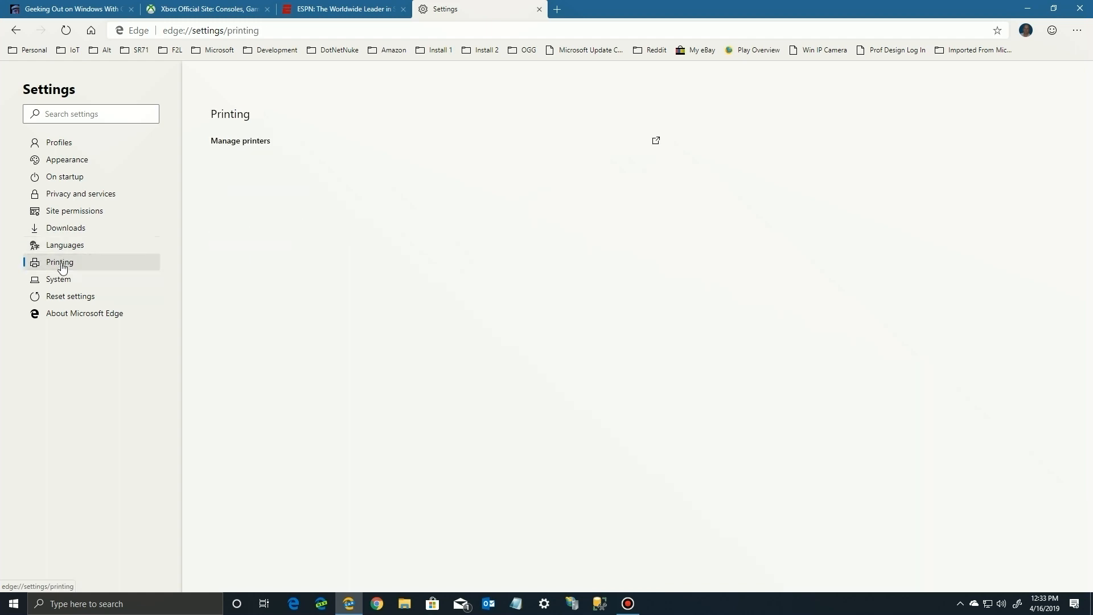
mouse_move(249, 147)
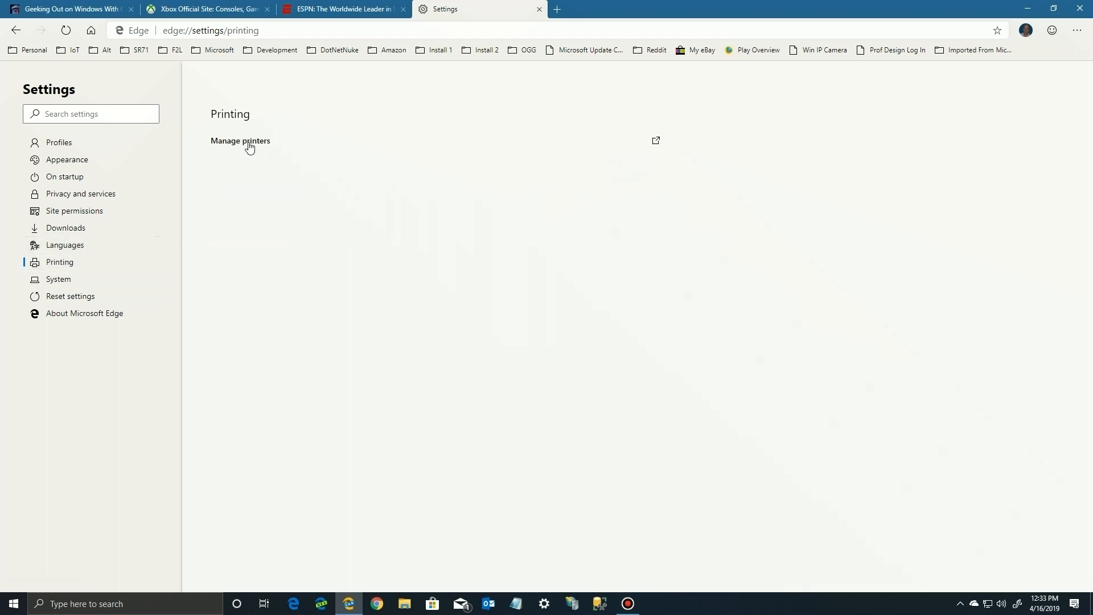
click(239, 141)
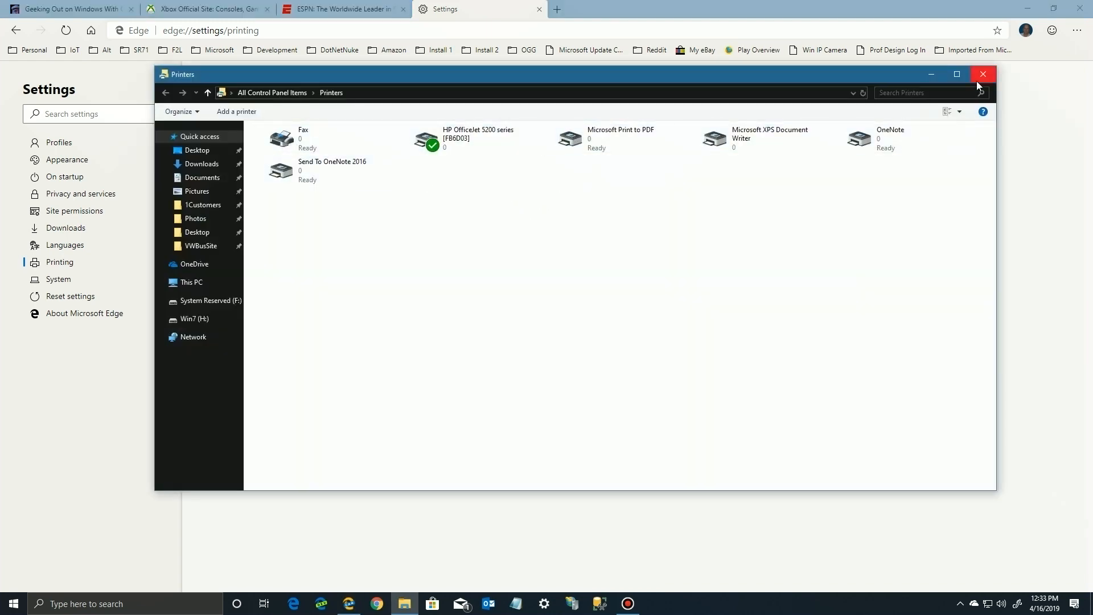
click(984, 74)
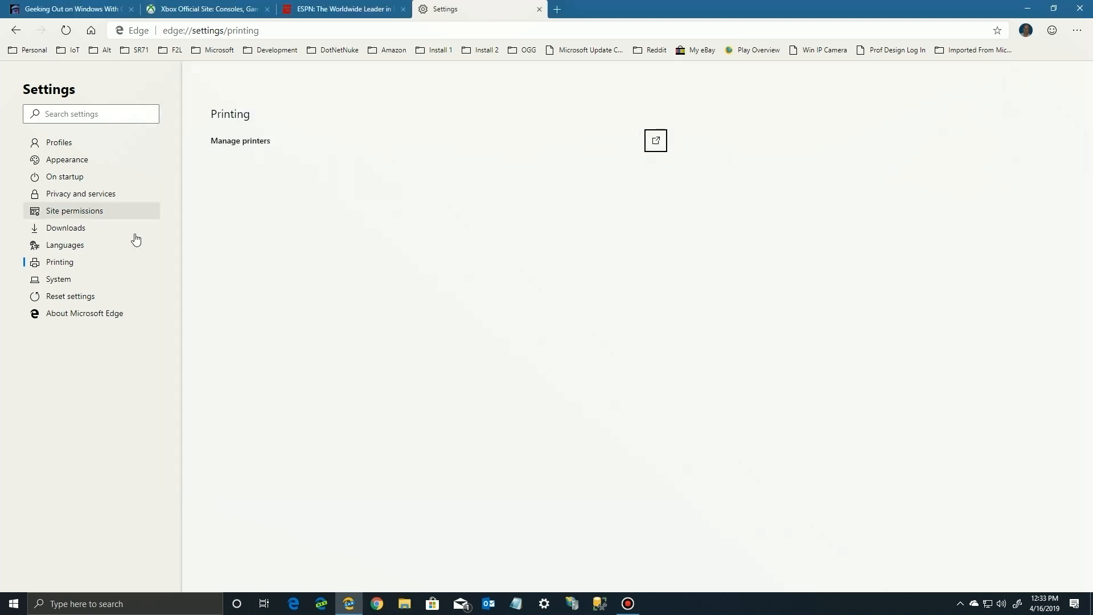